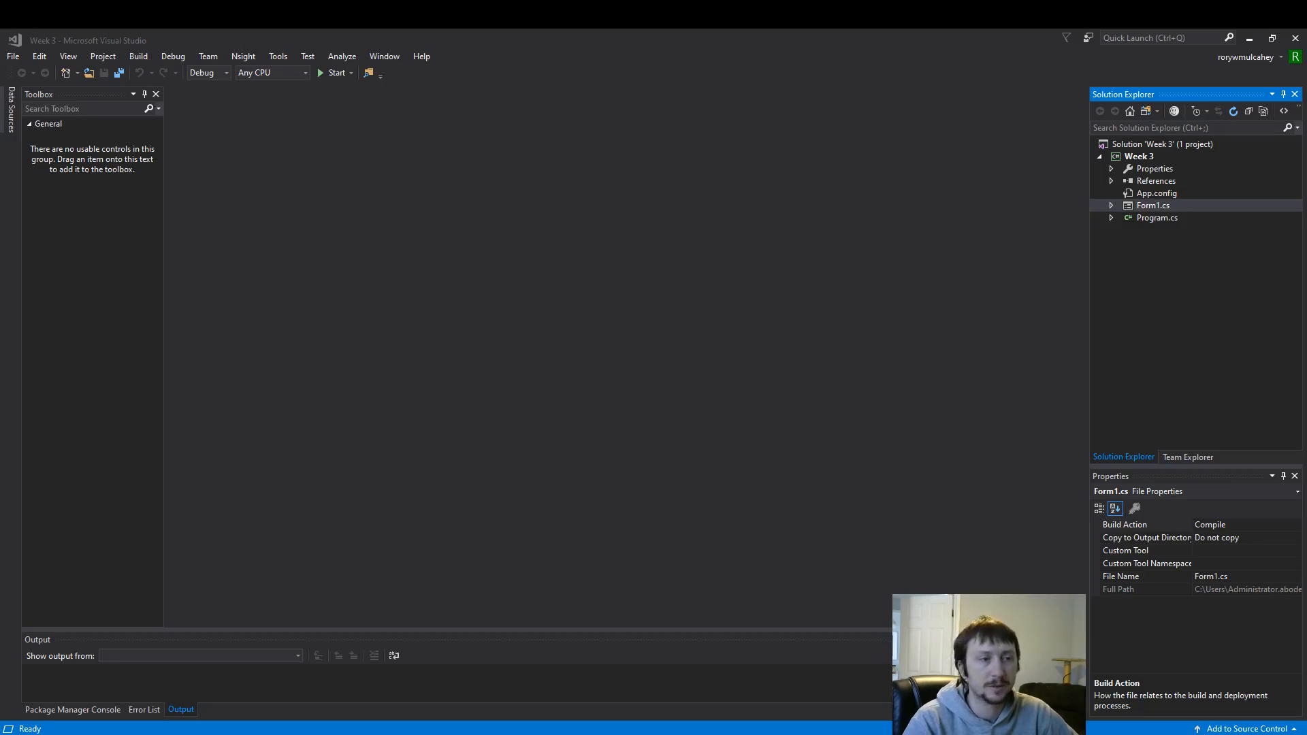
{"action": "mouse_move", "coordinate": [714, 207]}
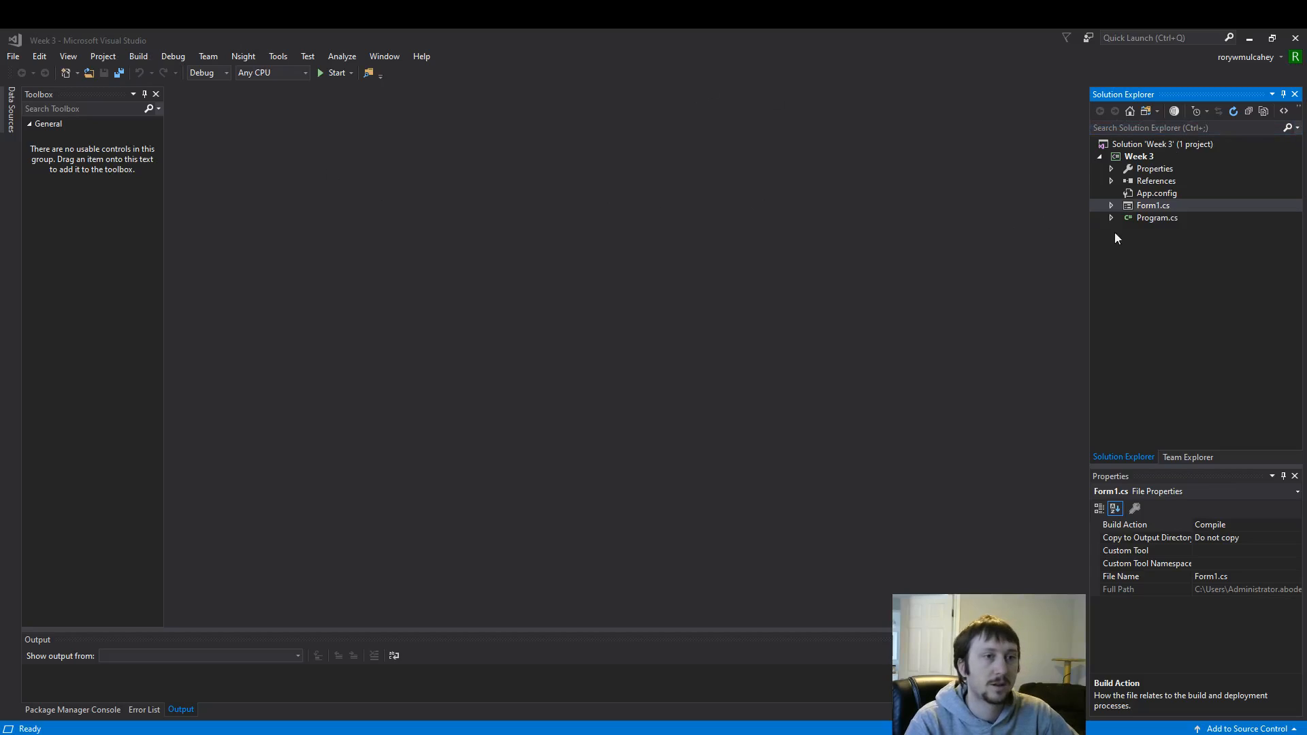
{"action": "mouse_move", "coordinate": [1161, 211]}
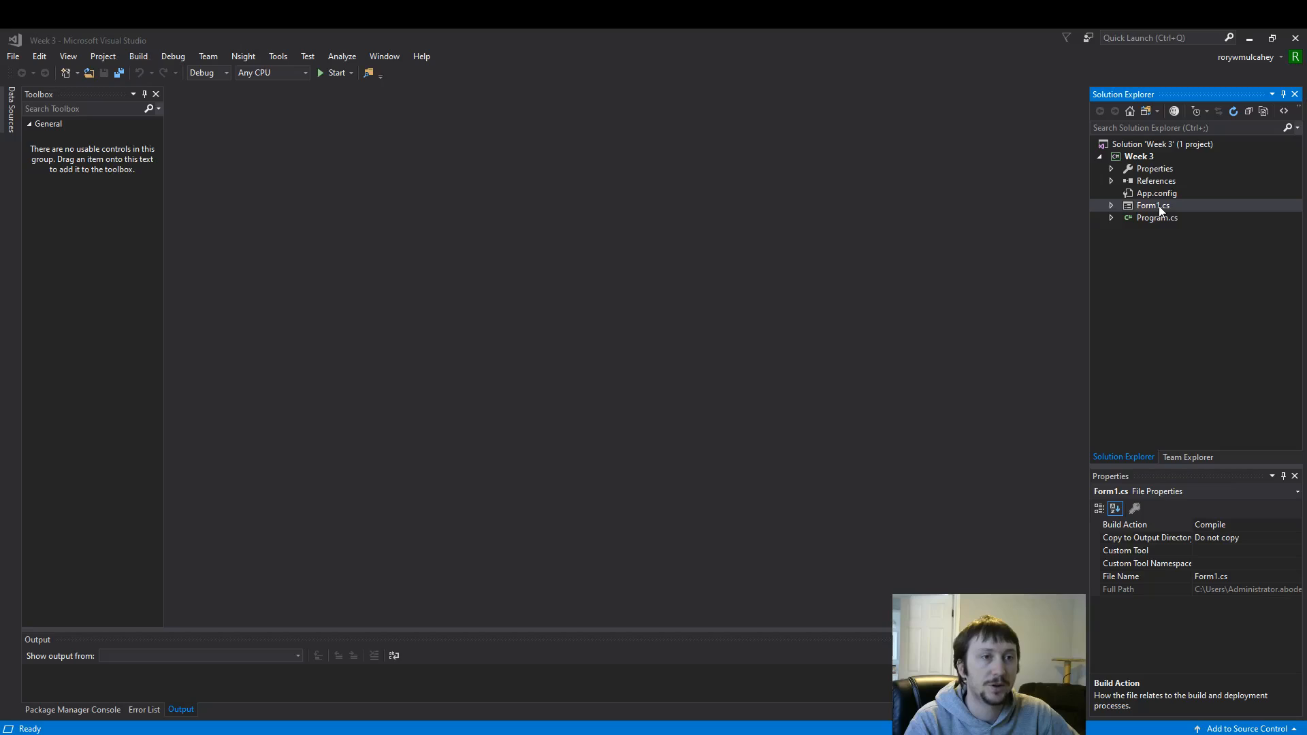
Bring up the Solution Explorer actions for Form1.cs
{"action": "right_click", "coordinate": [1153, 206]}
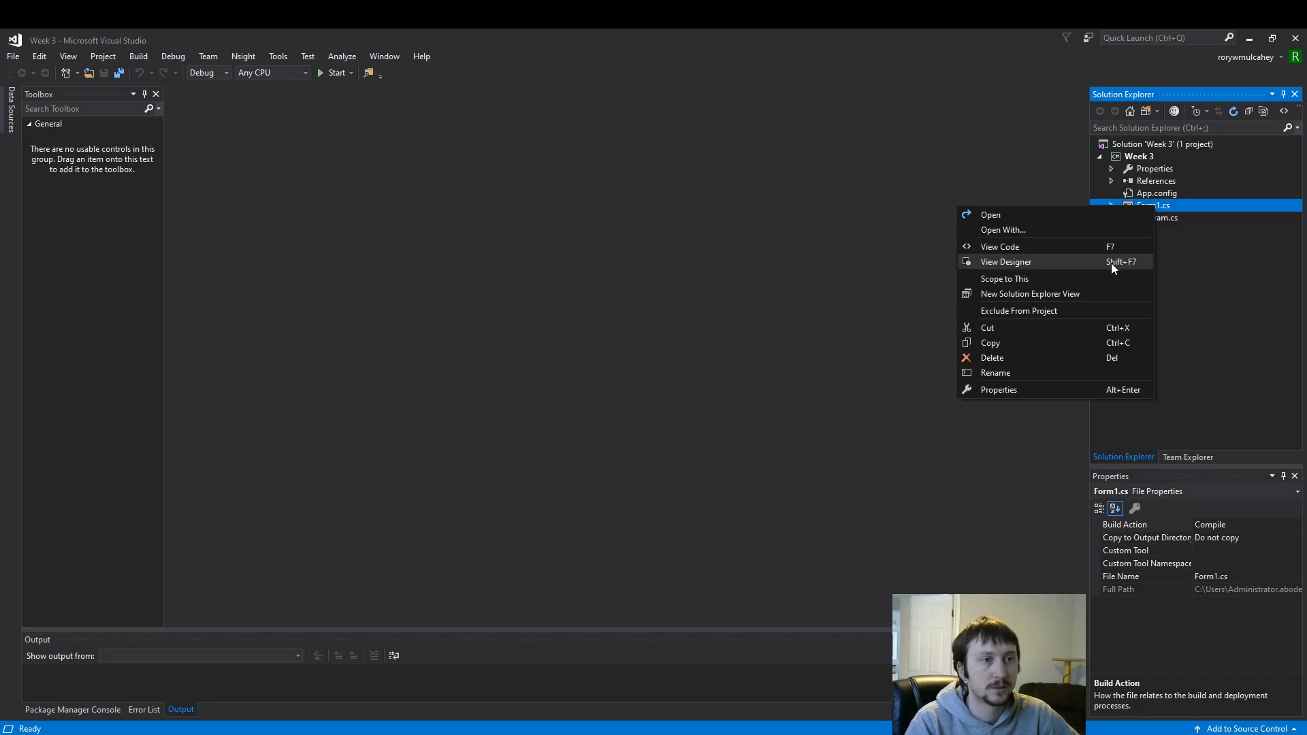
Show Form1 in the designer and its source code docked beside it
{"action": "left_click", "coordinate": [1005, 261]}
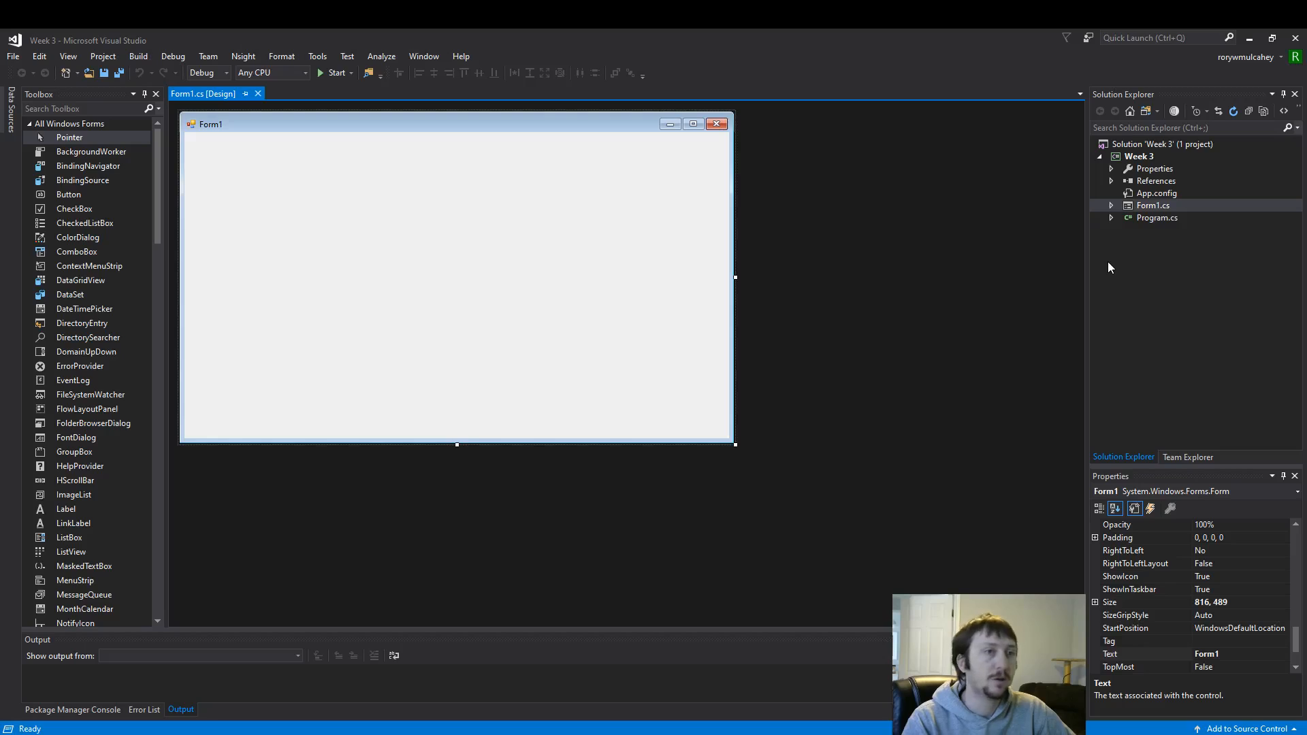
{"action": "right_click", "coordinate": [1153, 206]}
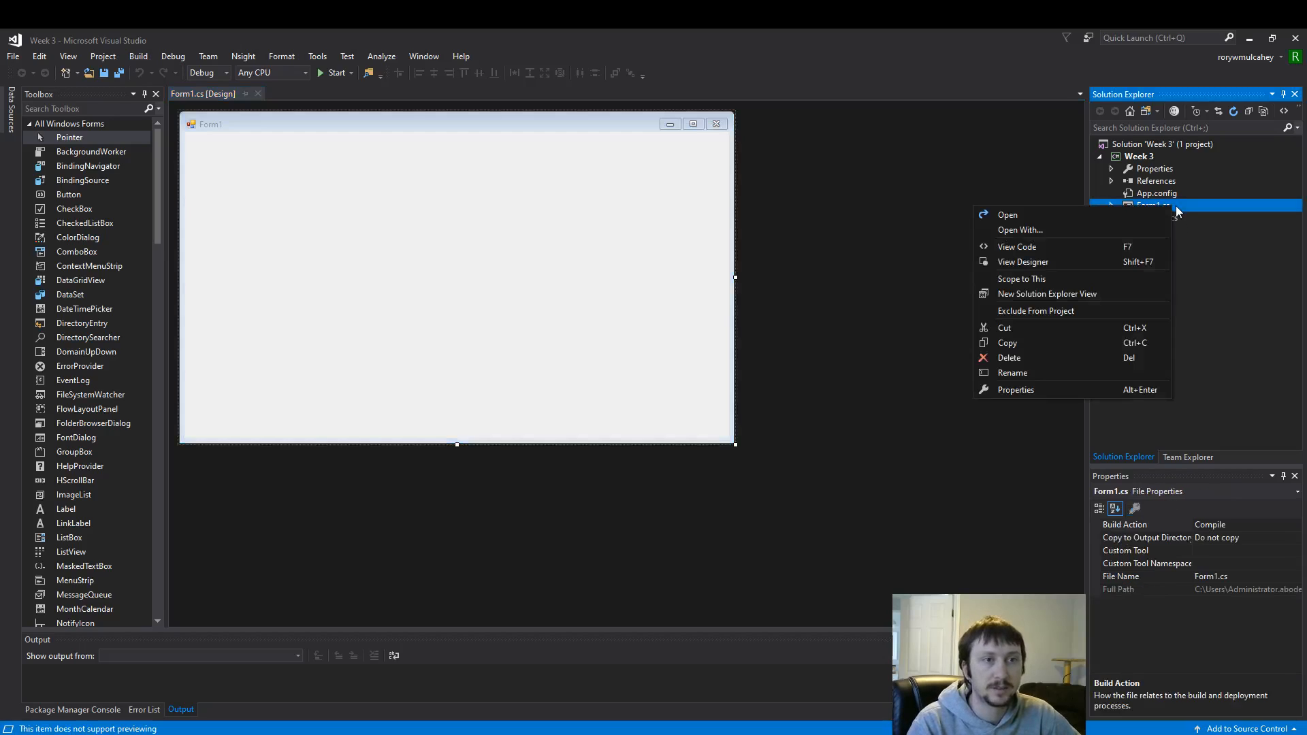
{"action": "mouse_move", "coordinate": [1037, 246]}
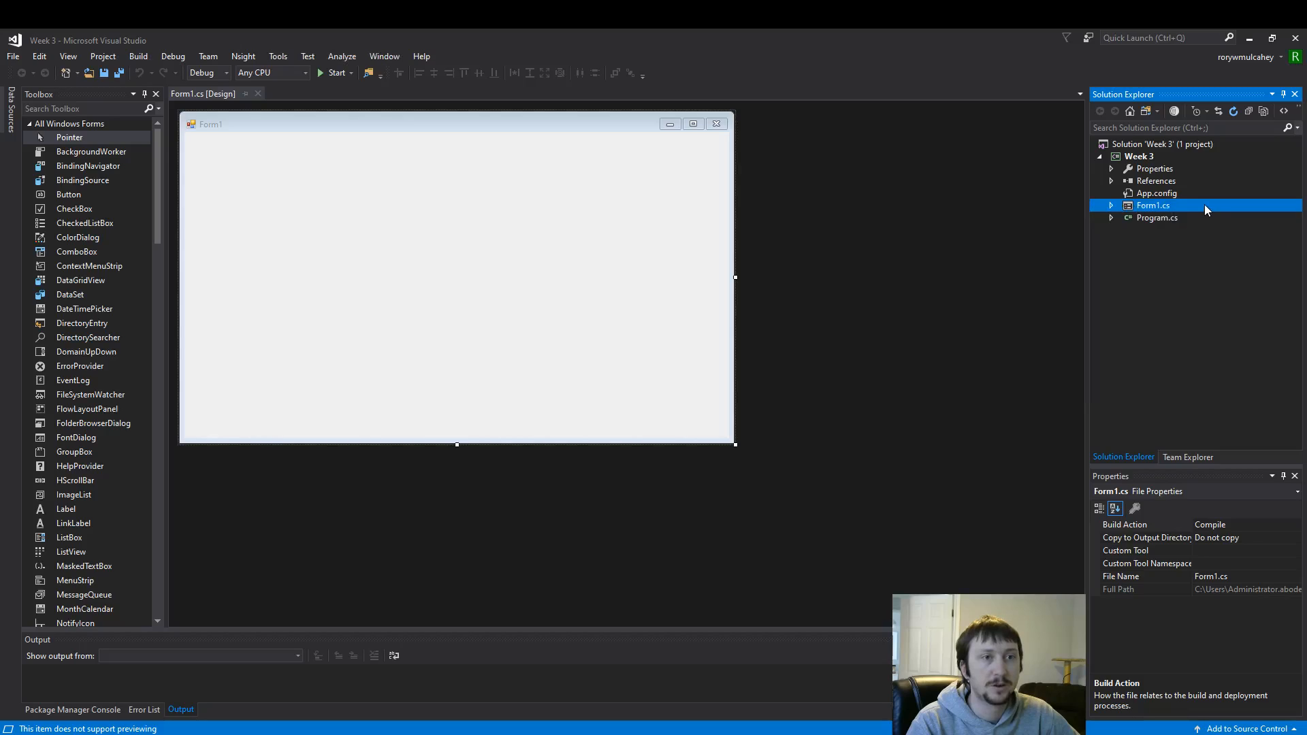
{"action": "right_click", "coordinate": [1153, 205]}
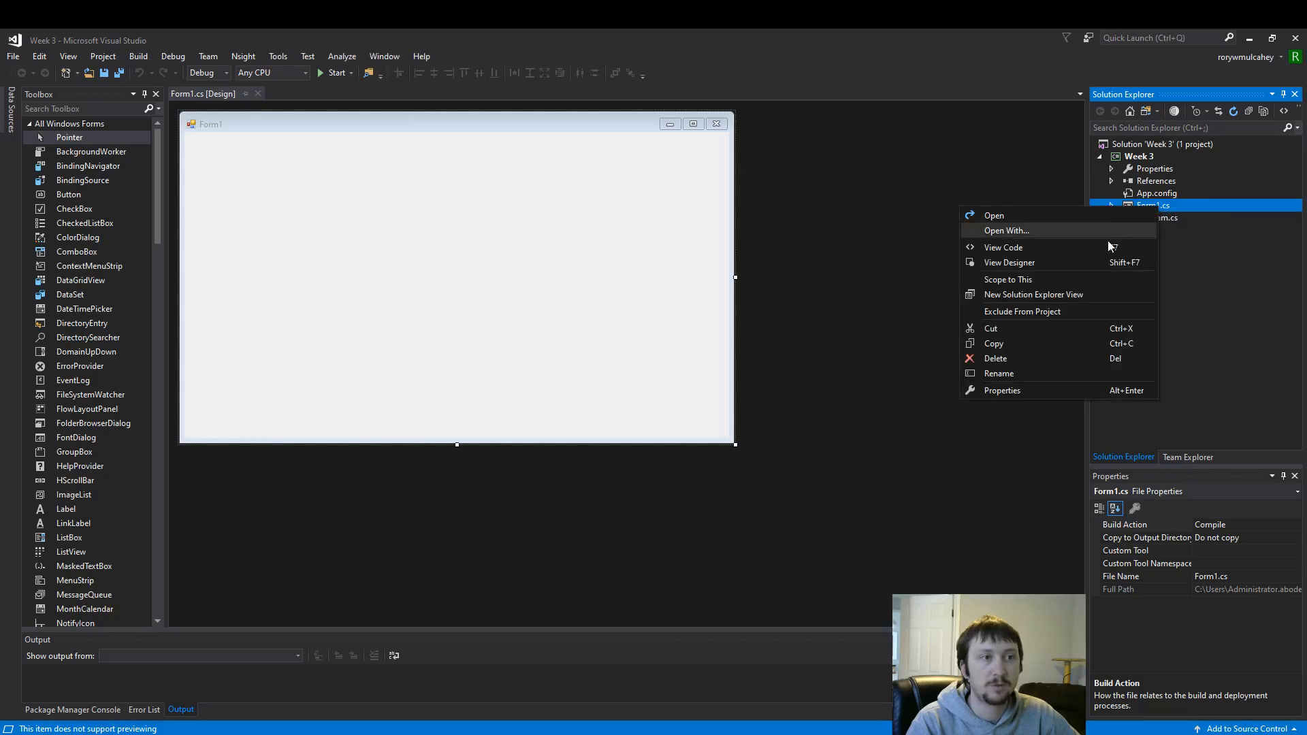
{"action": "left_click", "coordinate": [1003, 247]}
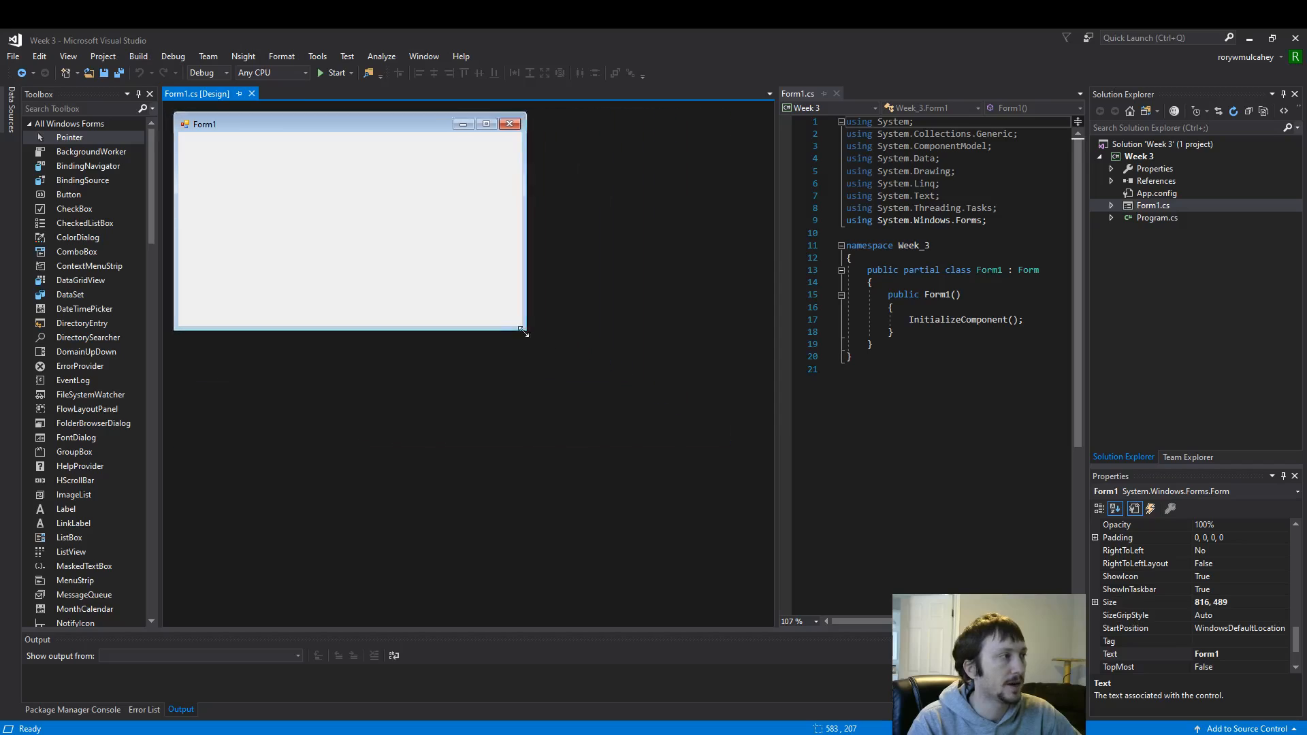
Shrink Form1 from 816 x 489 down to about 378 x 237
{"action": "left_click_drag", "start_coordinate": [523, 332], "coordinate": [447, 268]}
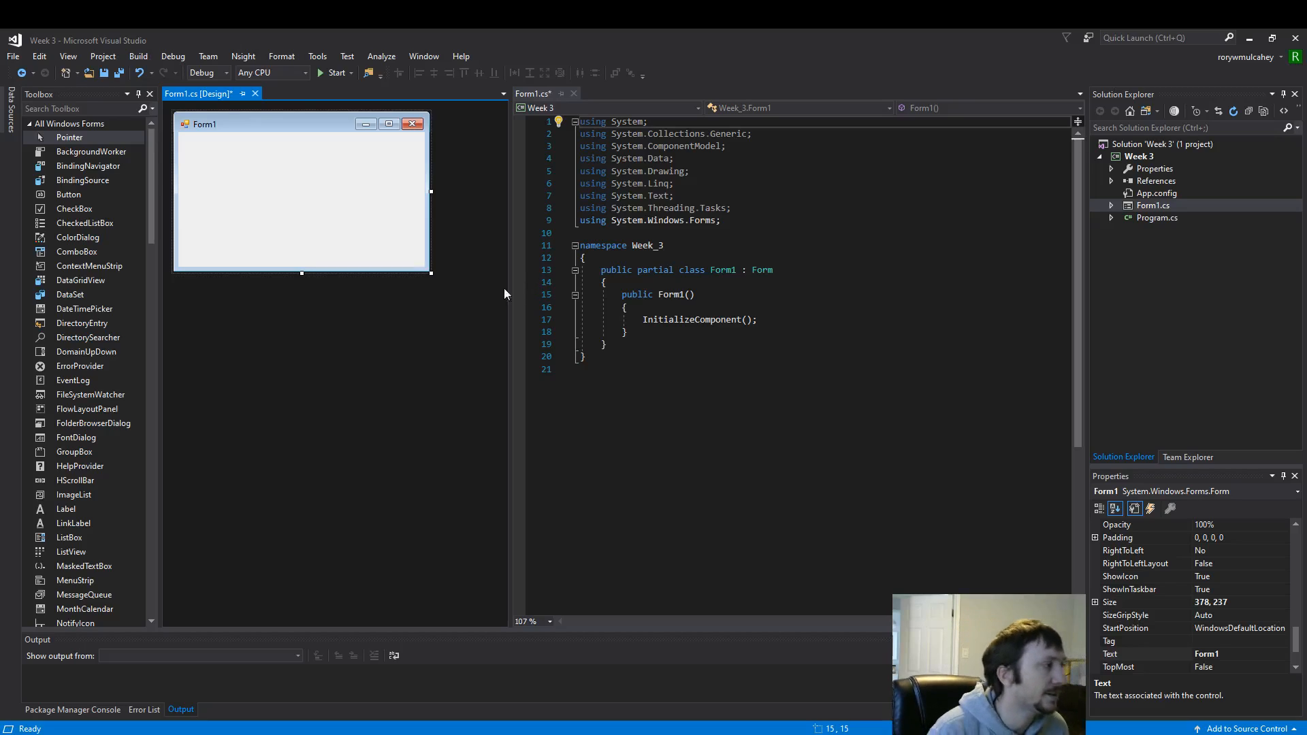
{"action": "mouse_move", "coordinate": [269, 269]}
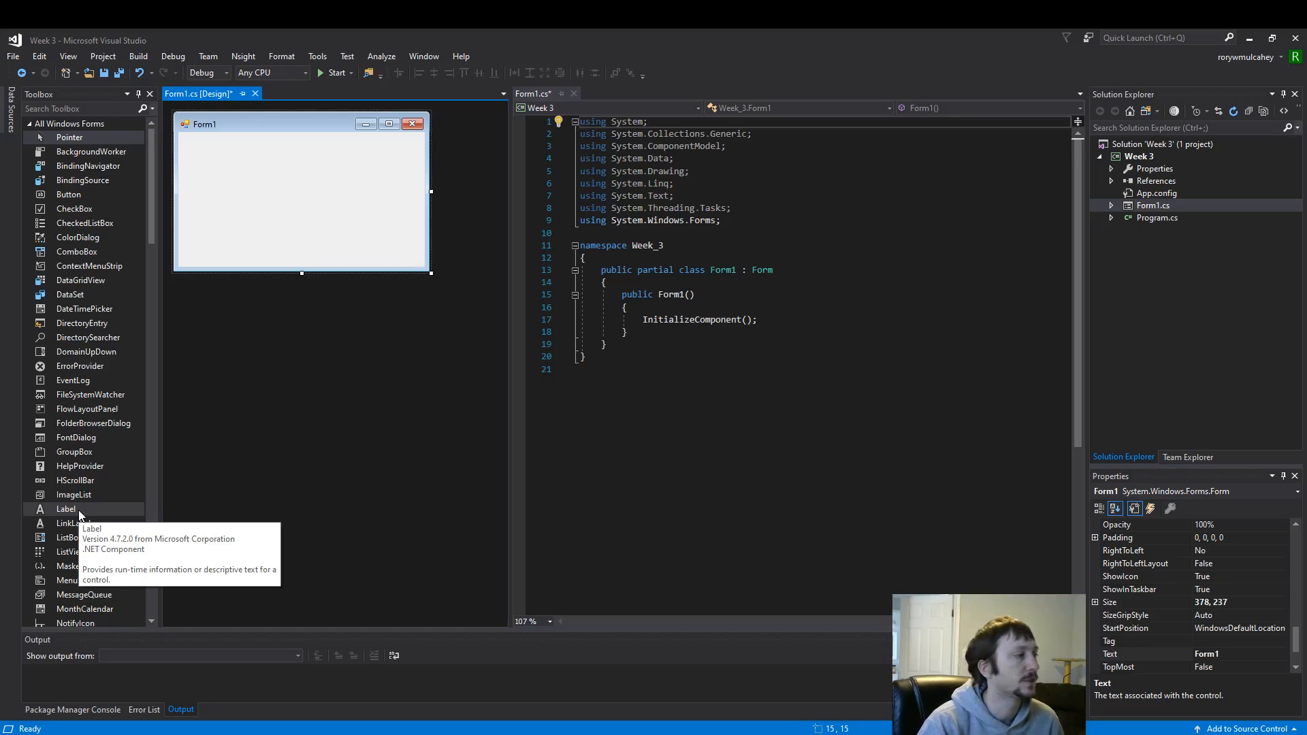
{"action": "mouse_move", "coordinate": [66, 509]}
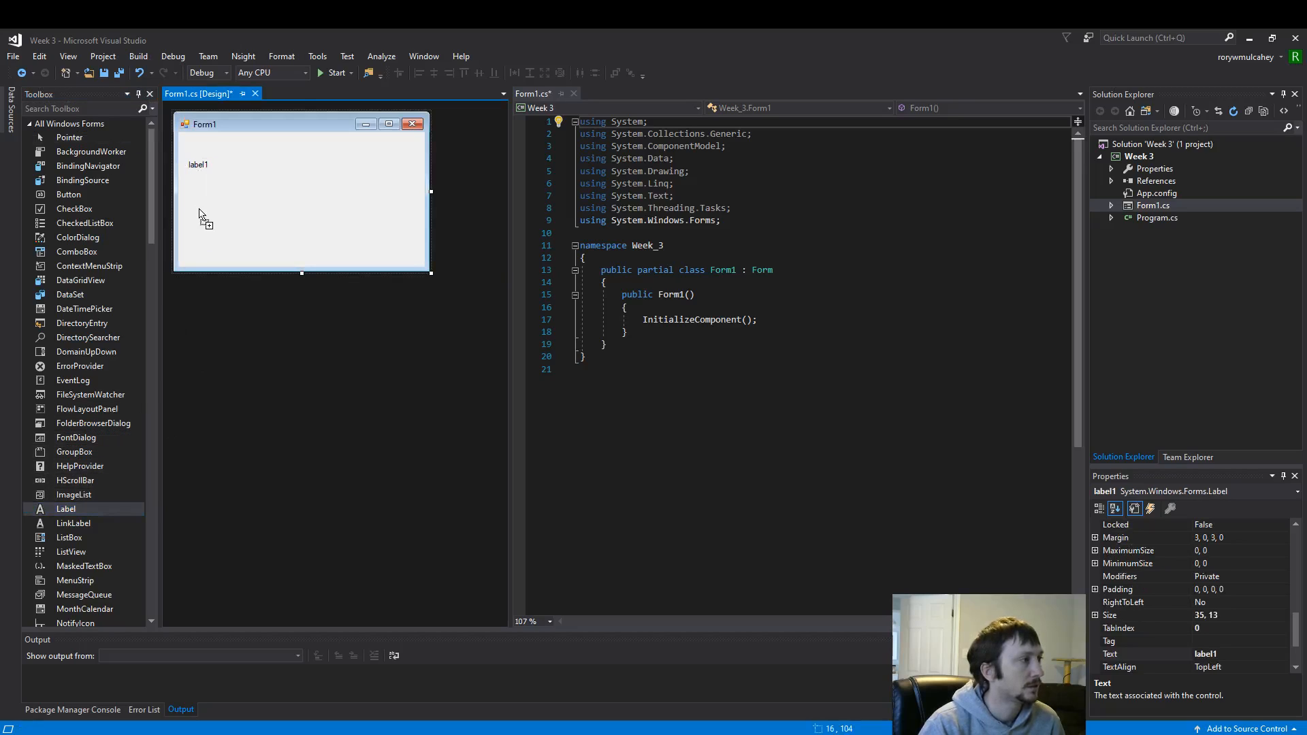
Place two labels, a text box beside each, and a button onto Form1 from the Toolbox
{"action": "left_click_drag", "start_coordinate": [66, 508], "coordinate": [198, 206]}
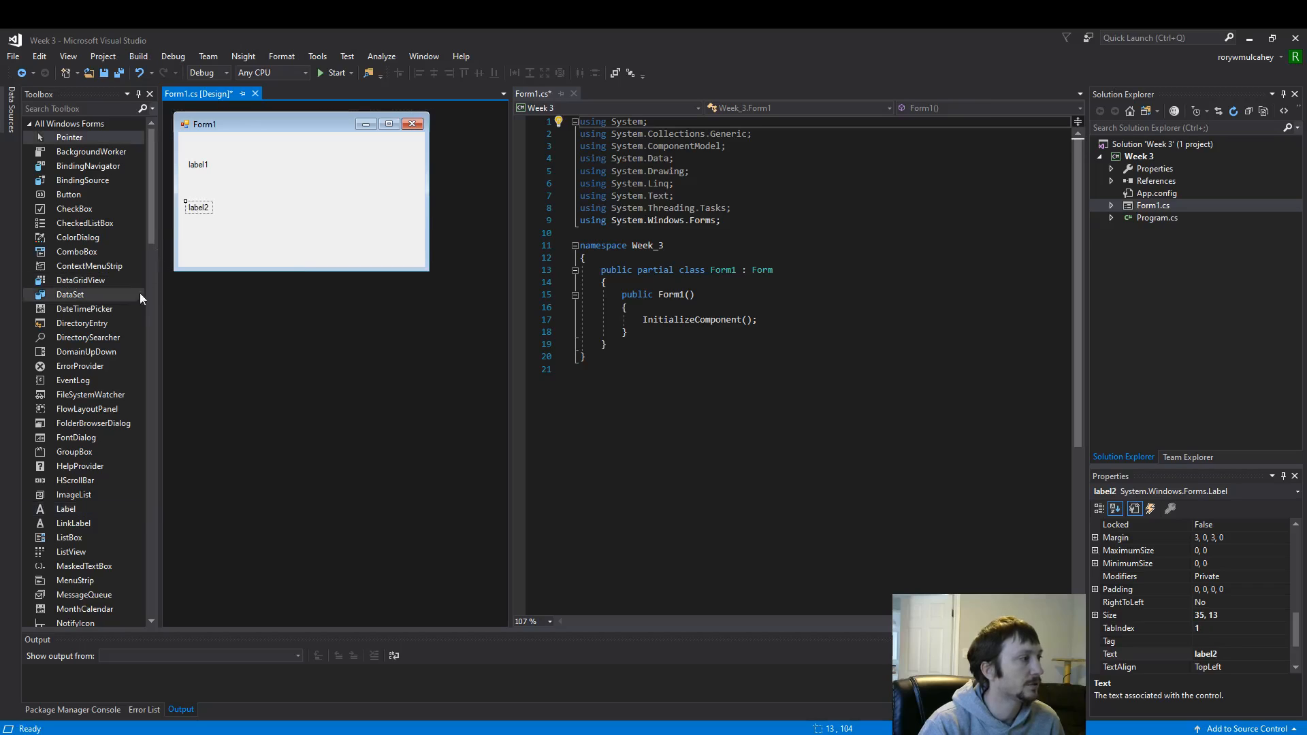
{"action": "scroll", "scroll_direction": "down", "scroll_amount": 3}
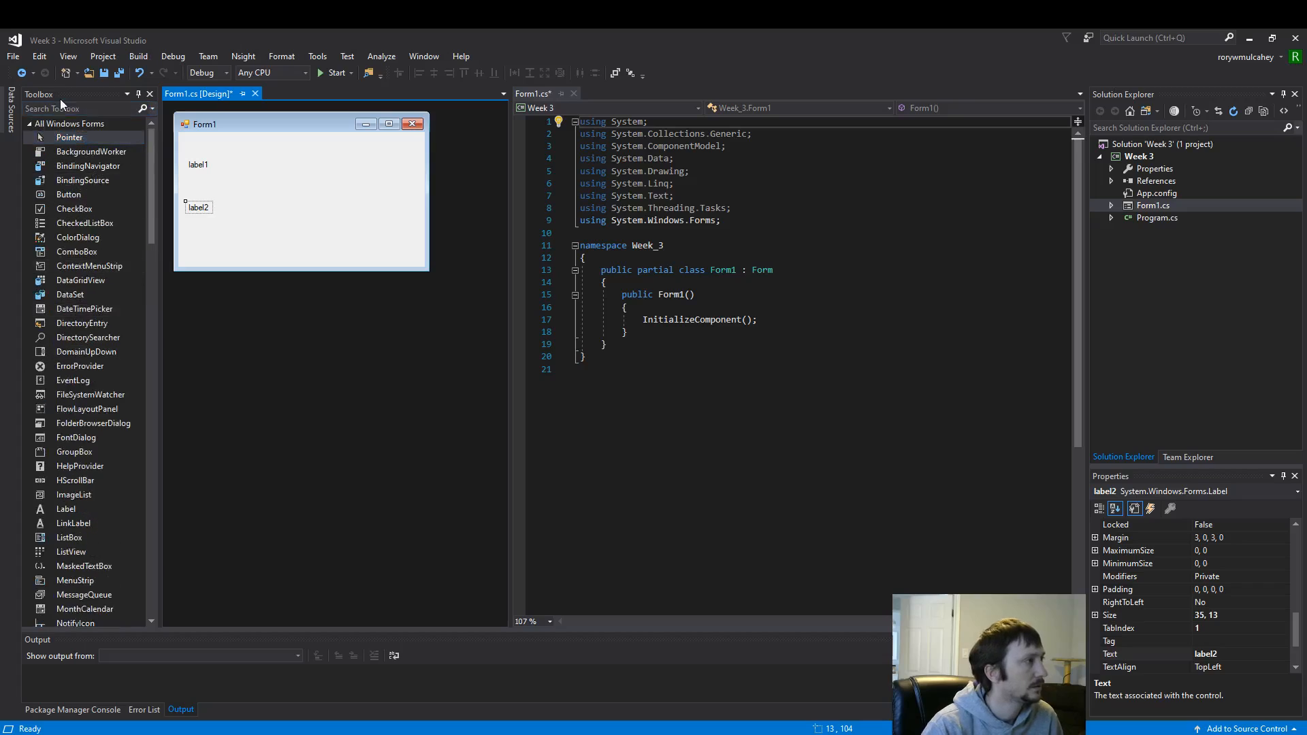
{"action": "type", "text": "textbox"}
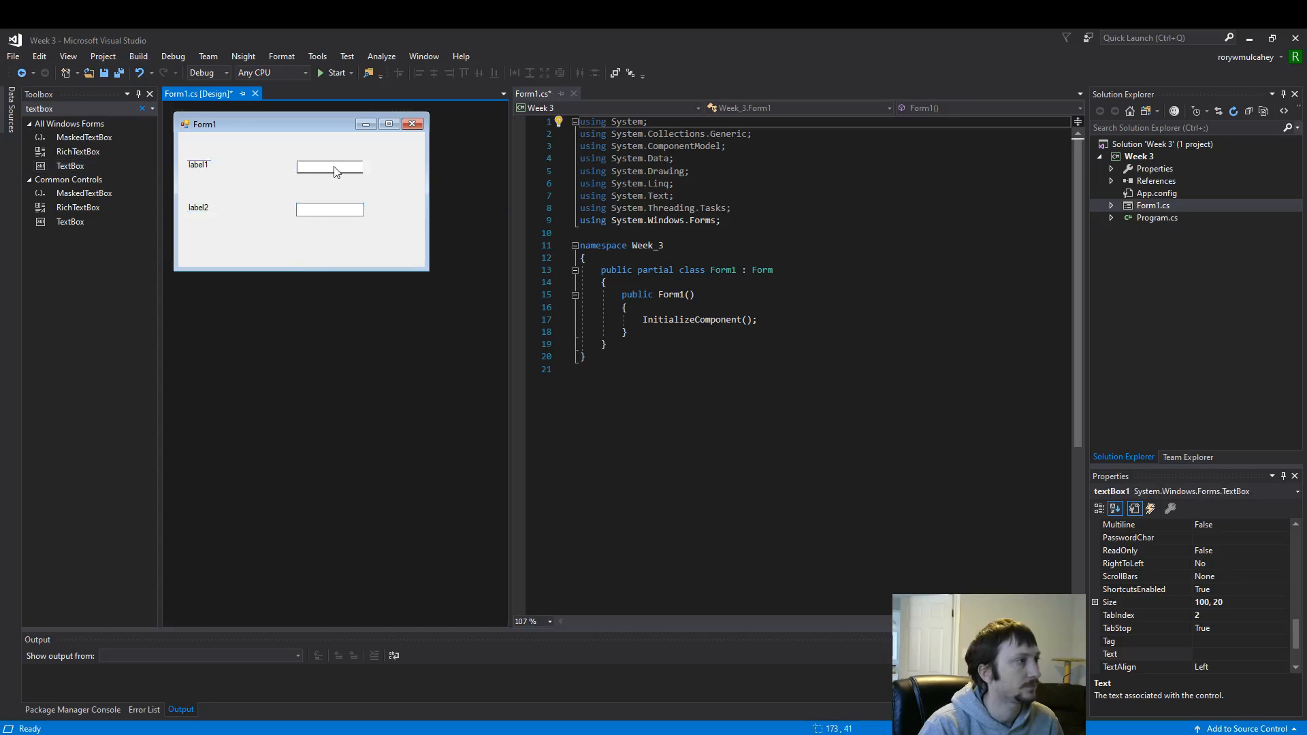
{"action": "left_click", "coordinate": [329, 166]}
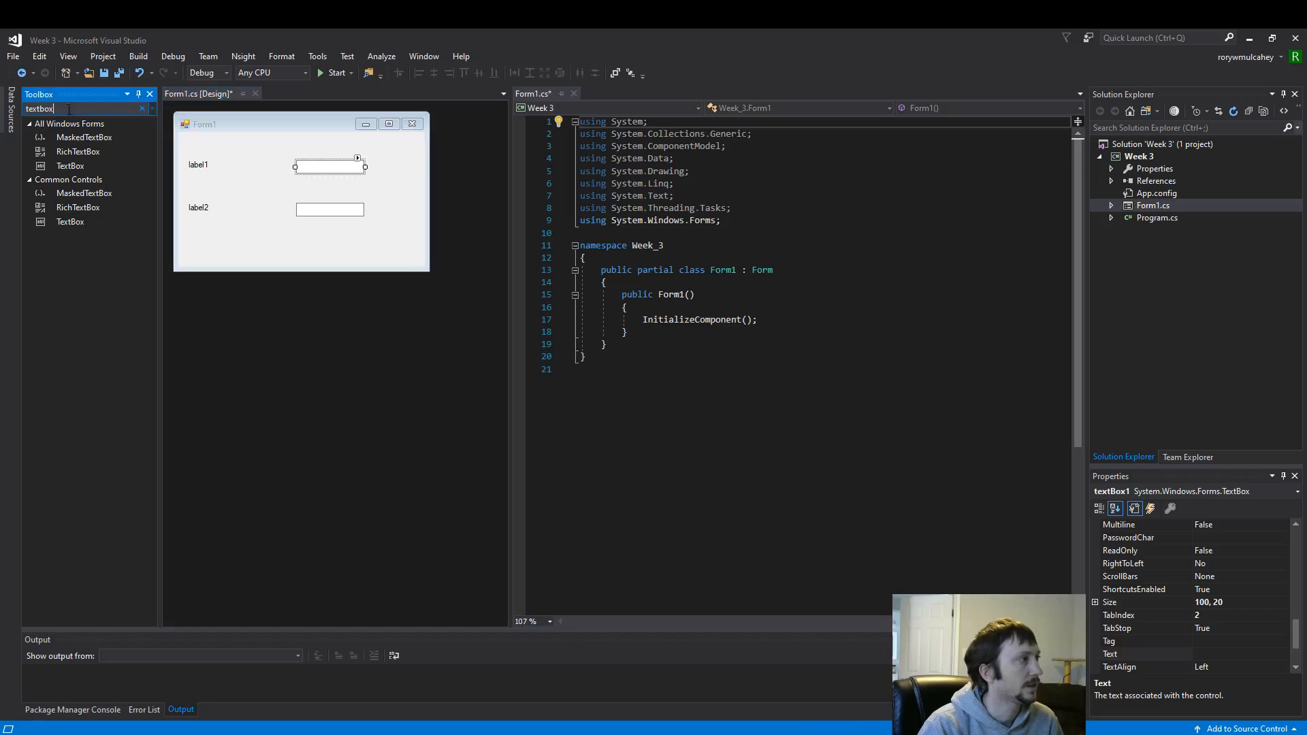
{"action": "type", "text": "button"}
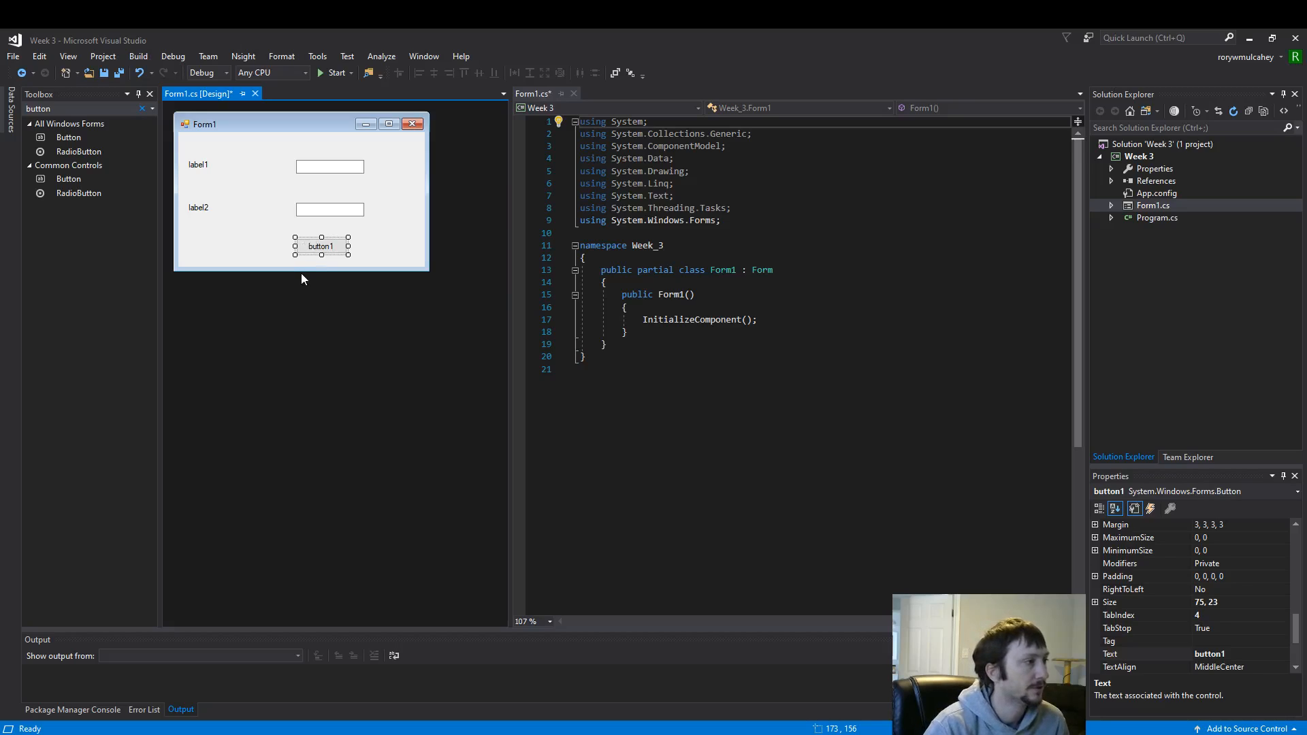
{"action": "left_click", "coordinate": [199, 165]}
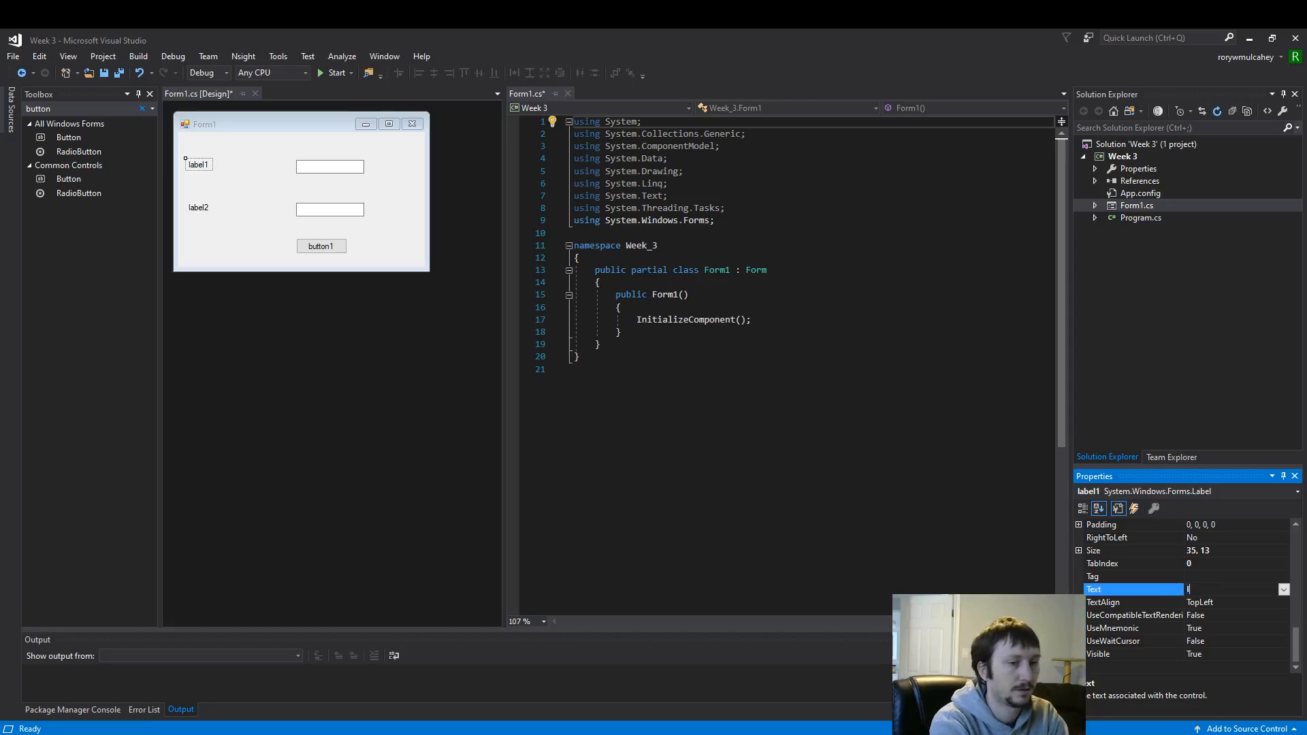
Set label1's Text to Item Price and label2's to Number of Items
{"action": "type", "text": "Item"}
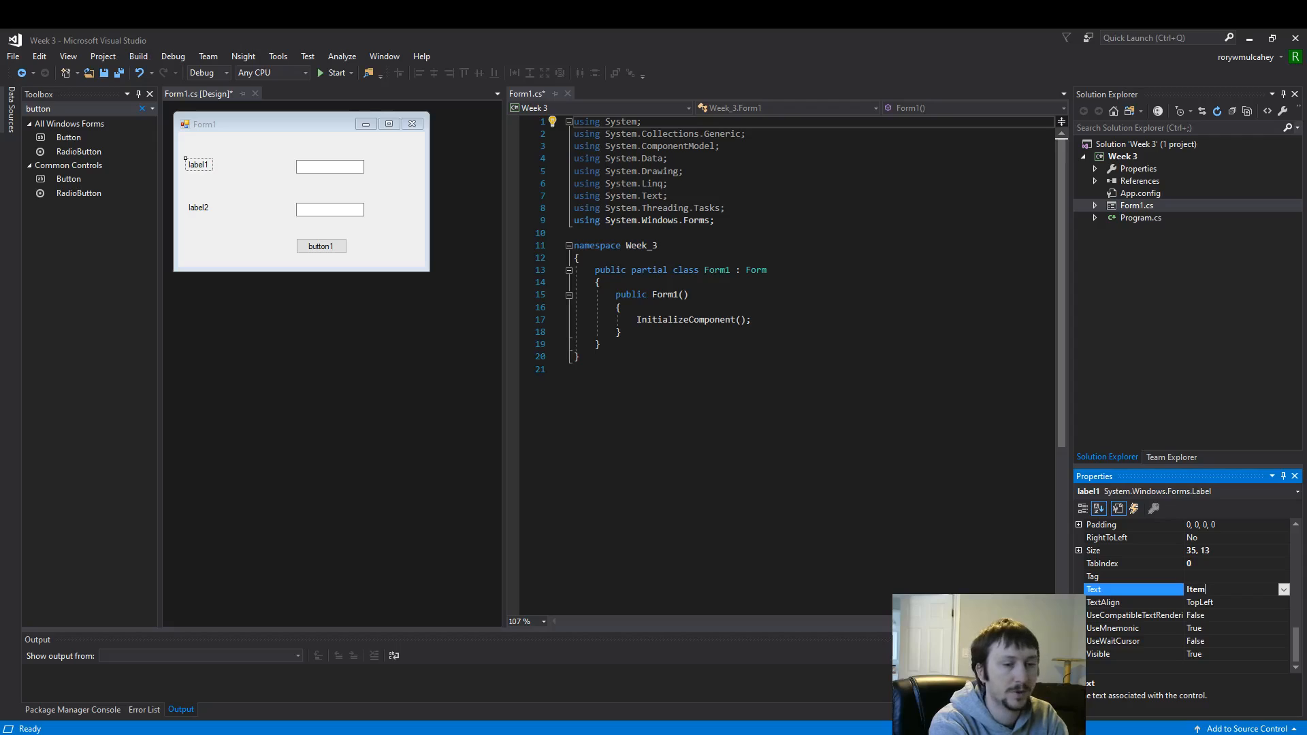
{"action": "type", "text": "Price"}
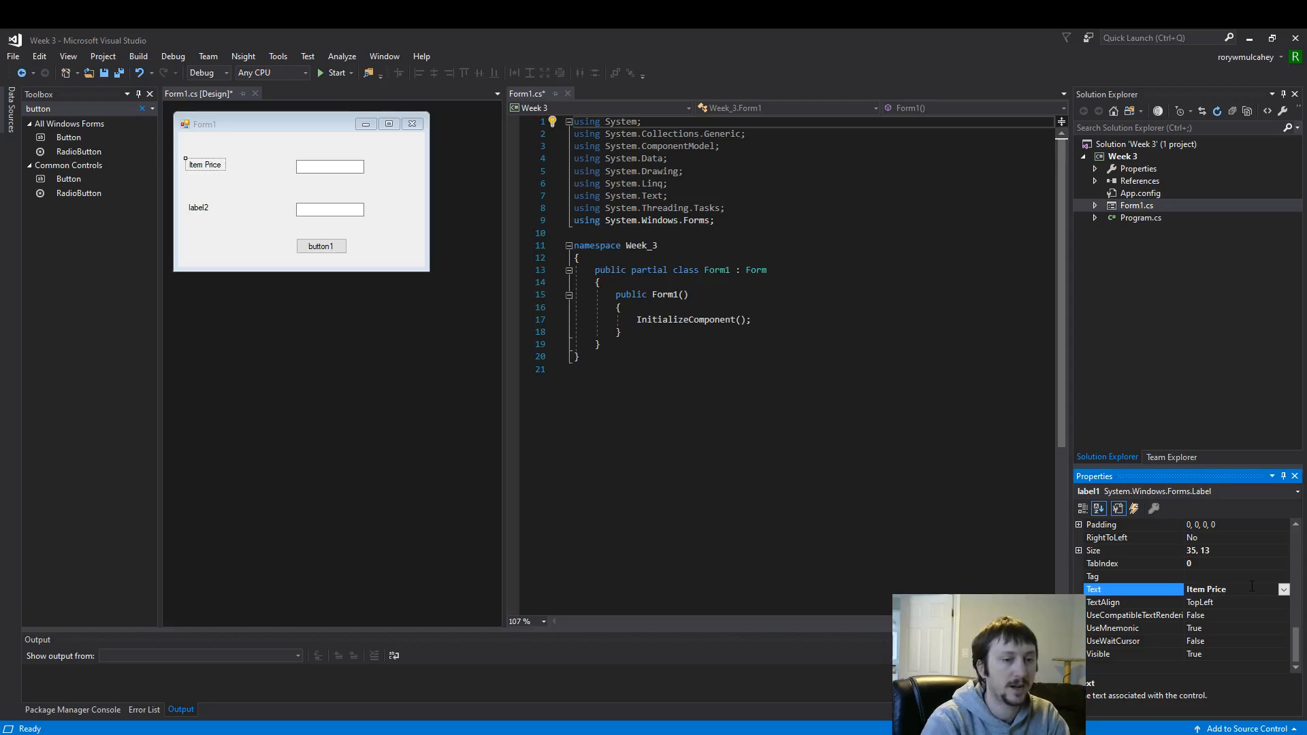
{"action": "left_click", "coordinate": [198, 207]}
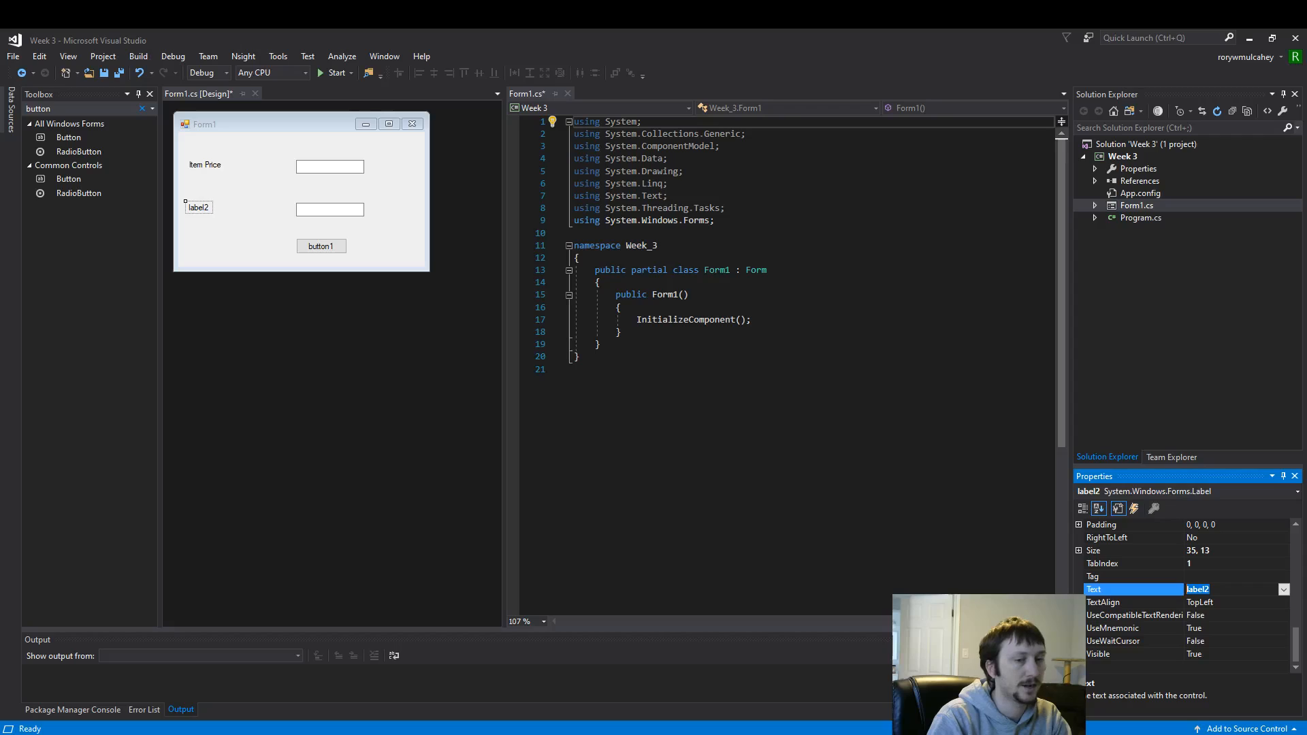
{"action": "type", "text": "Number of"}
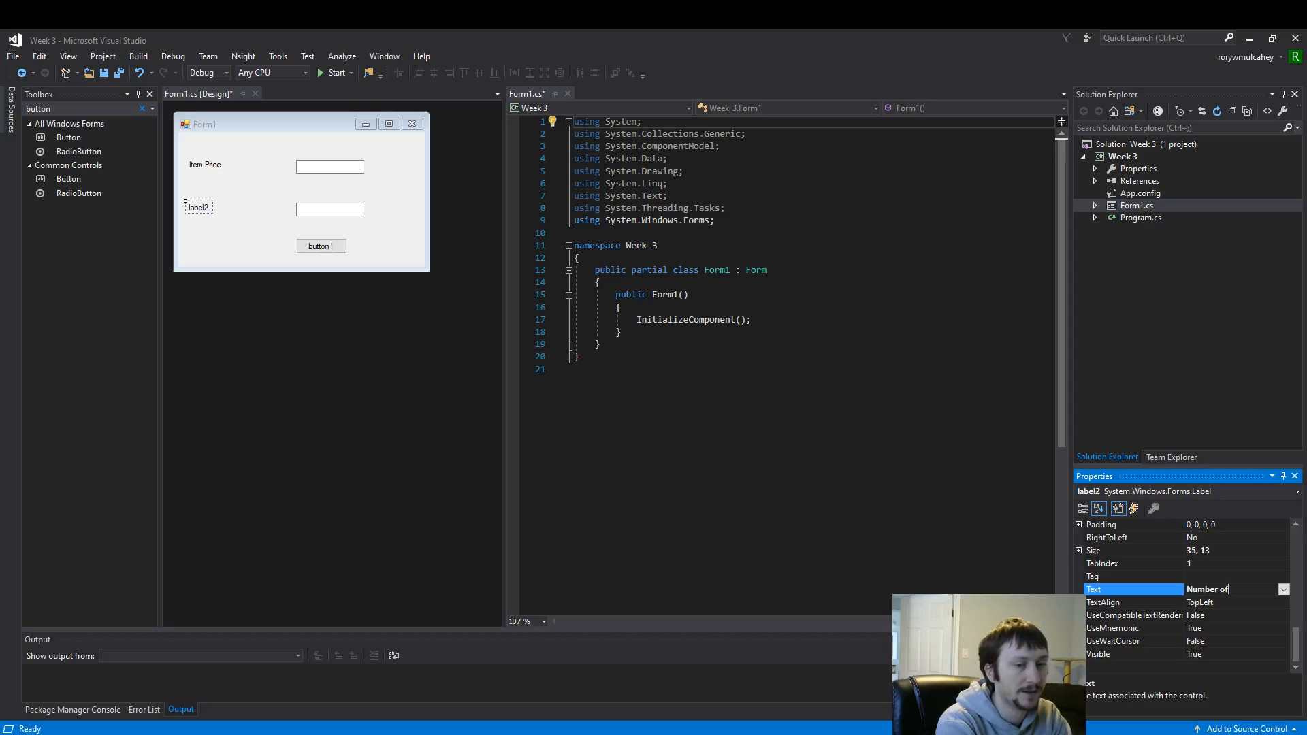
{"action": "type", "text": "Number of Items"}
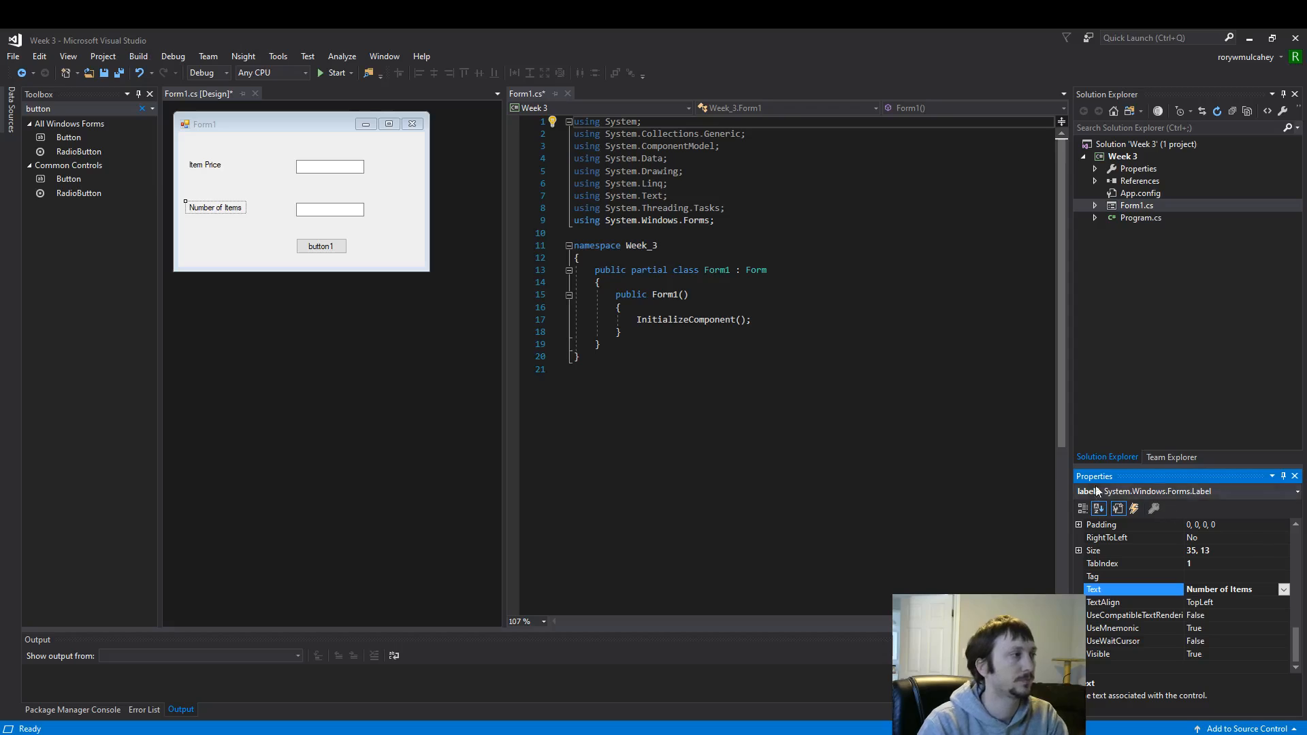
{"action": "left_click", "coordinate": [330, 166]}
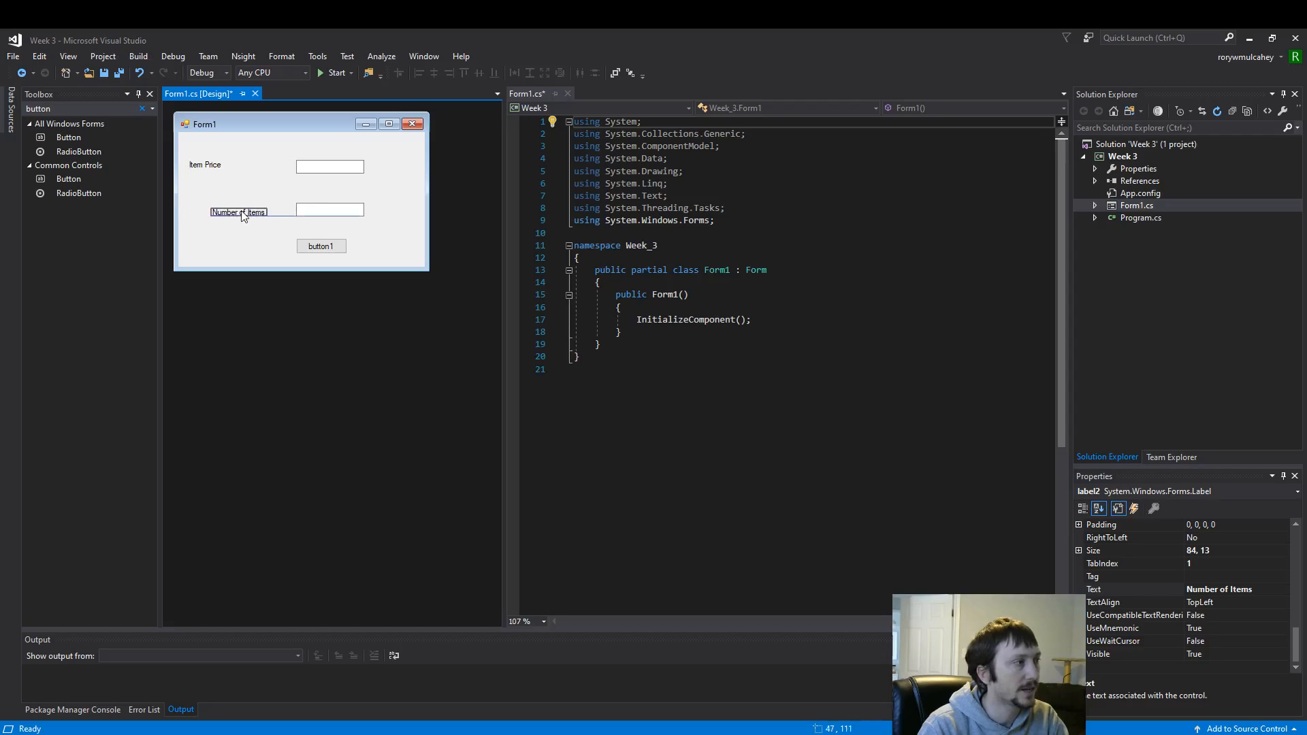
Arrange the labels beside their text boxes and select the item price text box
{"action": "left_click", "coordinate": [227, 166]}
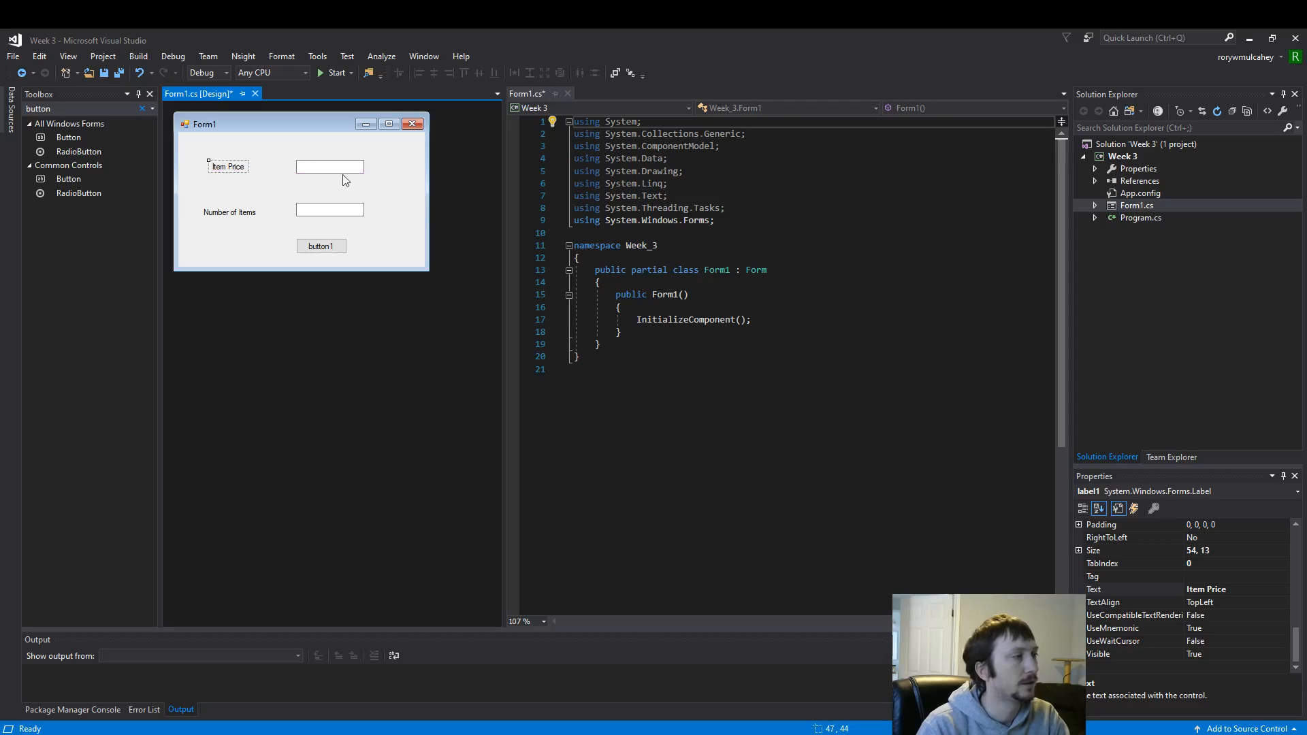
{"action": "left_click", "coordinate": [329, 209]}
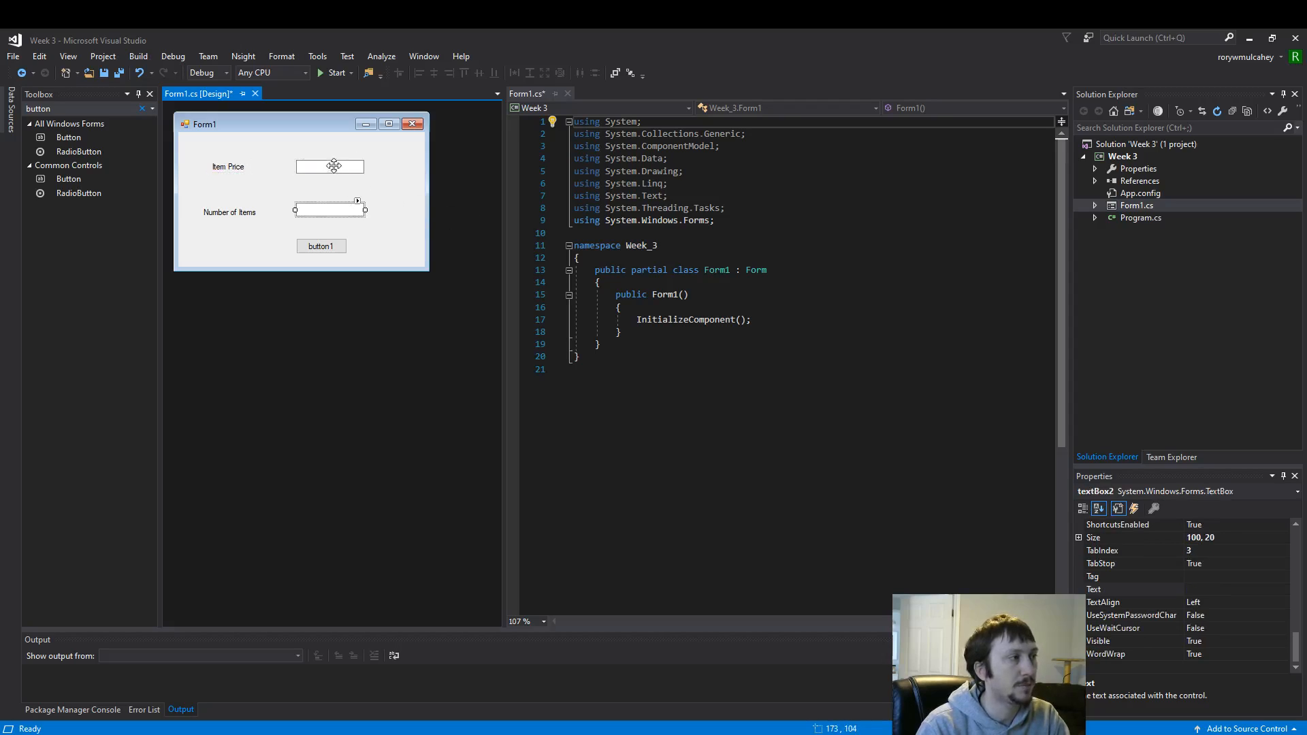
{"action": "left_click", "coordinate": [328, 166]}
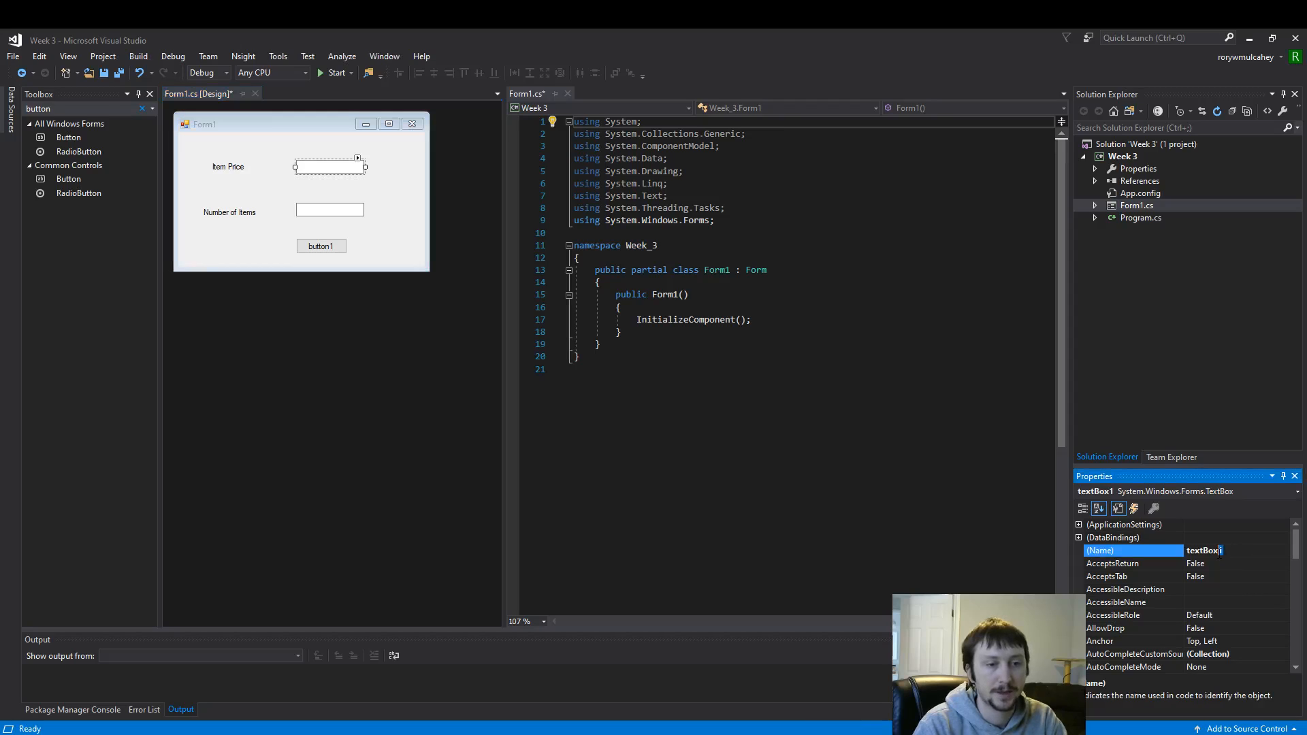
{"action": "mouse_move", "coordinate": [1289, 568]}
{"action": "type", "text": "ItemPrice"}
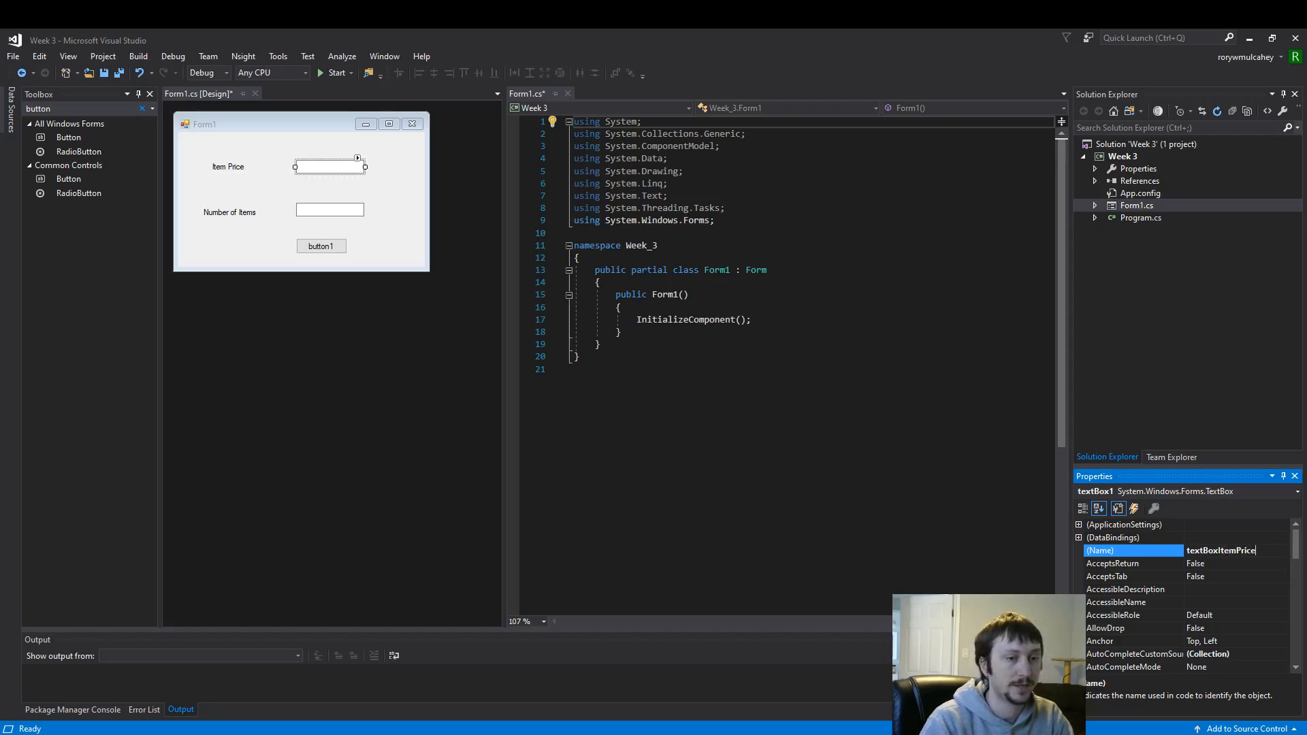
Name the second text box textBoxNumItems in the Properties window
{"action": "left_click", "coordinate": [329, 210]}
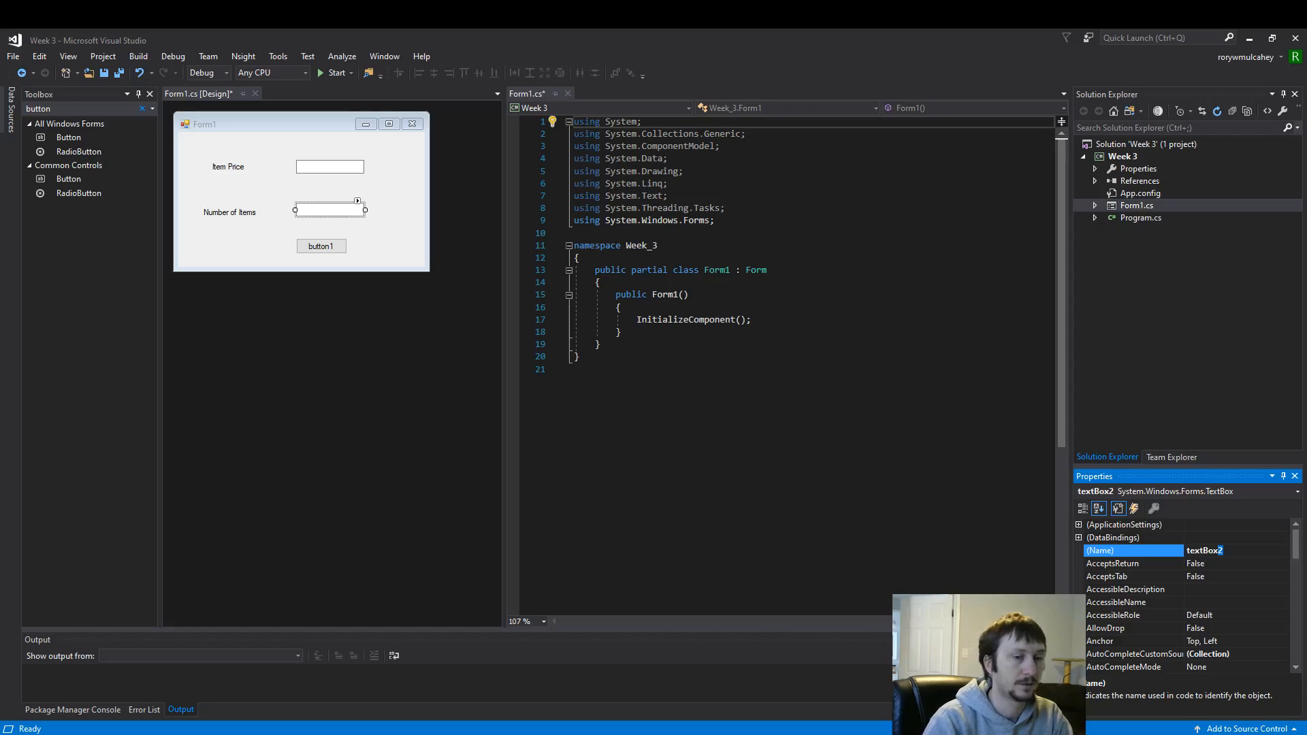
{"action": "type", "text": "textBoxNum"}
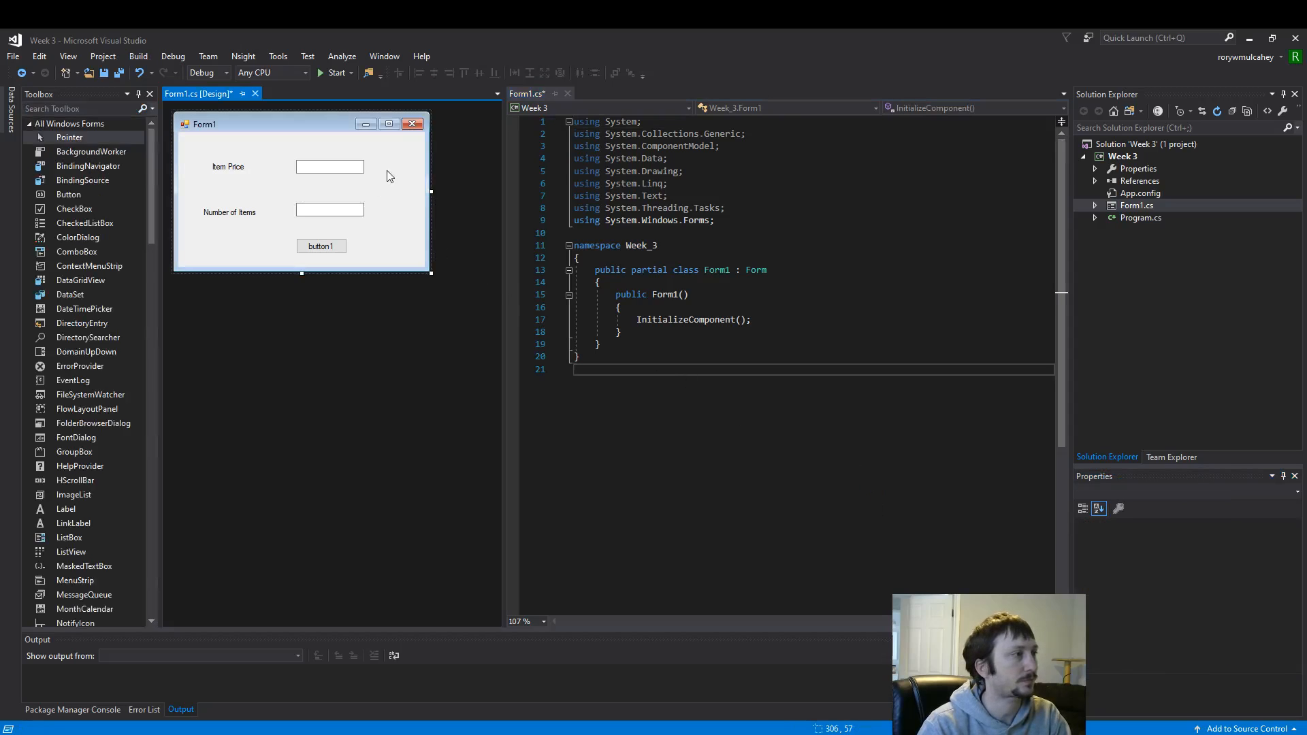
{"action": "left_click", "coordinate": [329, 210]}
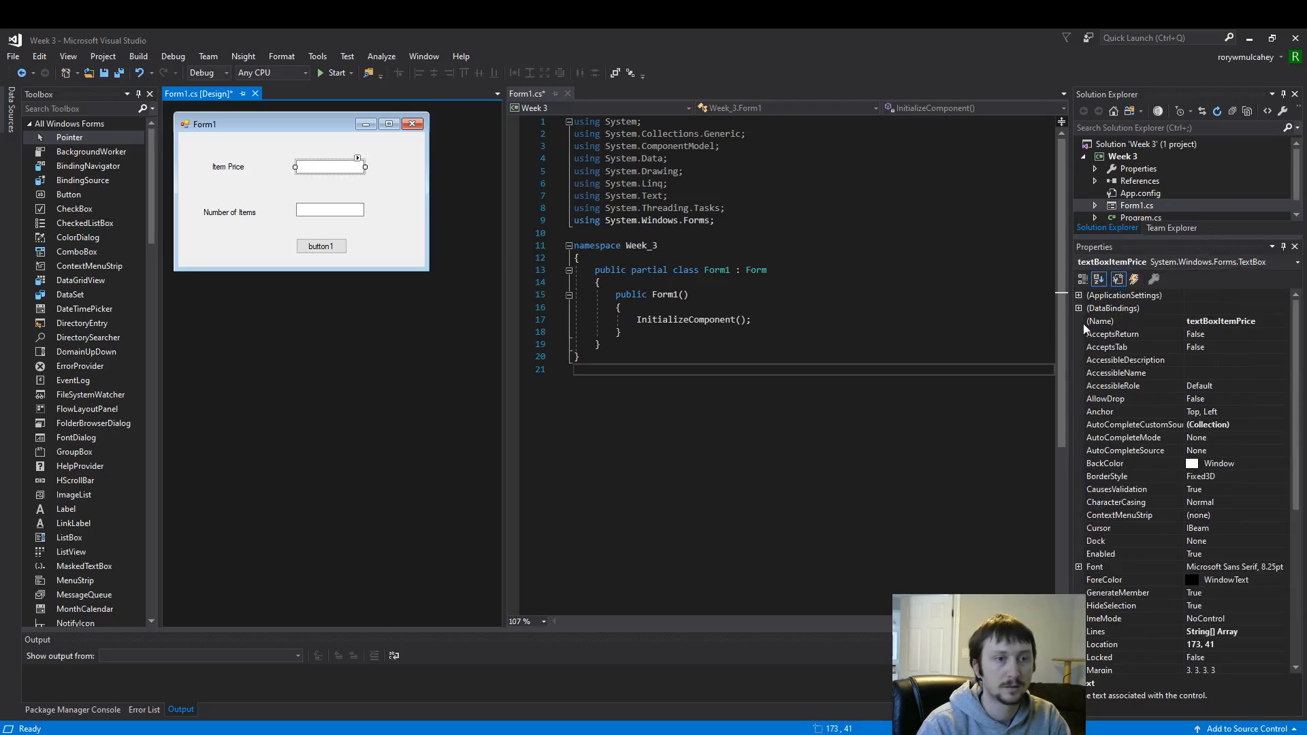
{"action": "left_click", "coordinate": [330, 207]}
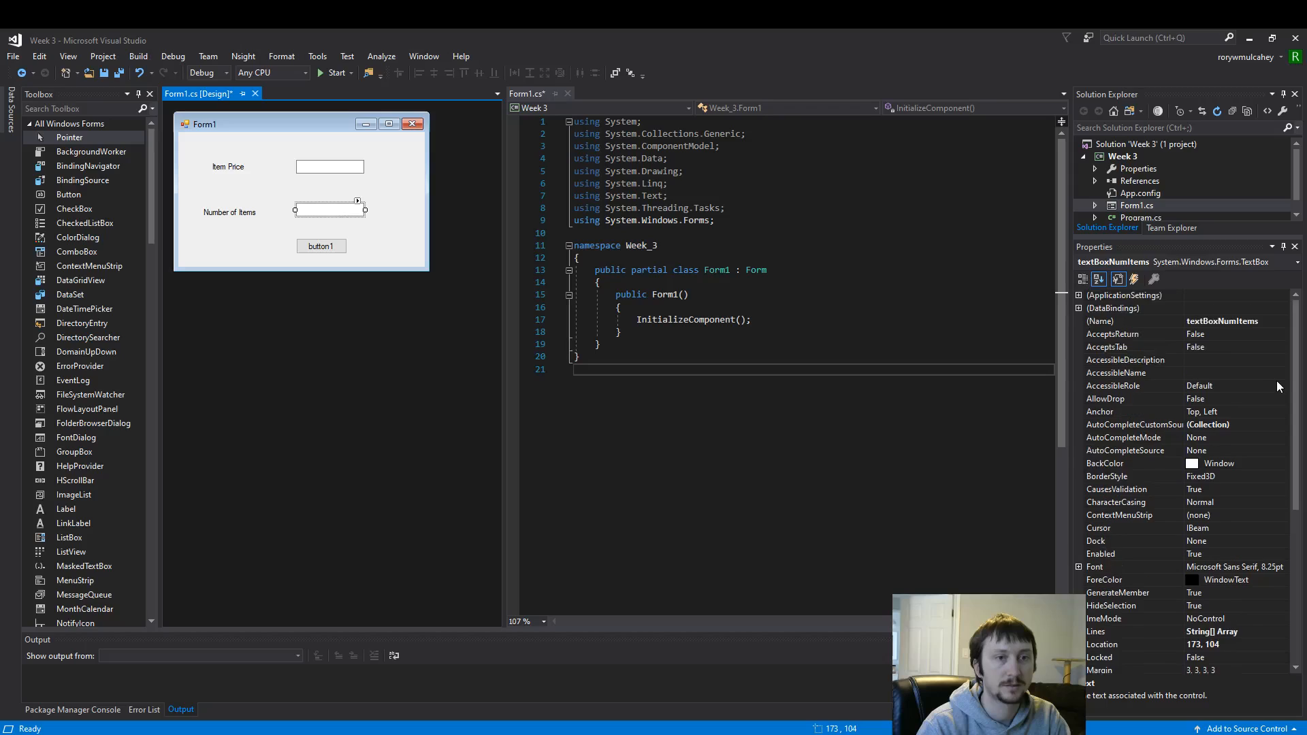
{"action": "mouse_move", "coordinate": [303, 188]}
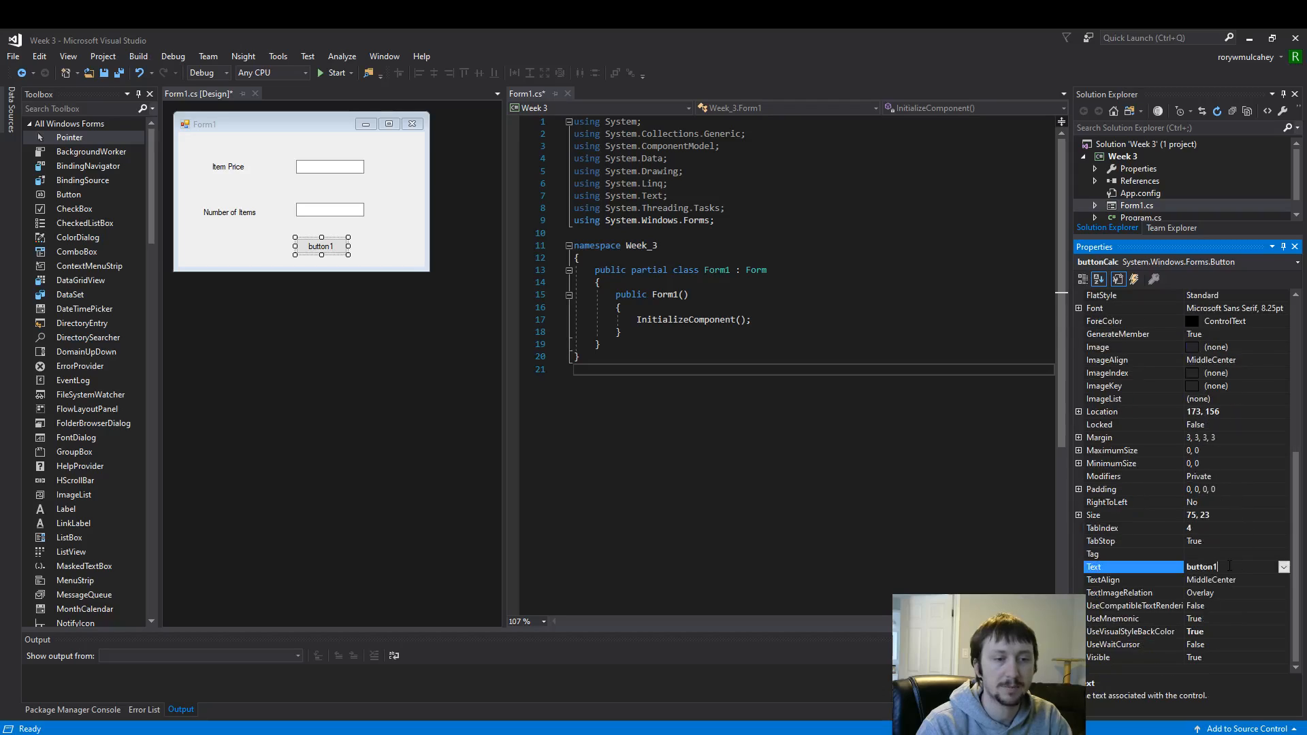
Replace the buttonCalc button's caption with Calculate
{"action": "double_click", "coordinate": [1202, 566]}
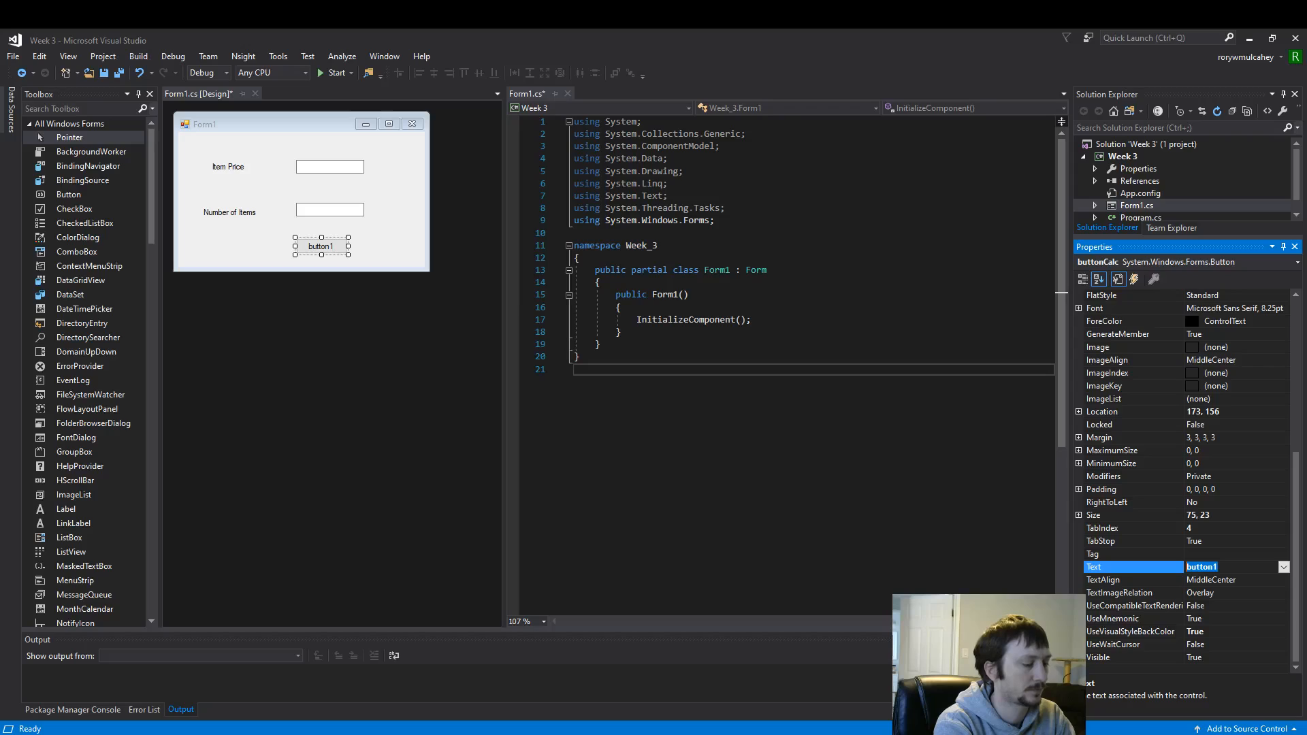
{"action": "type", "text": "Calculate"}
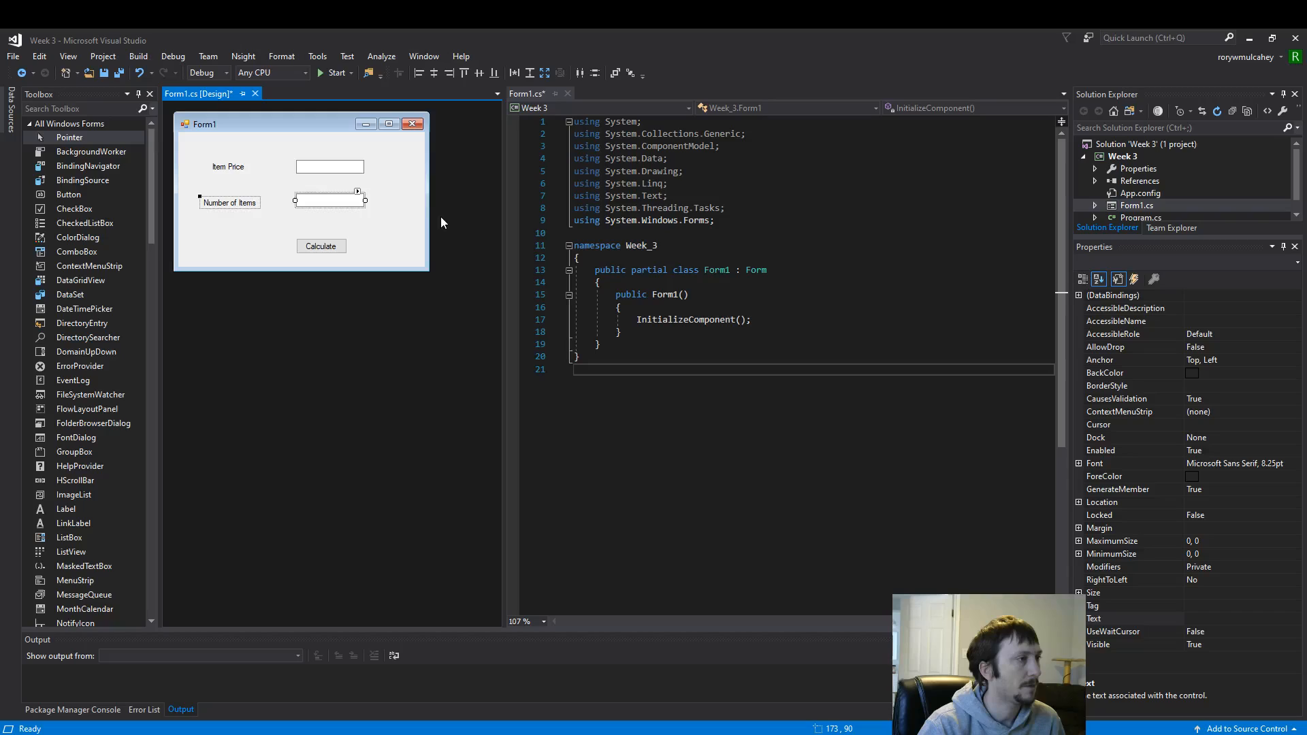
{"action": "mouse_move", "coordinate": [265, 239]}
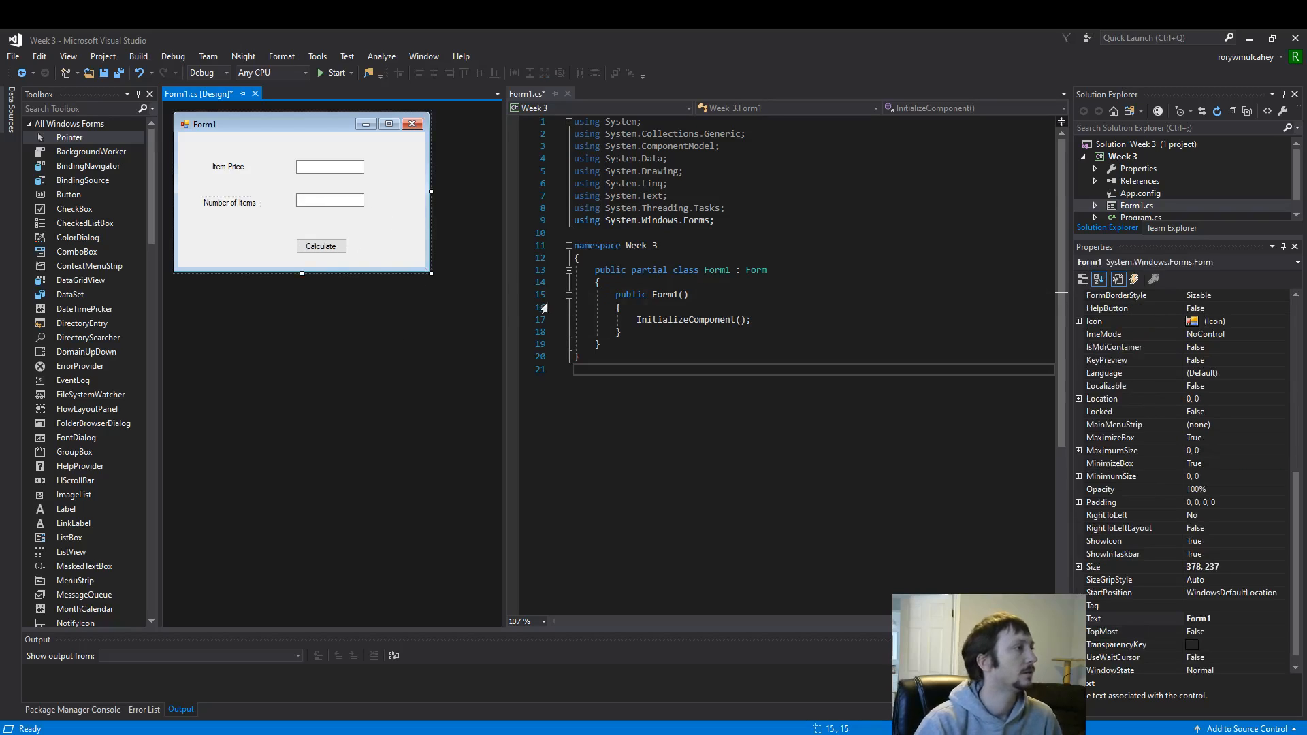
{"action": "left_click", "coordinate": [230, 199]}
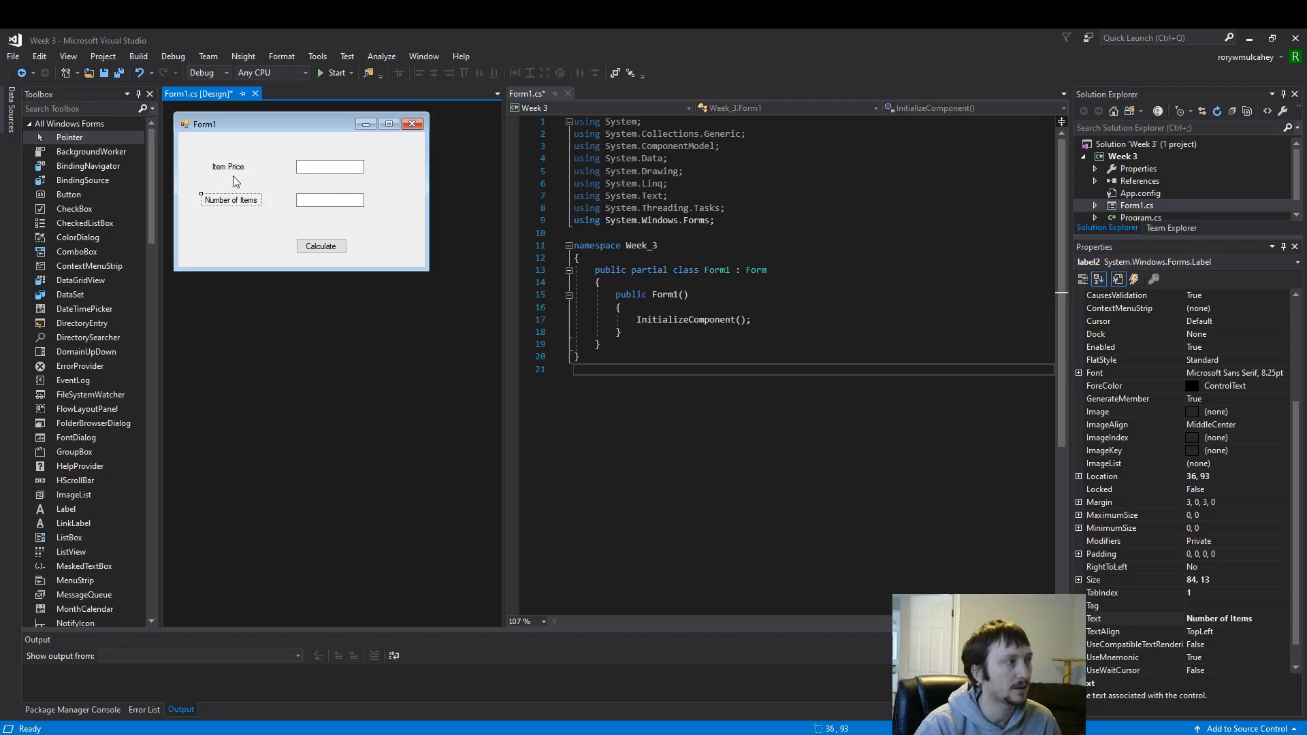
{"action": "left_click", "coordinate": [328, 166]}
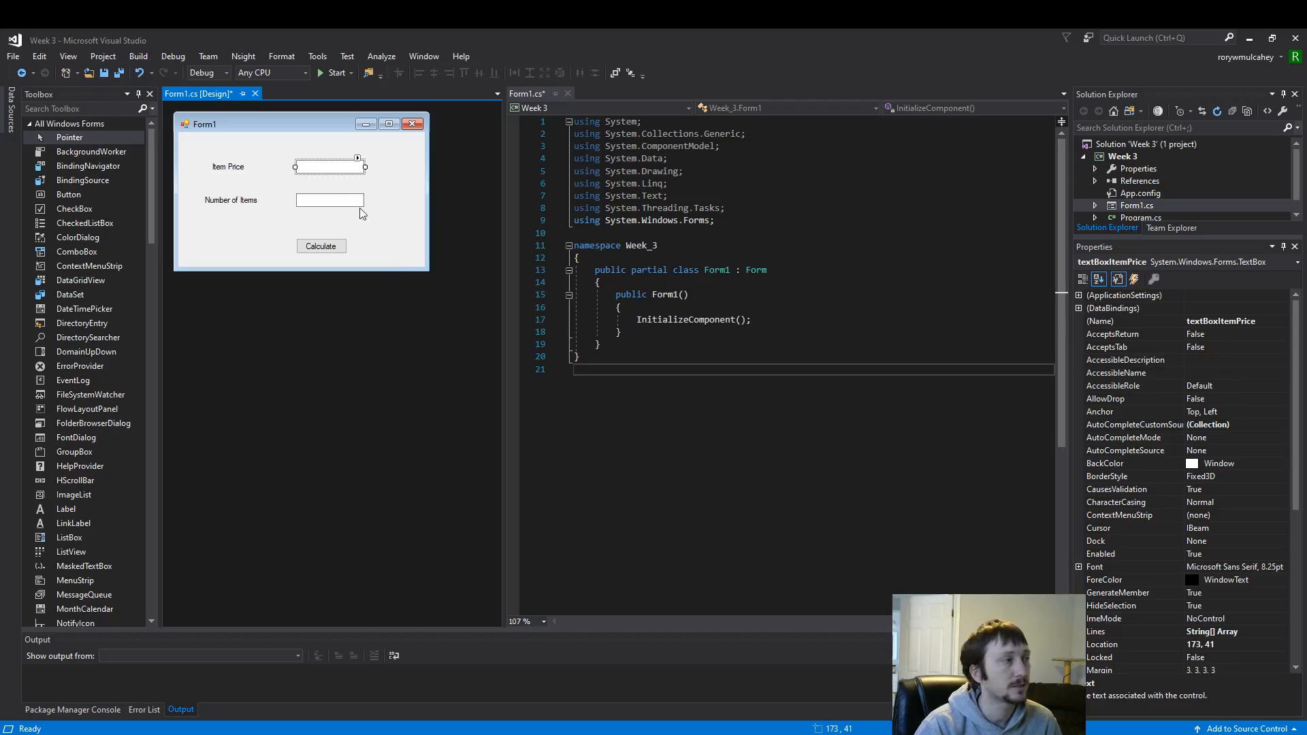
{"action": "left_click", "coordinate": [329, 199]}
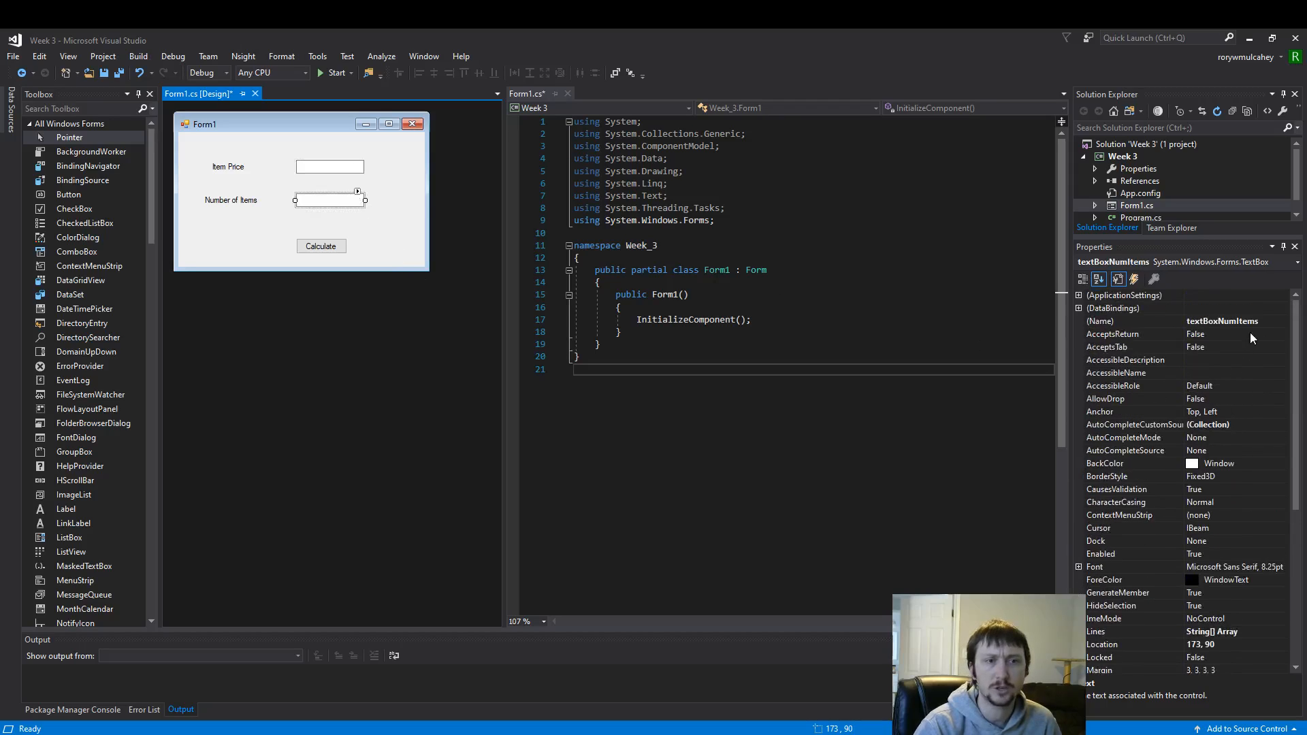
{"action": "mouse_move", "coordinate": [691, 319]}
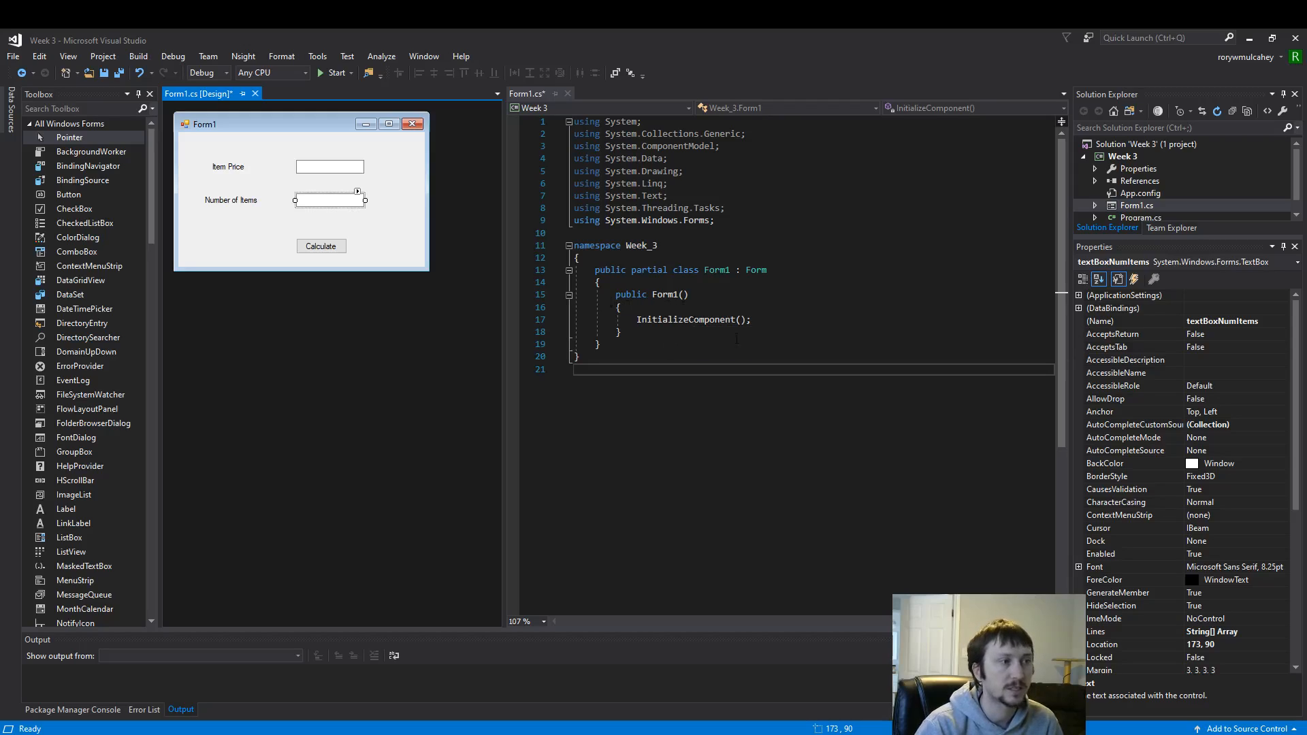
{"action": "left_click", "coordinate": [321, 245]}
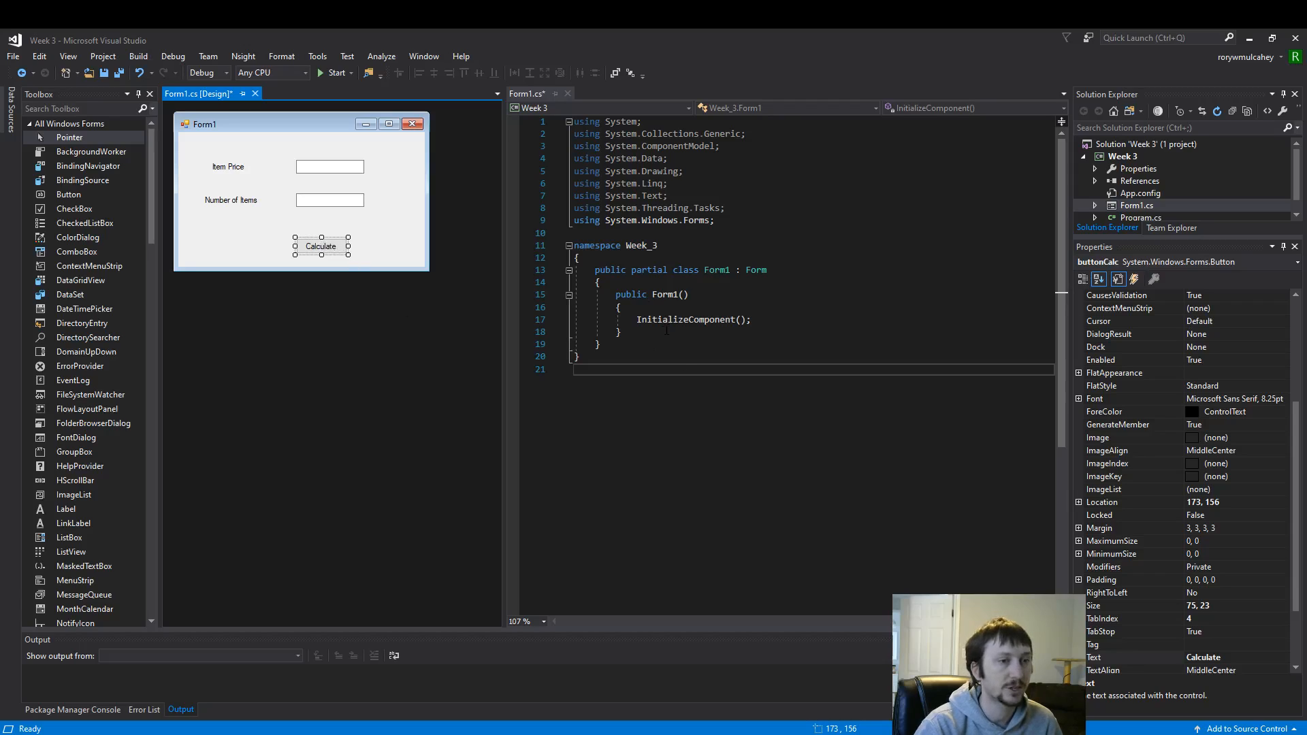
{"action": "mouse_move", "coordinate": [373, 264]}
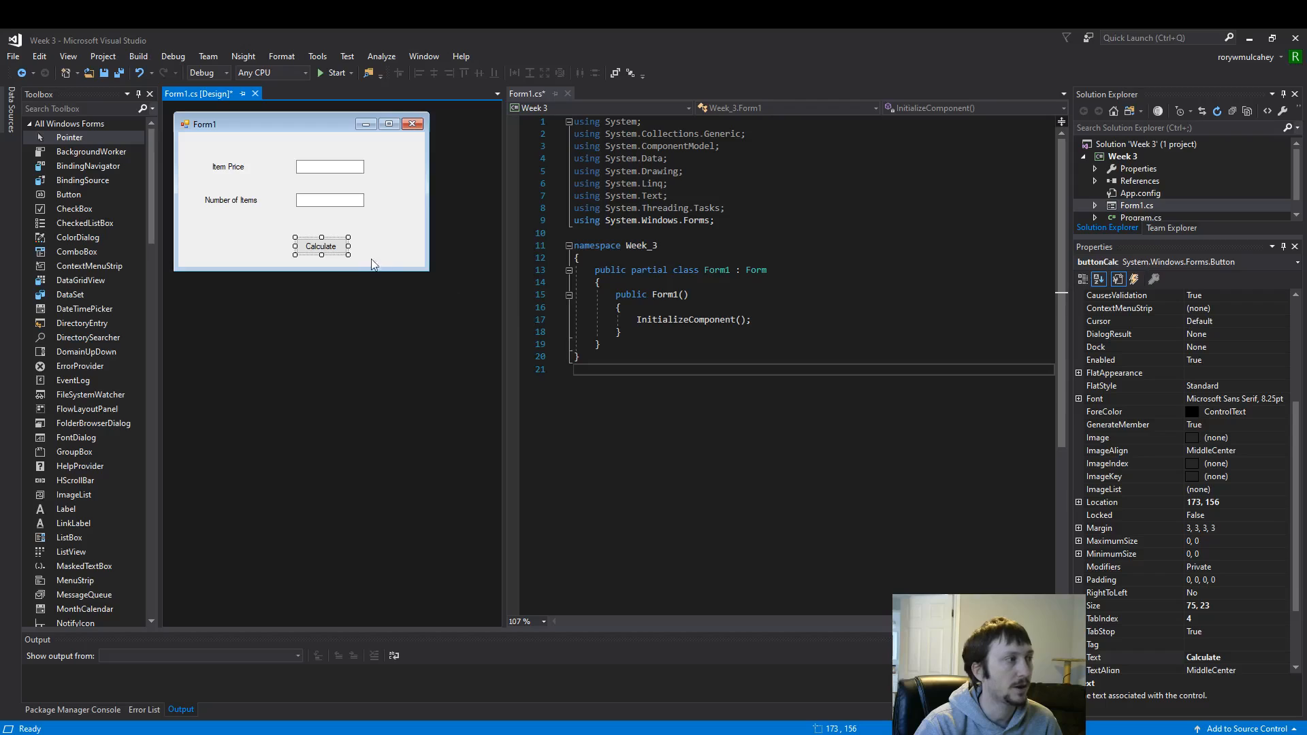
Generate buttonCalc_Click and confirm it is wired to the button's Click event
{"action": "double_click", "coordinate": [321, 247]}
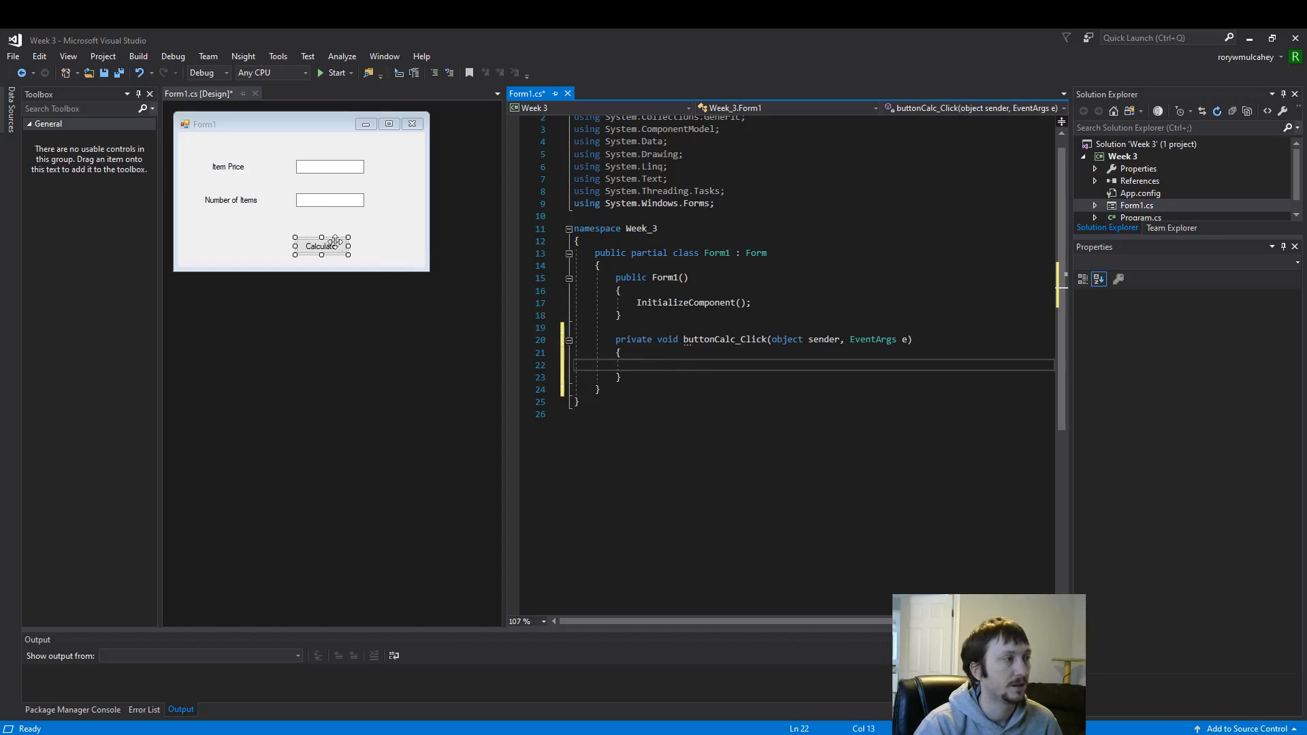
{"action": "left_click", "coordinate": [321, 246]}
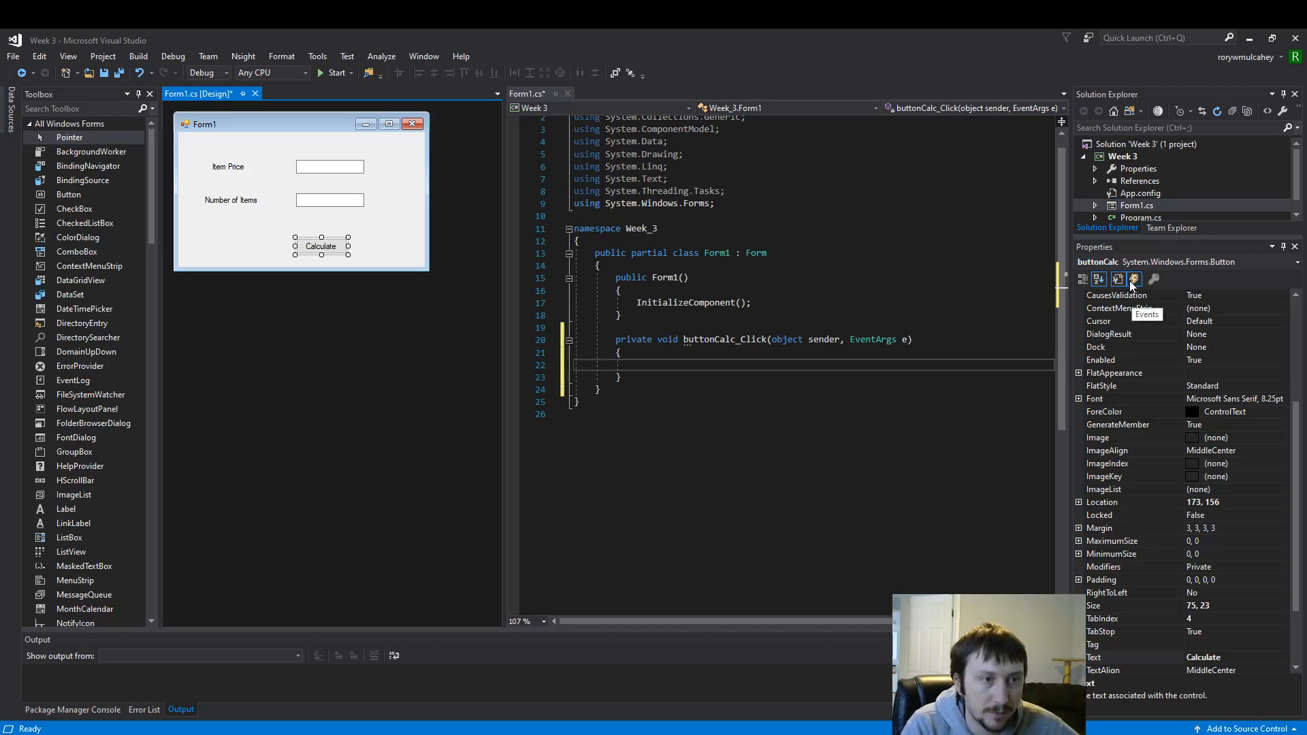
{"action": "left_click", "coordinate": [1134, 279]}
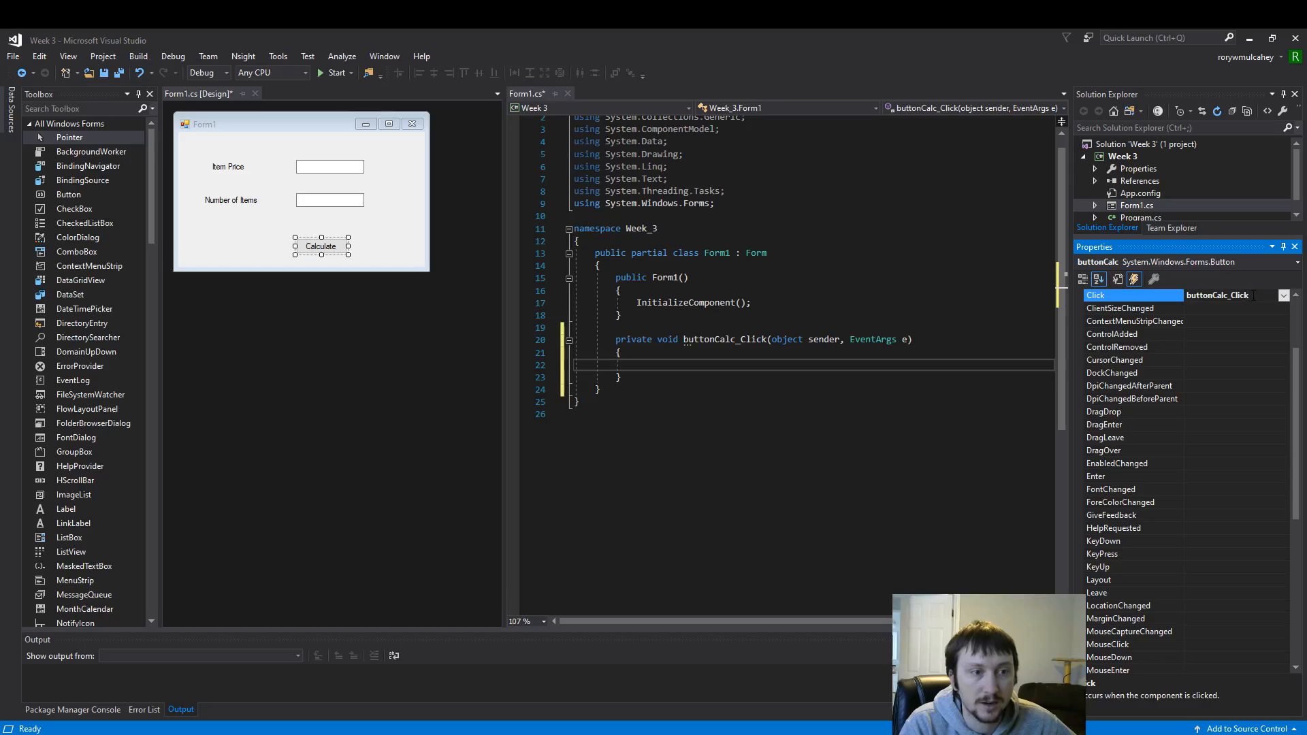
{"action": "scroll", "scroll_direction": "down", "scroll_amount": 3}
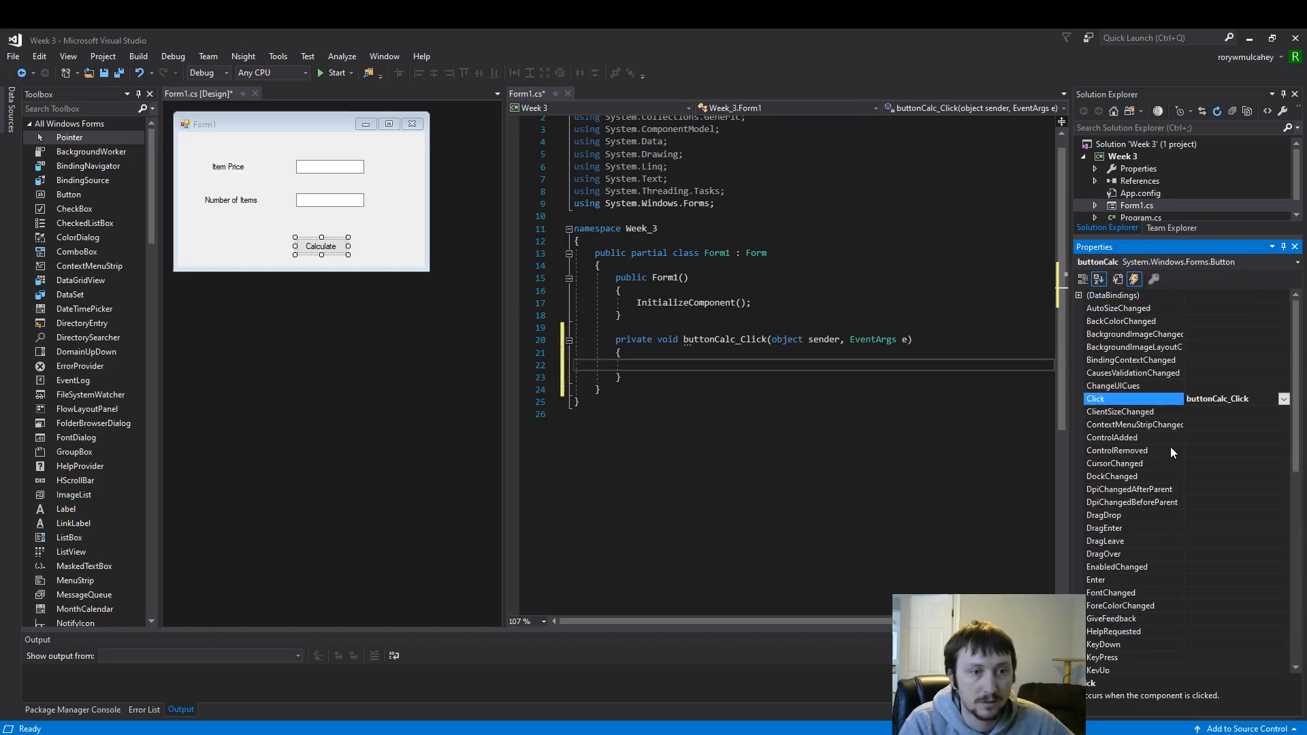
{"action": "mouse_move", "coordinate": [1148, 481]}
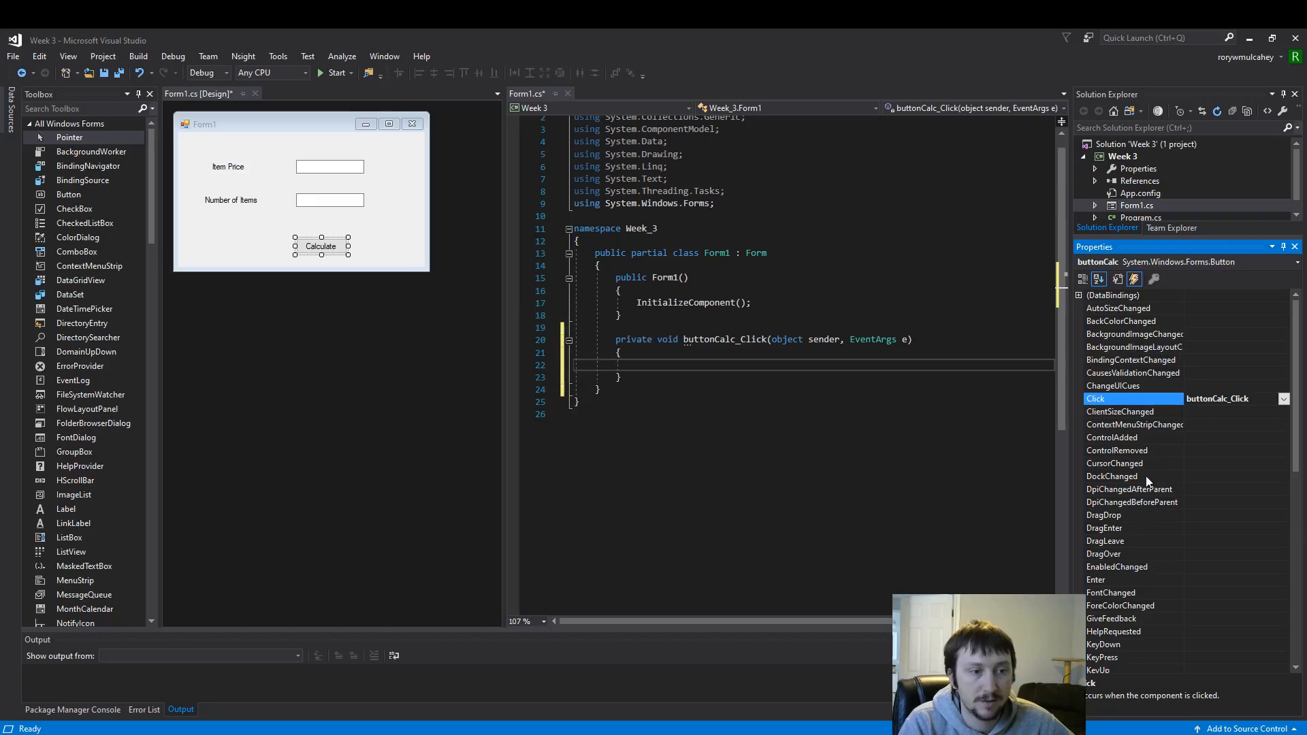
{"action": "mouse_move", "coordinate": [1161, 573]}
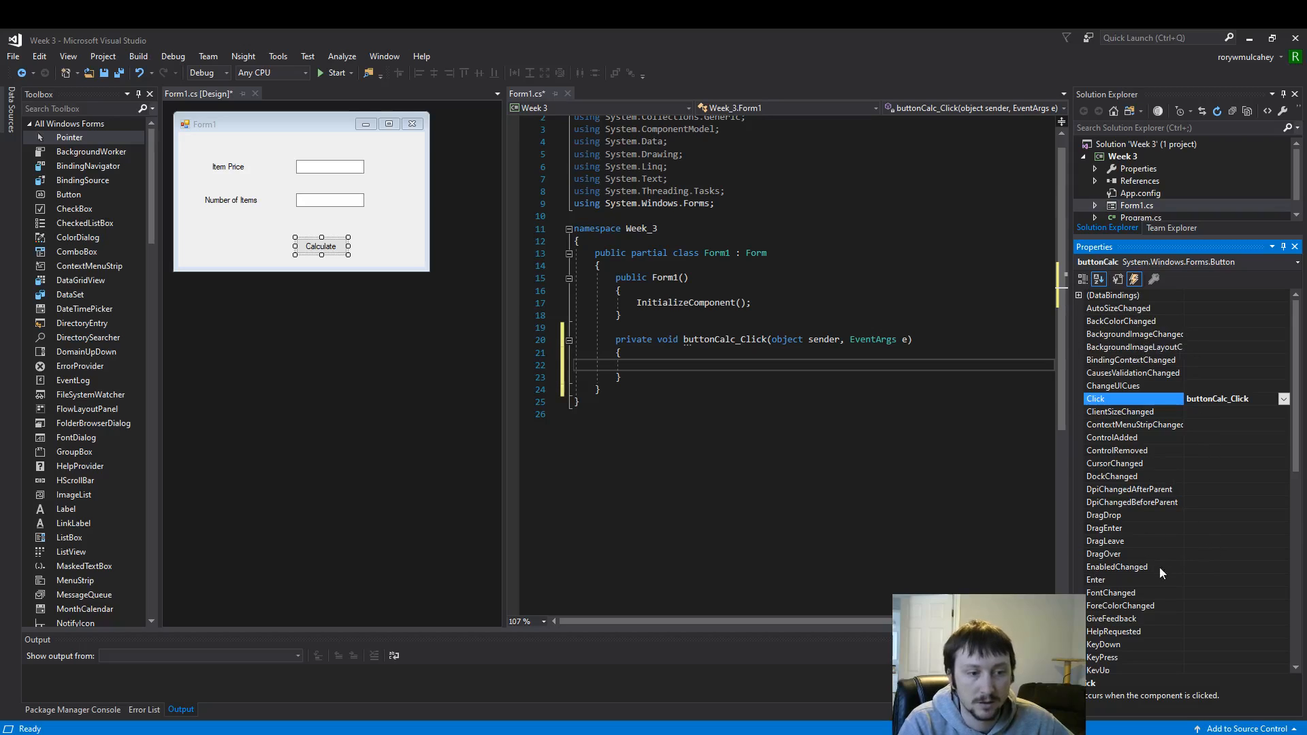
{"action": "mouse_move", "coordinate": [408, 226]}
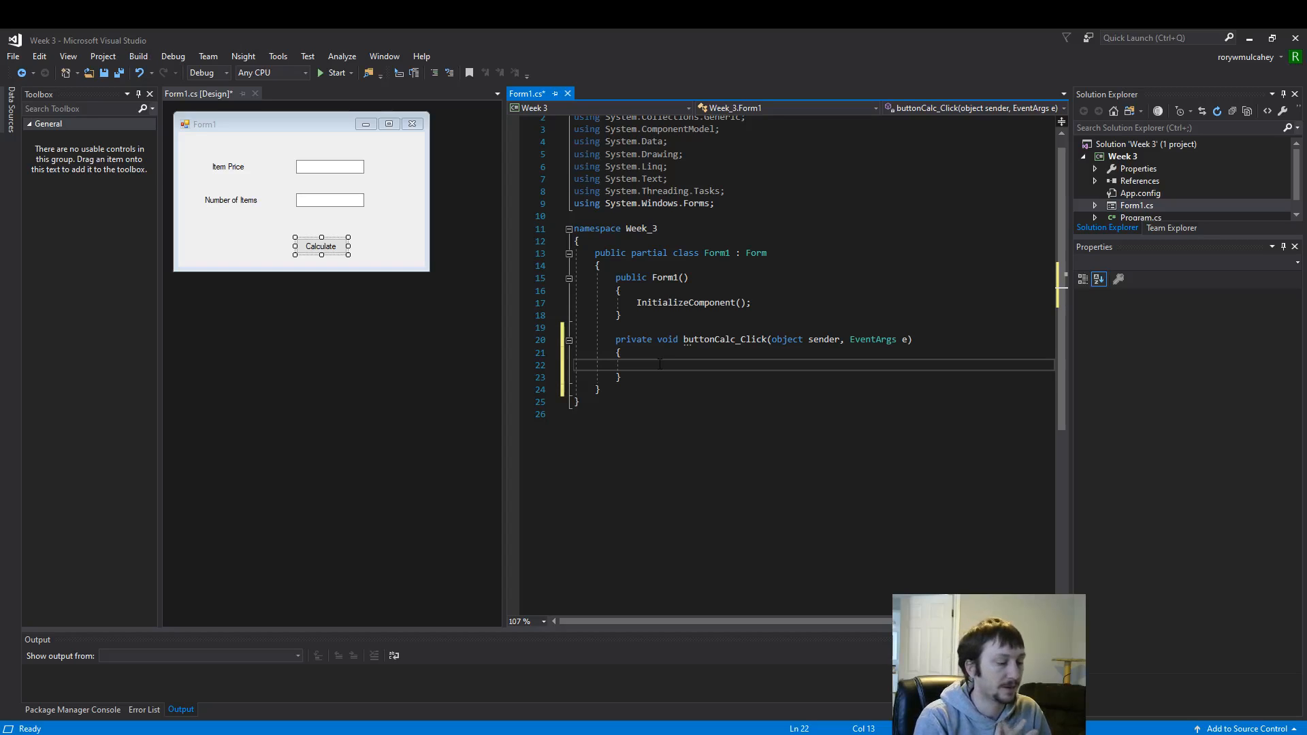
Add a // Variables comment and declare double itemPrice; in buttonCalc_Click
{"action": "type", "text": "//"}
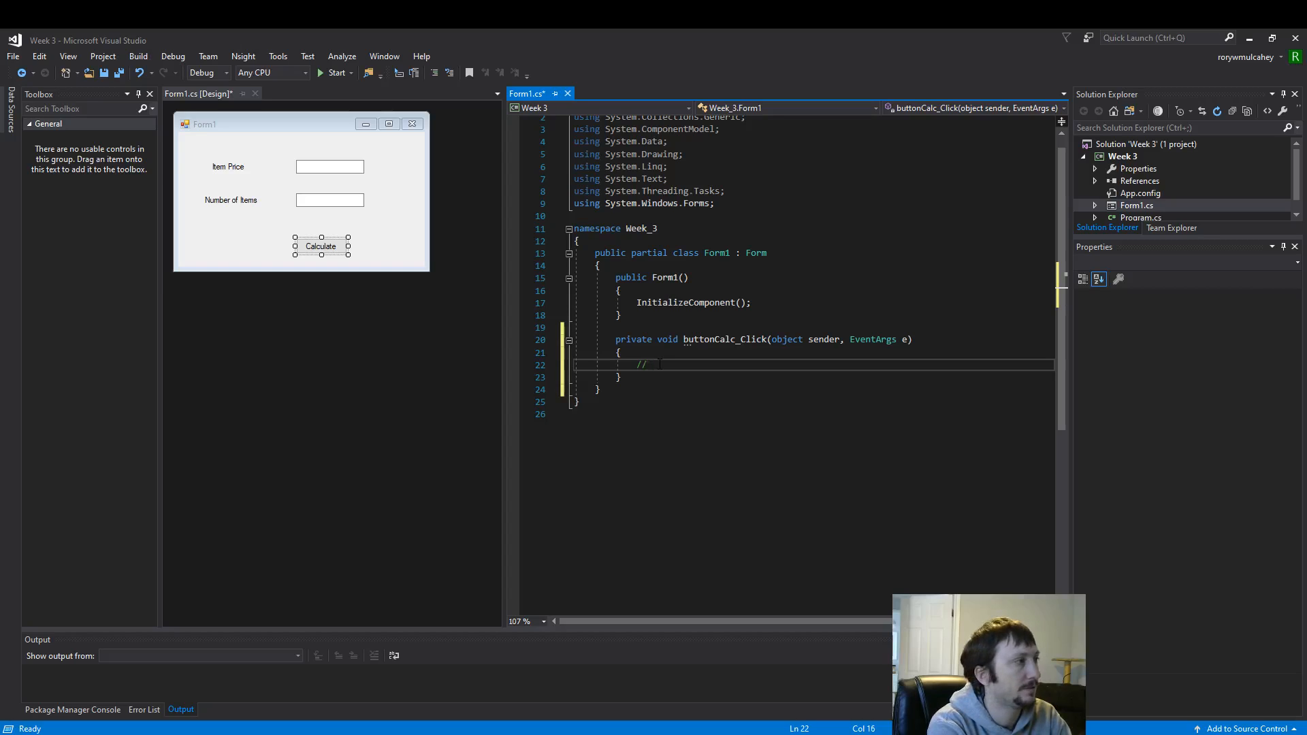
{"action": "type", "text": "v"}
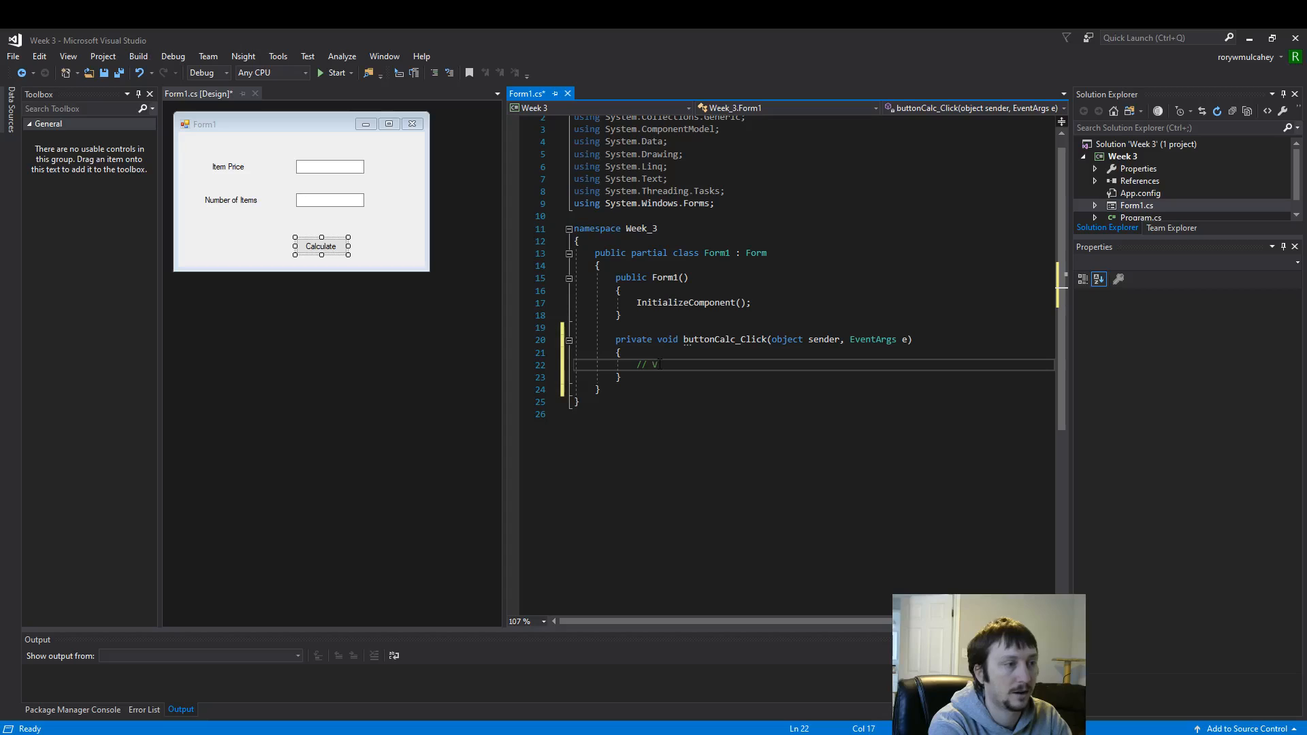
{"action": "type", "text": "ariables"}
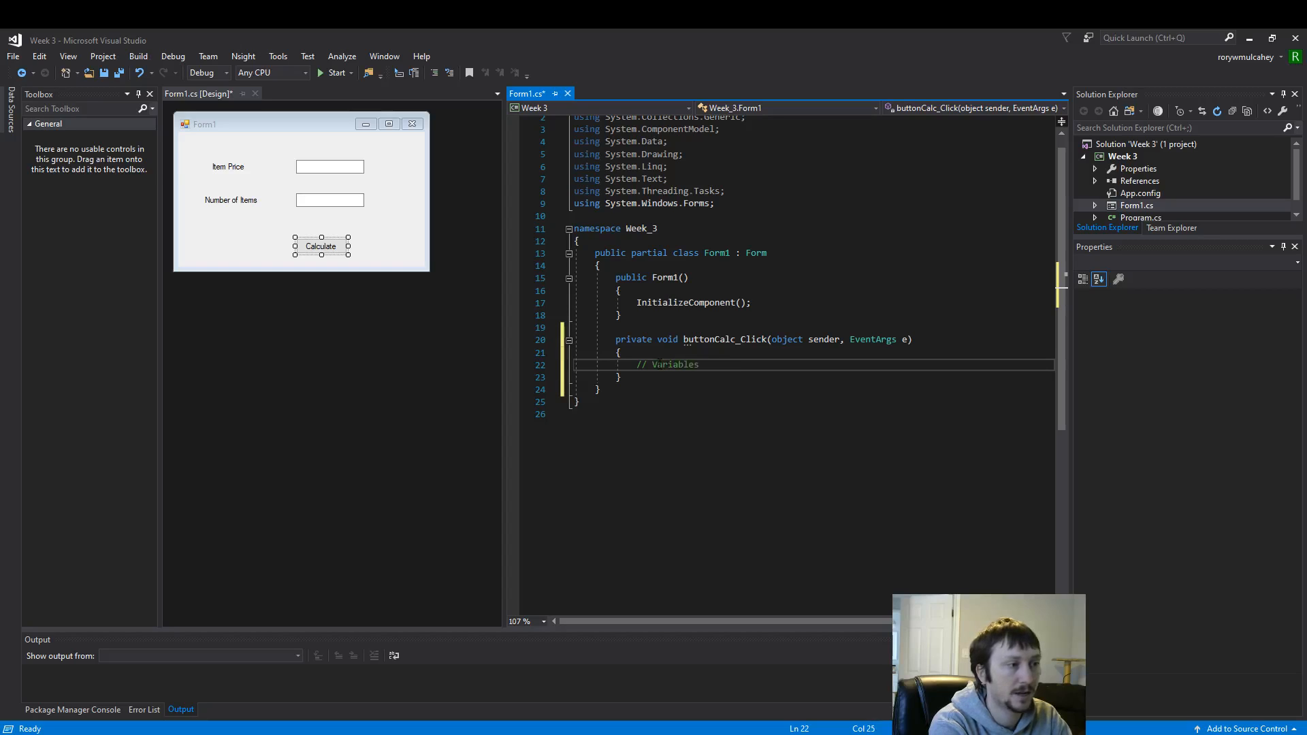
{"action": "key", "text": "enter"}
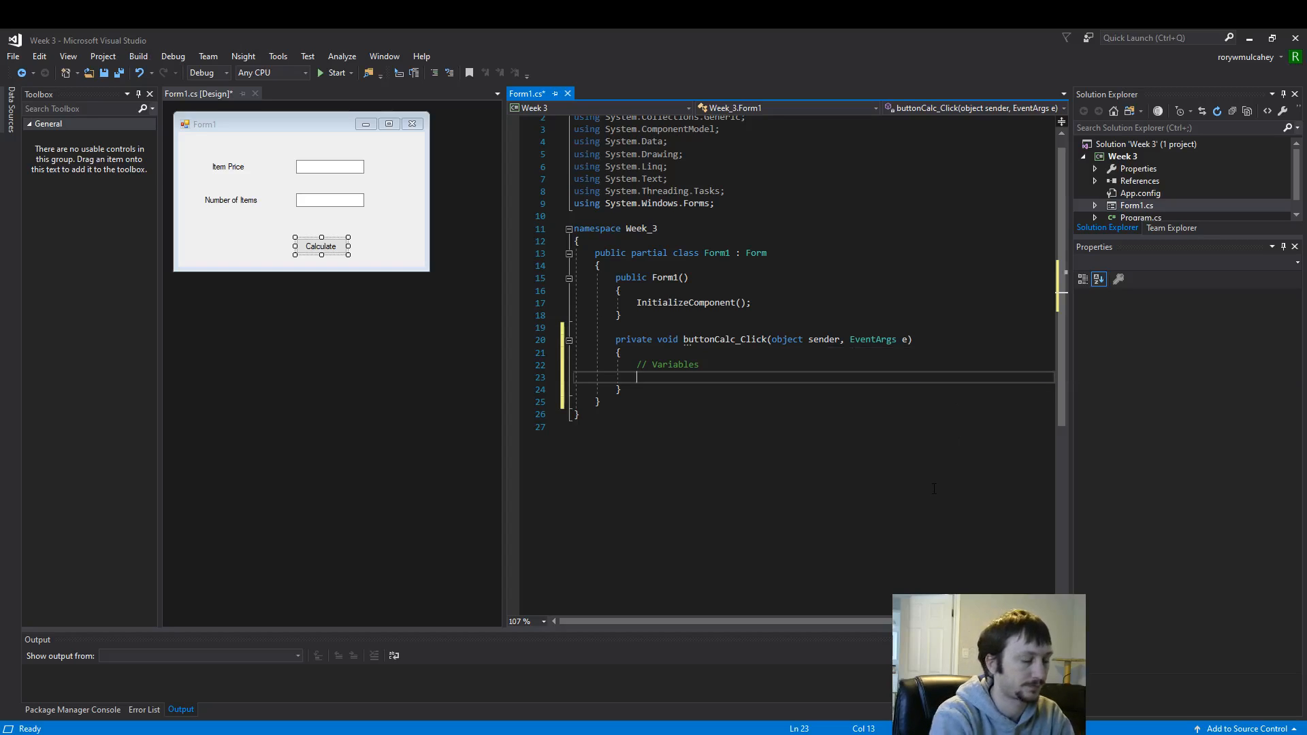
{"action": "type", "text": "int"}
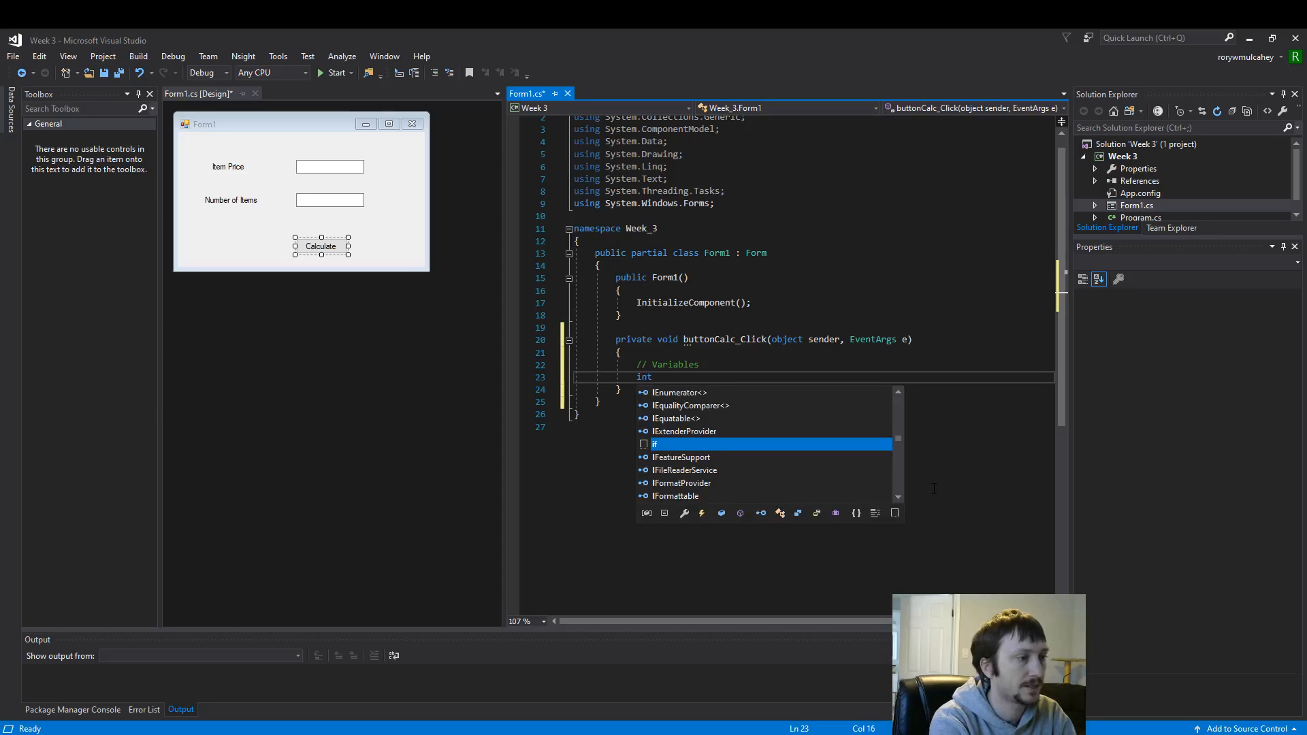
{"action": "type", "text": "d"}
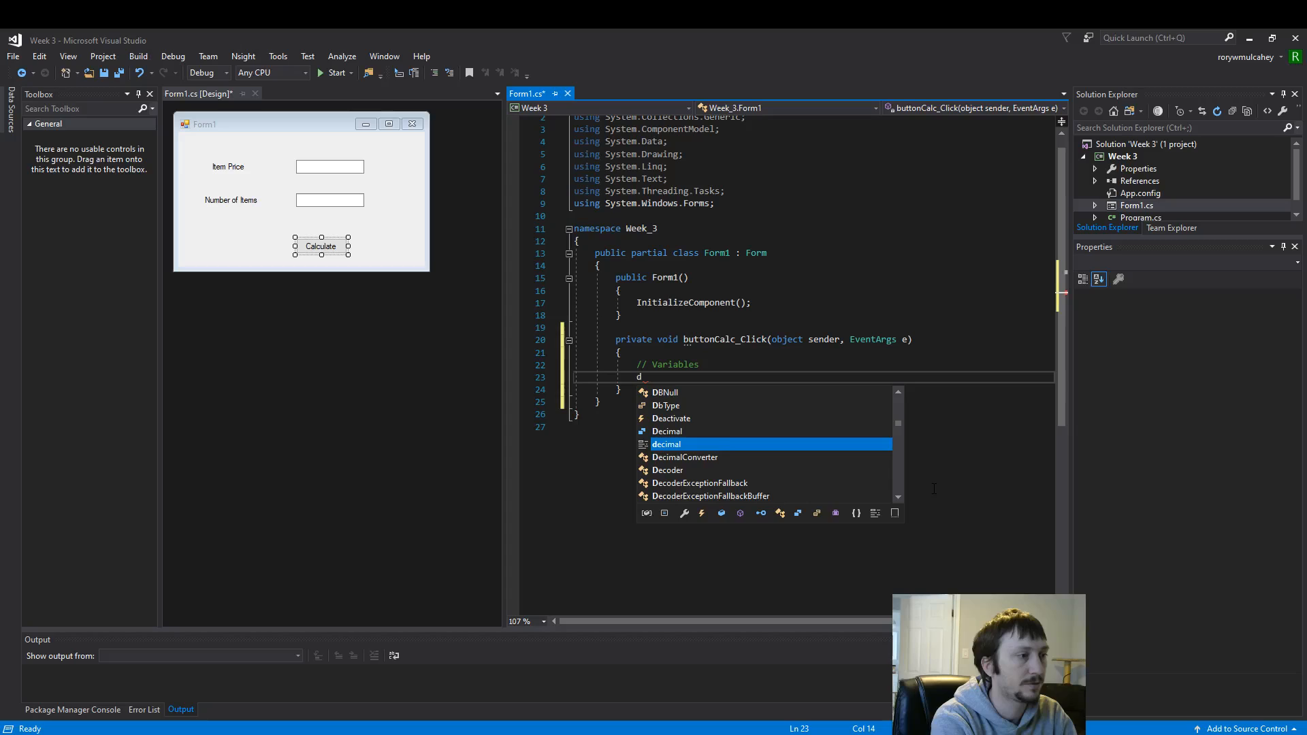
{"action": "type", "text": "ouble"}
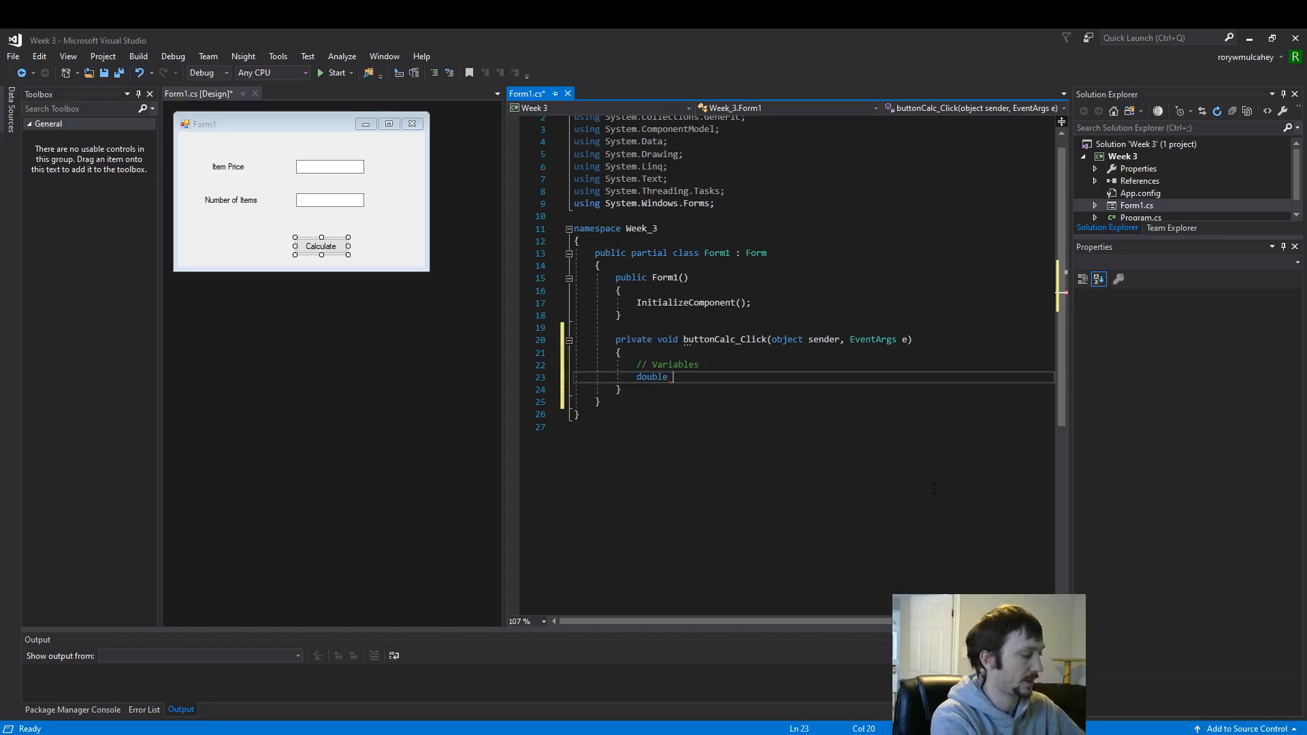
Declare int numItems; and double total;, then begin the next comment
{"action": "type", "text": "int"}
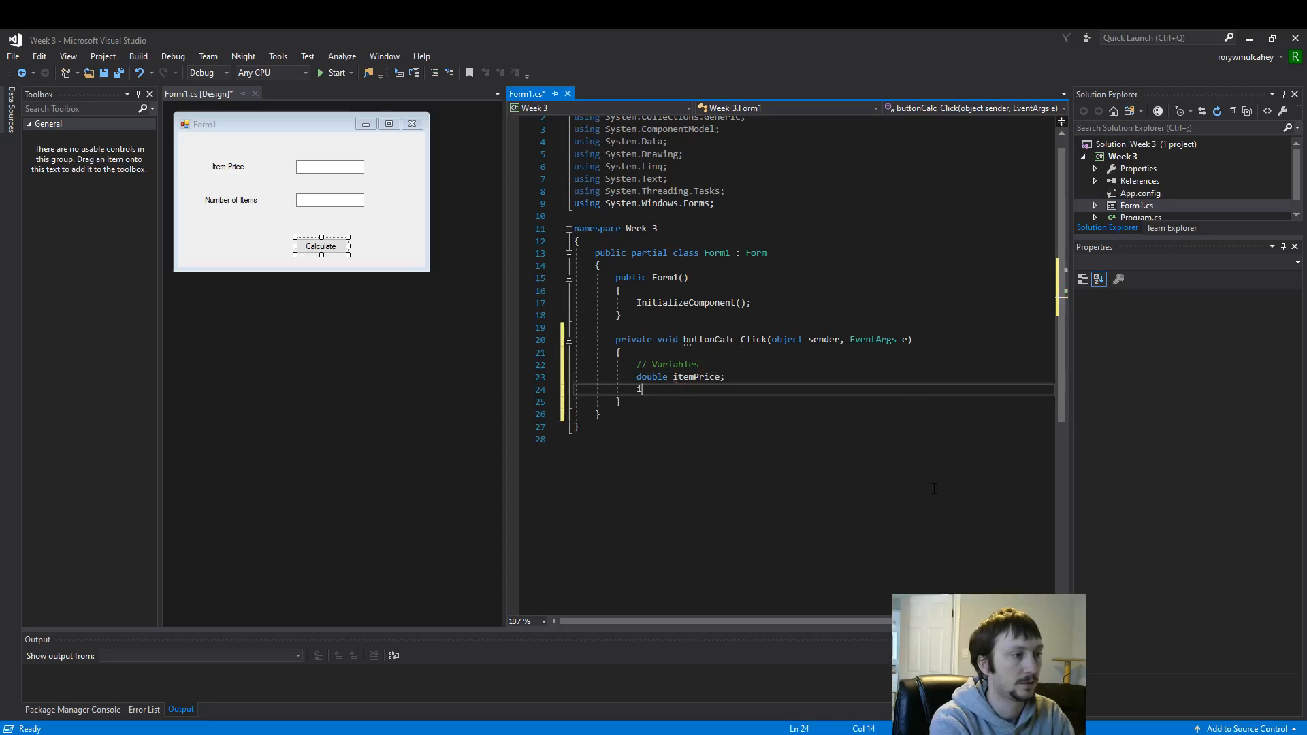
{"action": "type", "text": "int"}
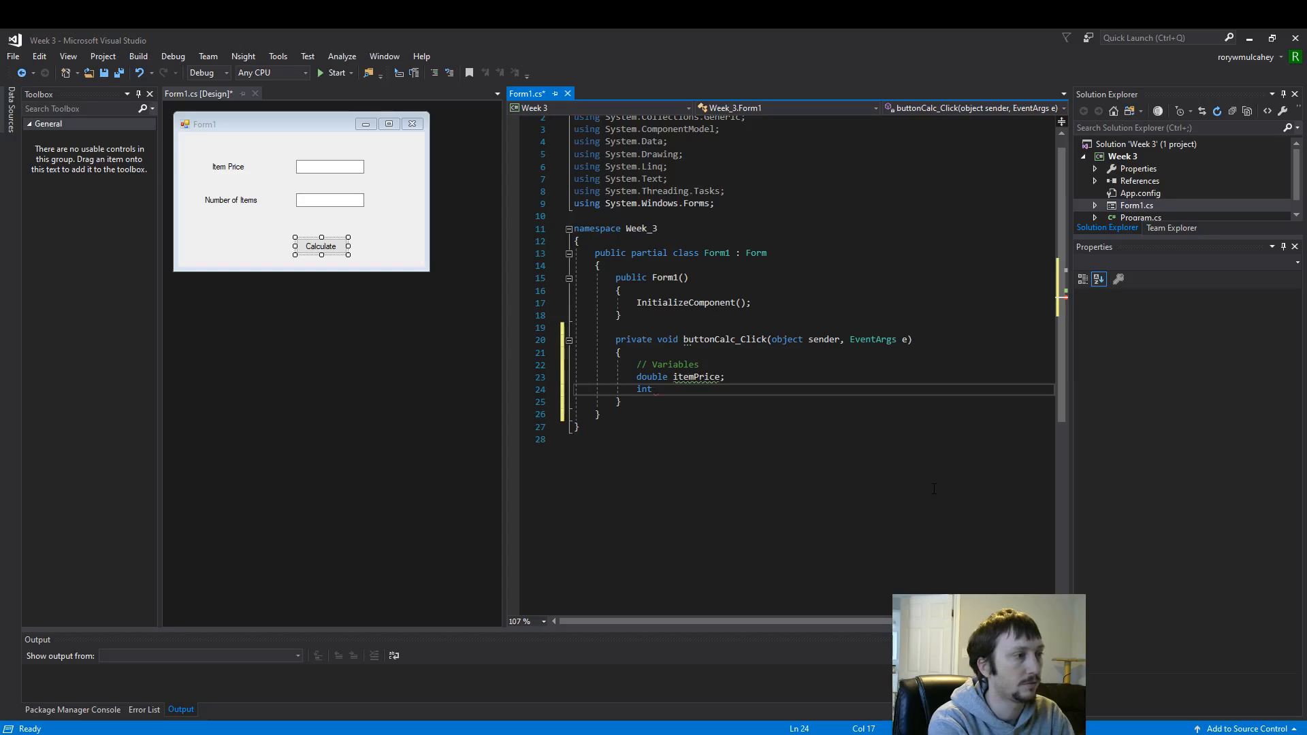
{"action": "type", "text": "numItems"}
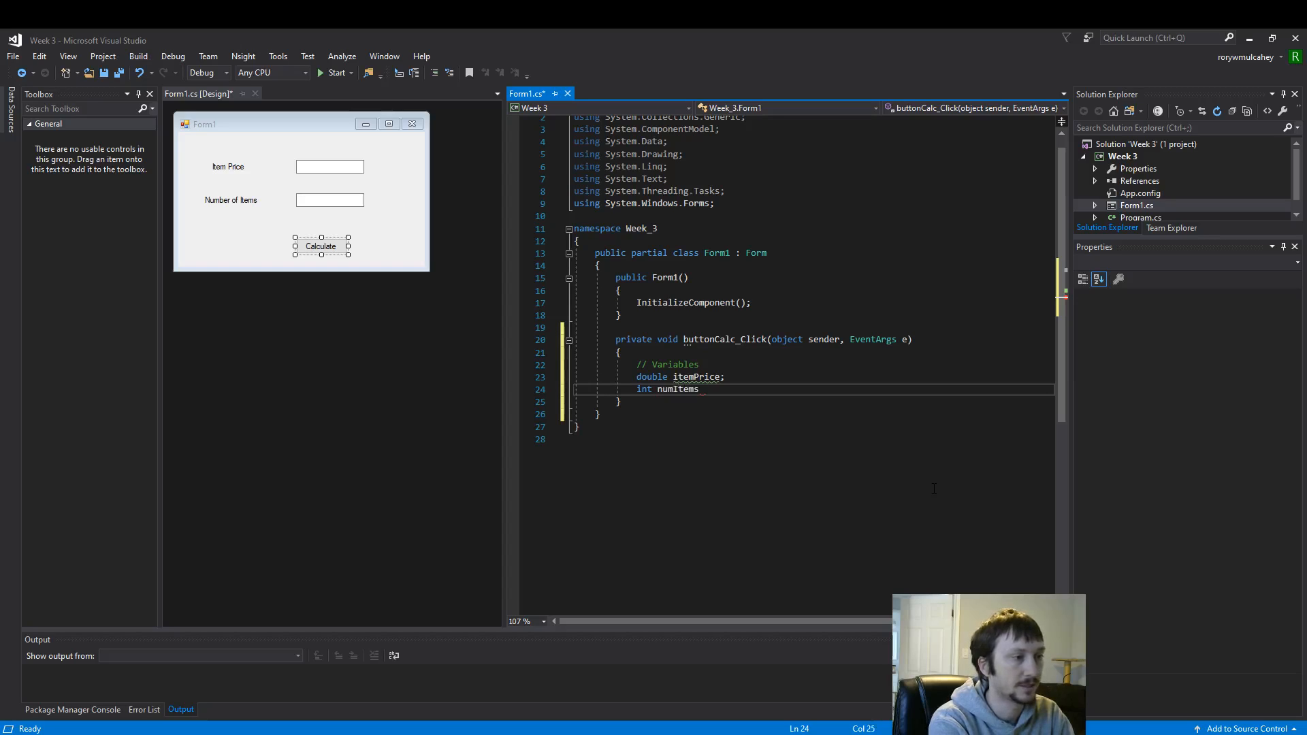
{"action": "type", "text": ";"}
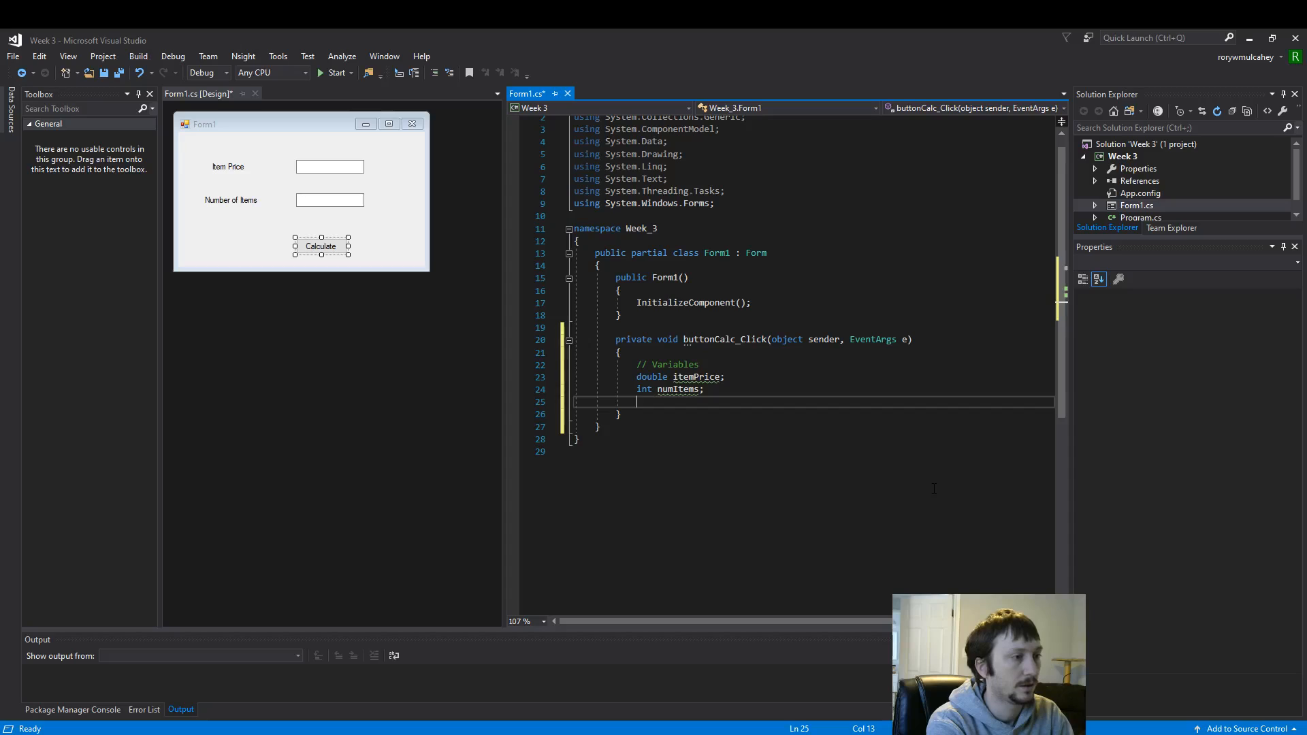
{"action": "type", "text": "d"}
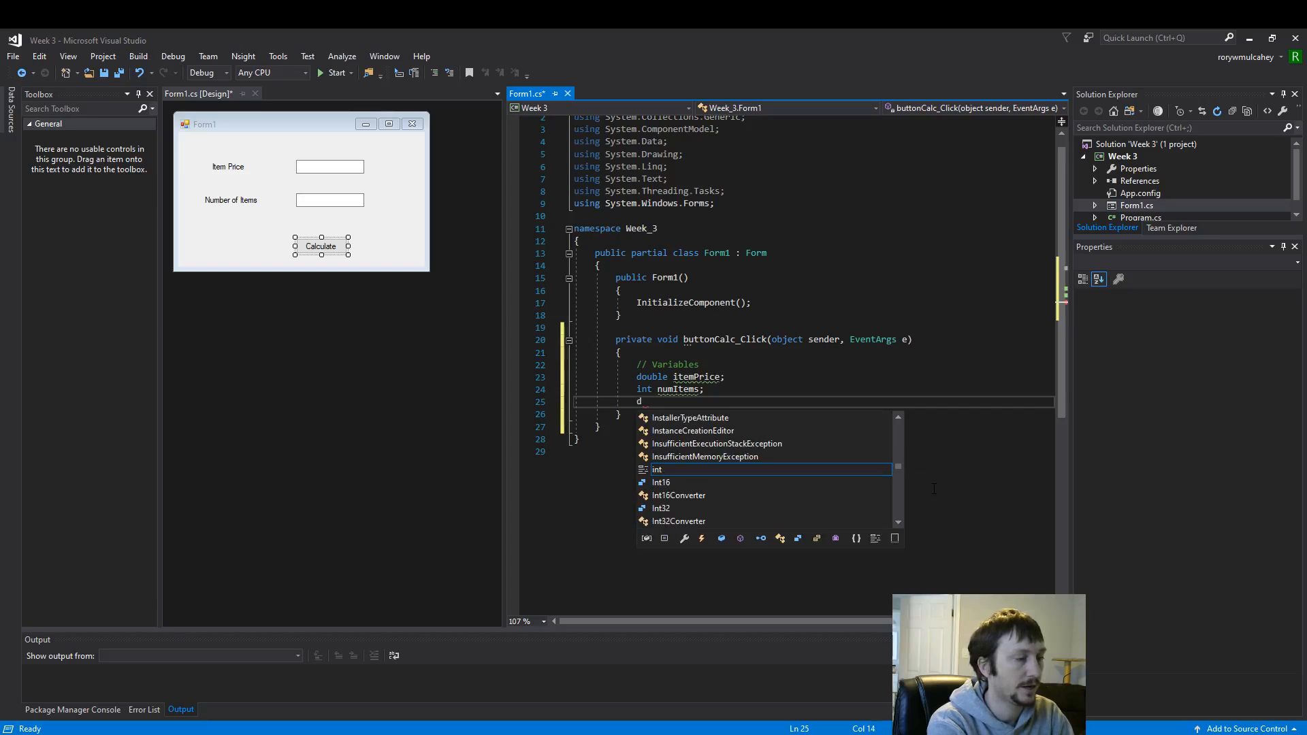
{"action": "type", "text": "ouble"}
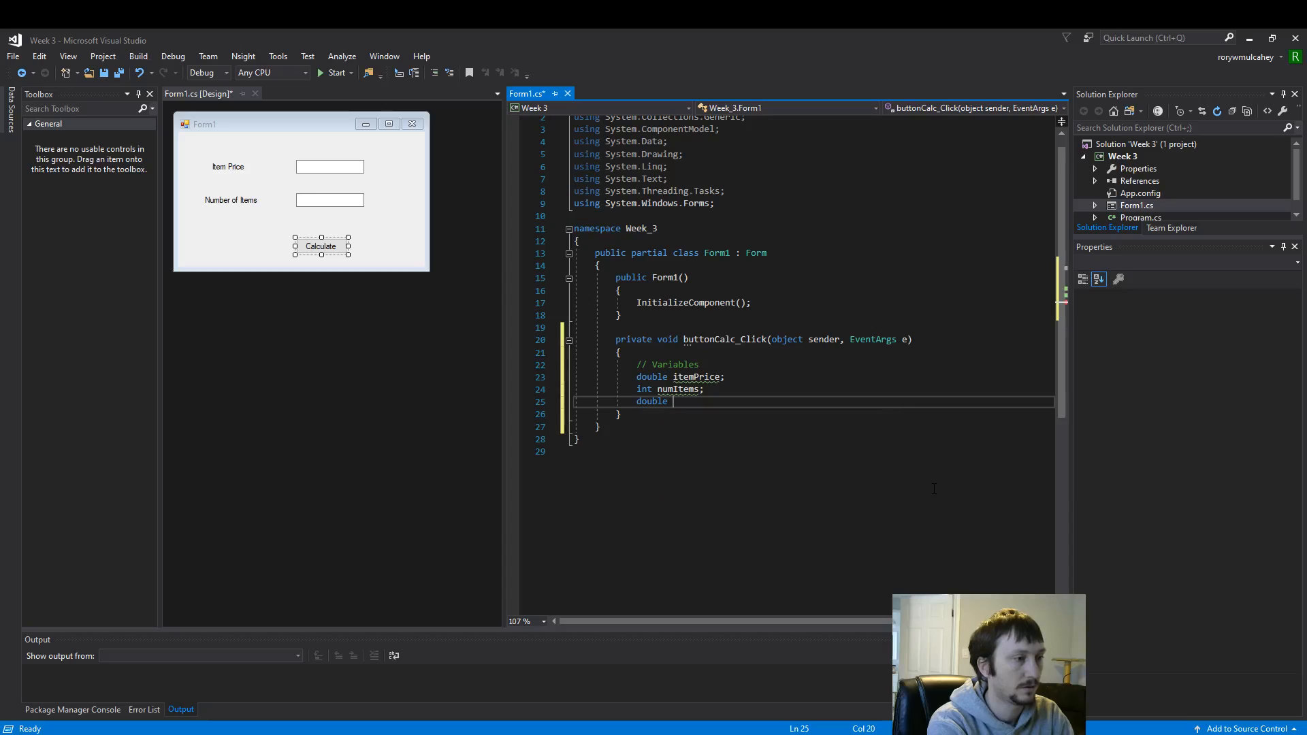
{"action": "type", "text": "total;"}
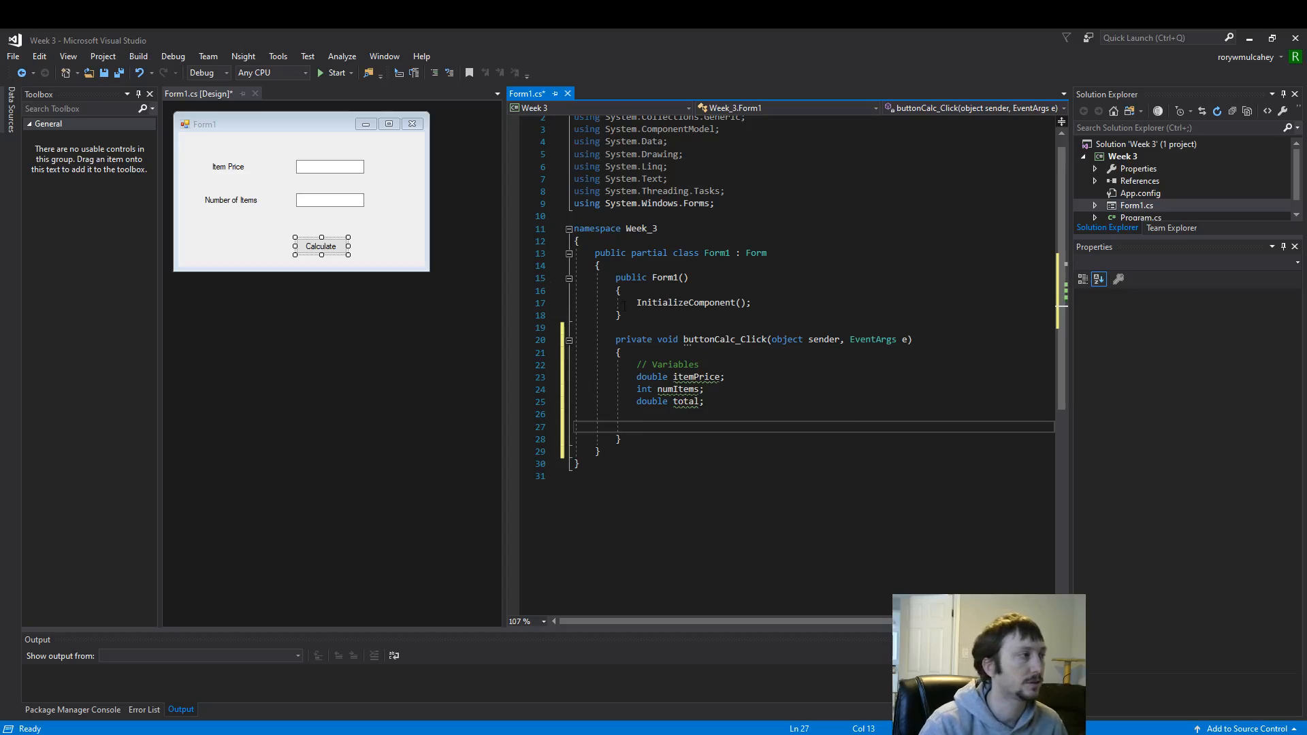
{"action": "mouse_move", "coordinate": [302, 166]}
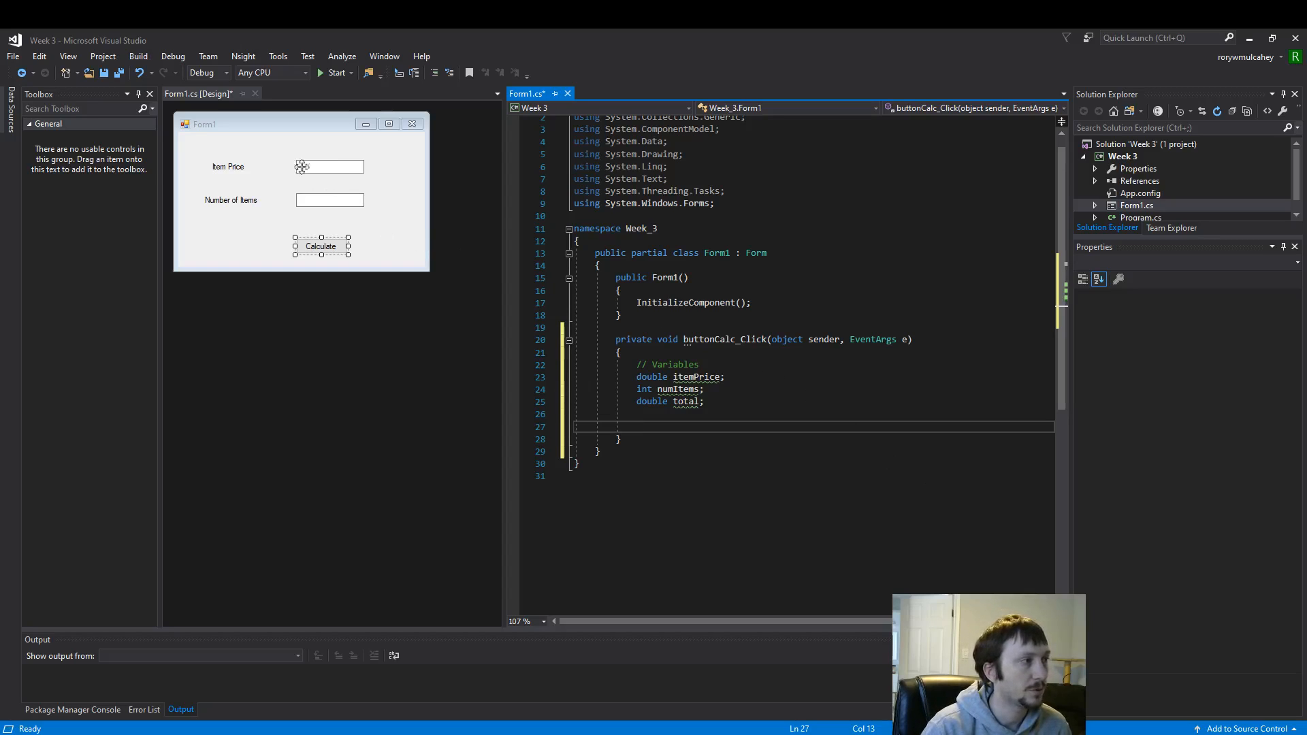
{"action": "mouse_move", "coordinate": [289, 204]}
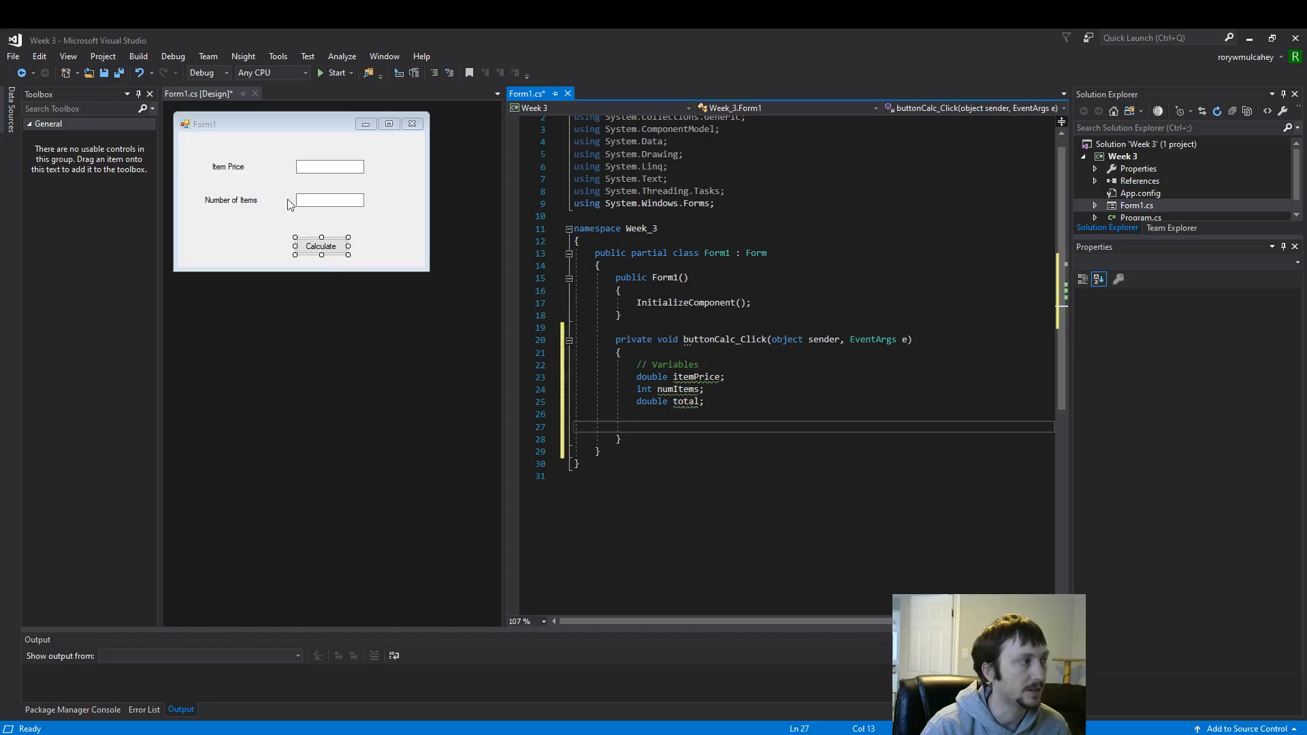
{"action": "double_click", "coordinate": [678, 390]}
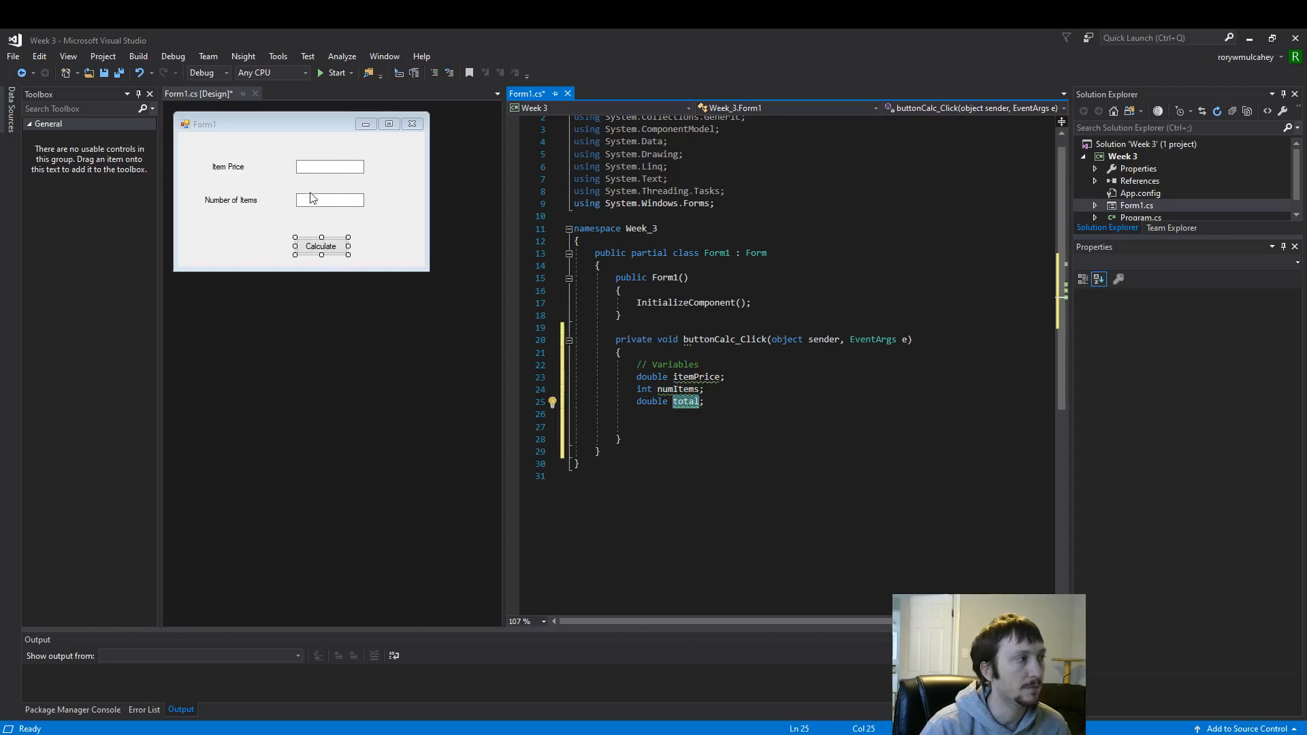
{"action": "mouse_move", "coordinate": [324, 232]}
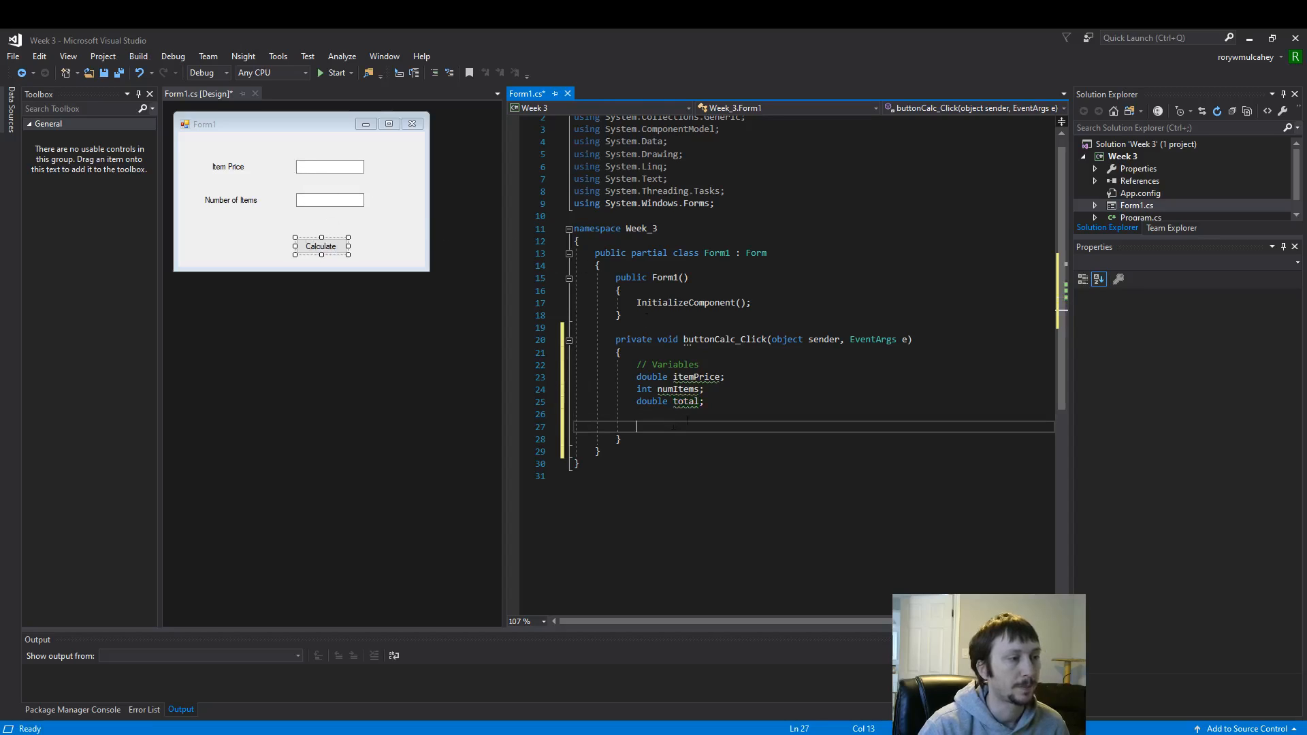
{"action": "type", "text": "// Get data entered by the U"}
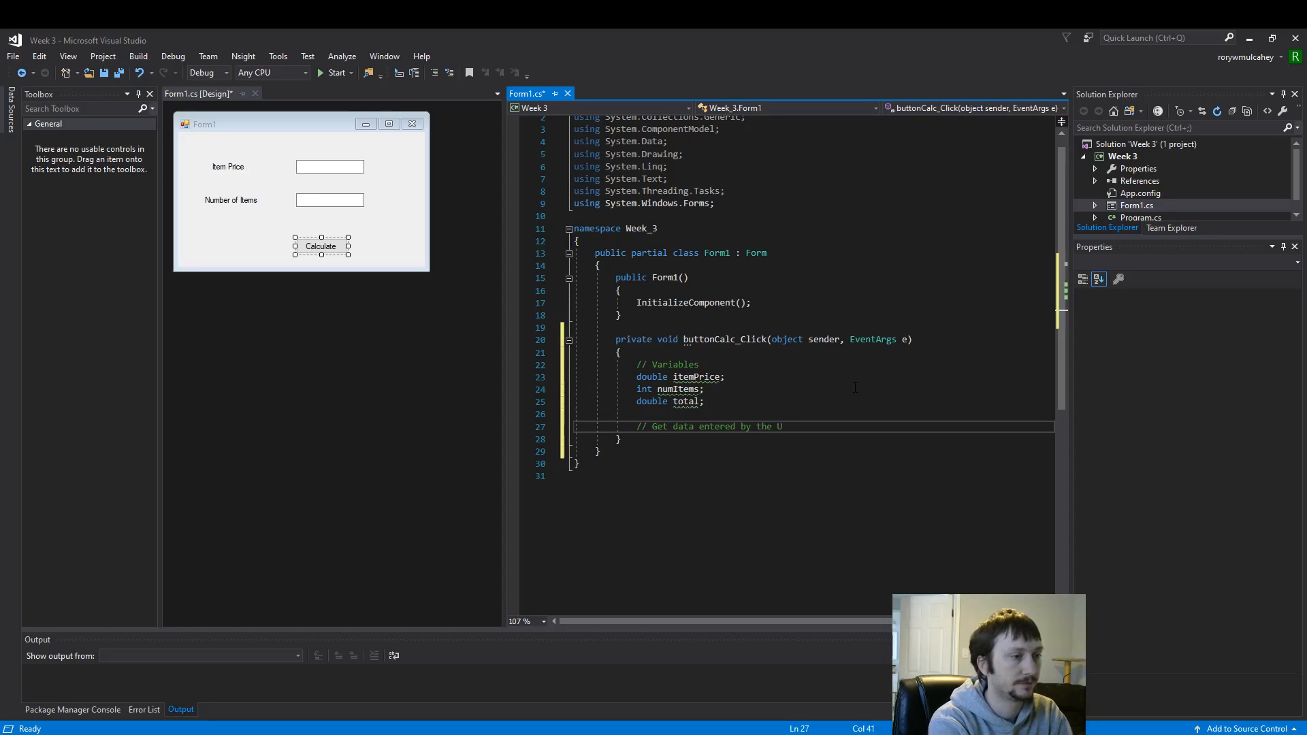
Finish the 'Get data entered by the user' comment and check textBoxItemPrice's name in Properties
{"action": "type", "text": "ser"}
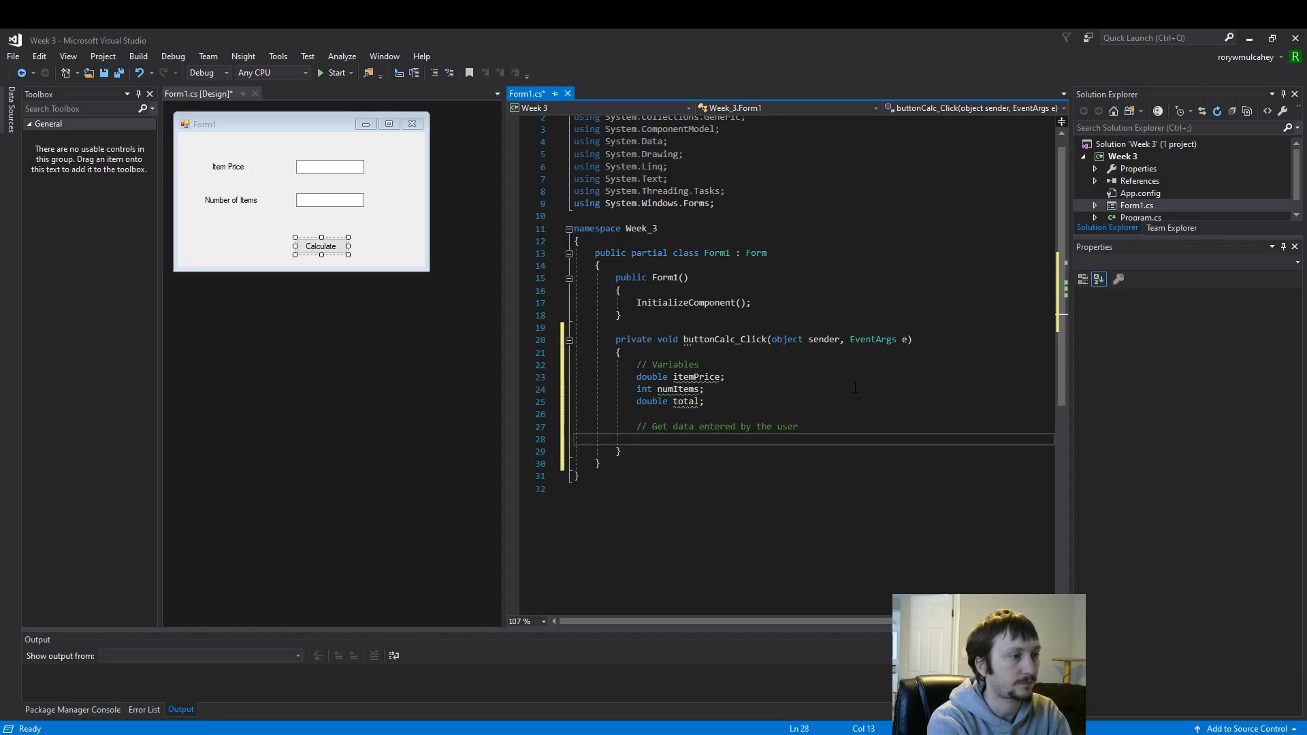
{"action": "type", "text": "item"}
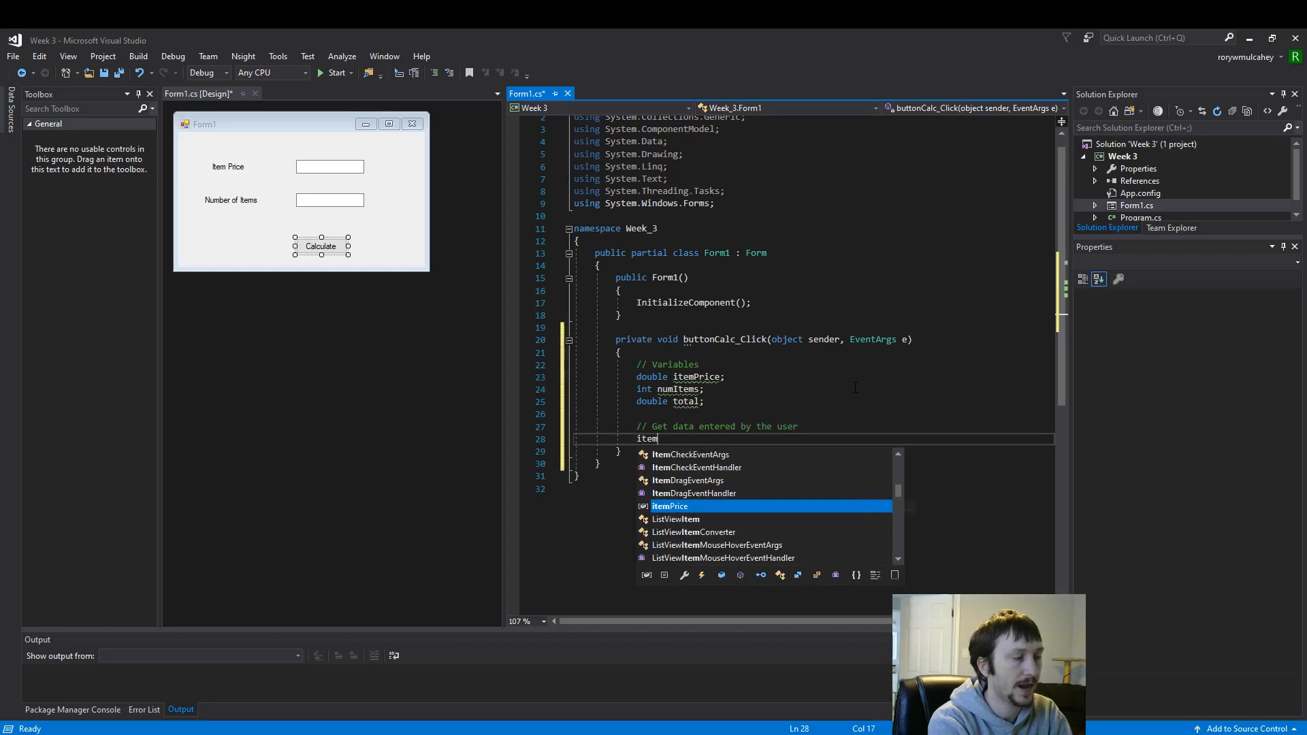
{"action": "type", "text": "Pi"}
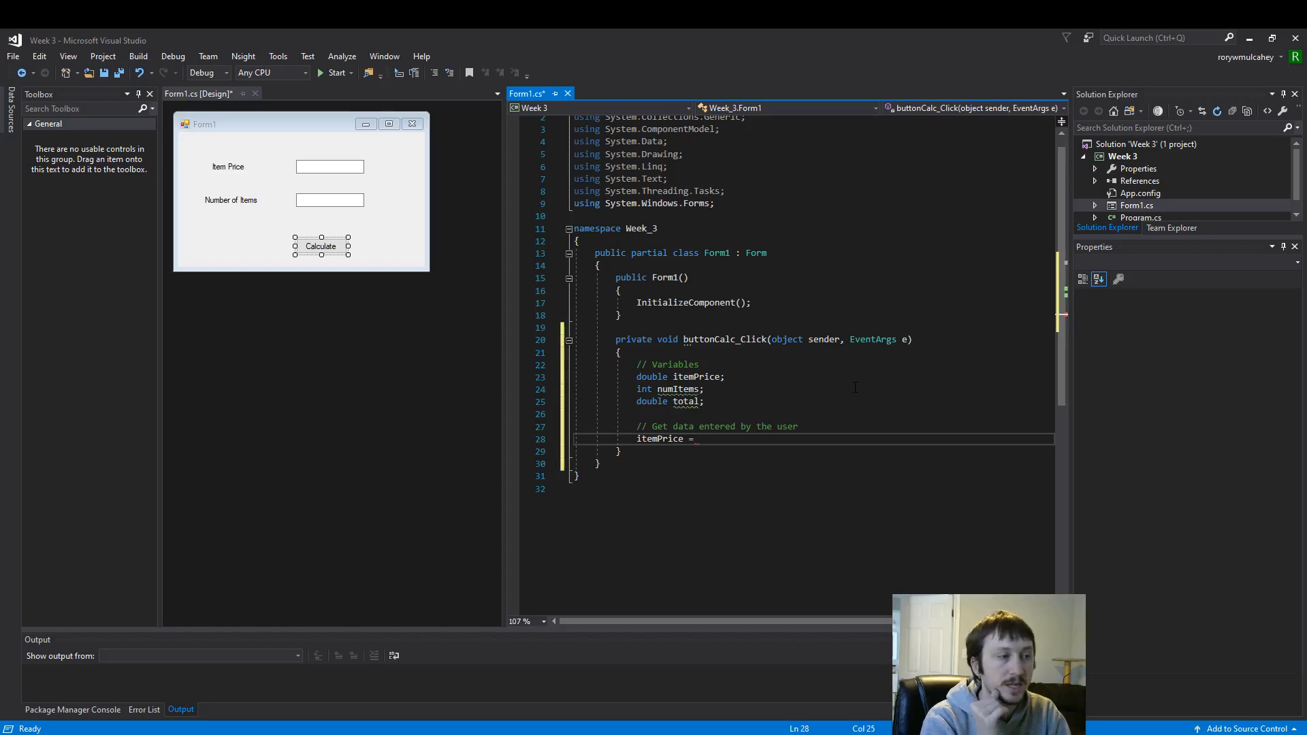
{"action": "mouse_move", "coordinate": [407, 175]}
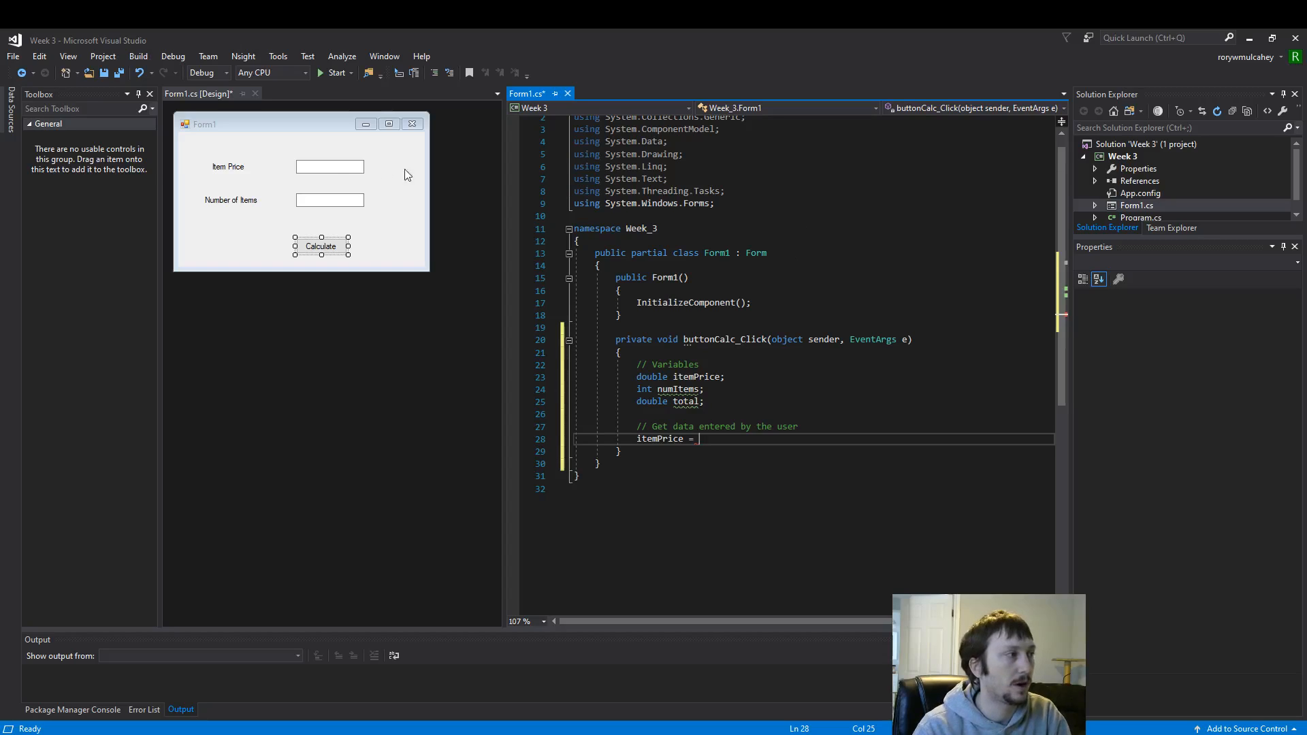
{"action": "left_click", "coordinate": [328, 166]}
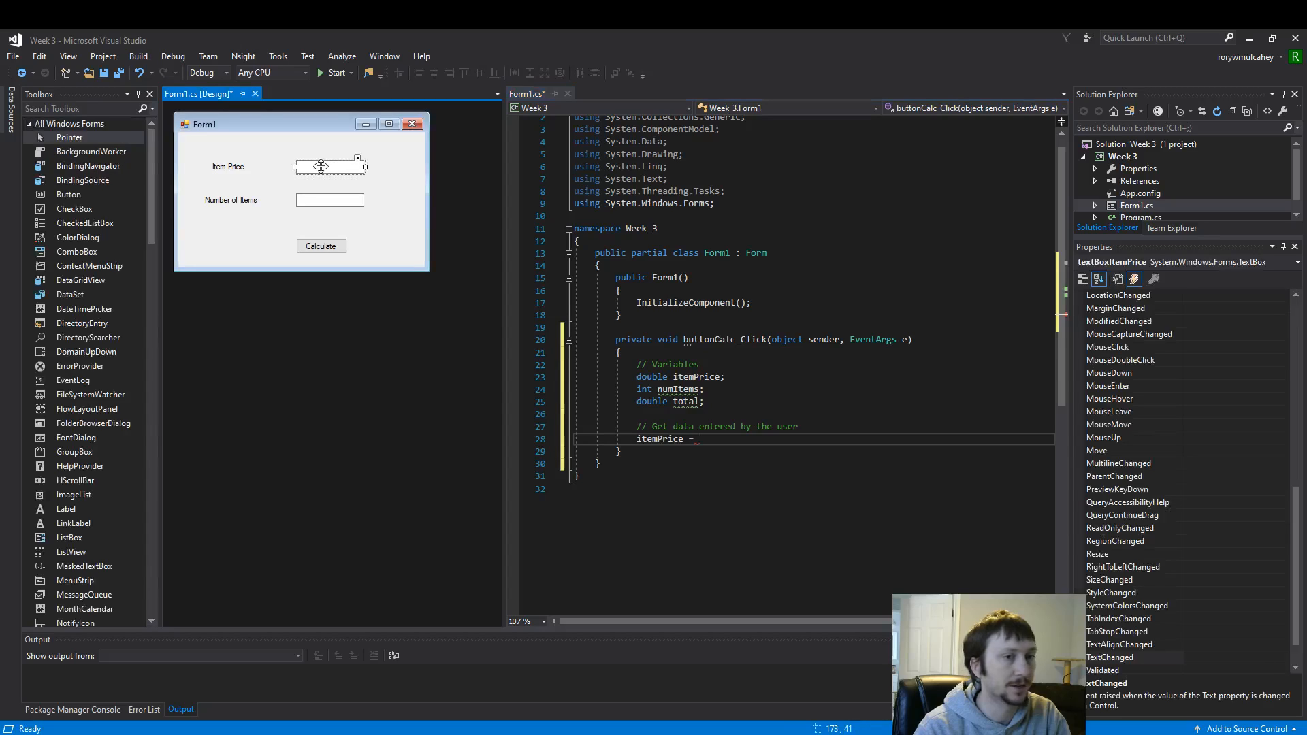
{"action": "left_click", "coordinate": [1097, 279]}
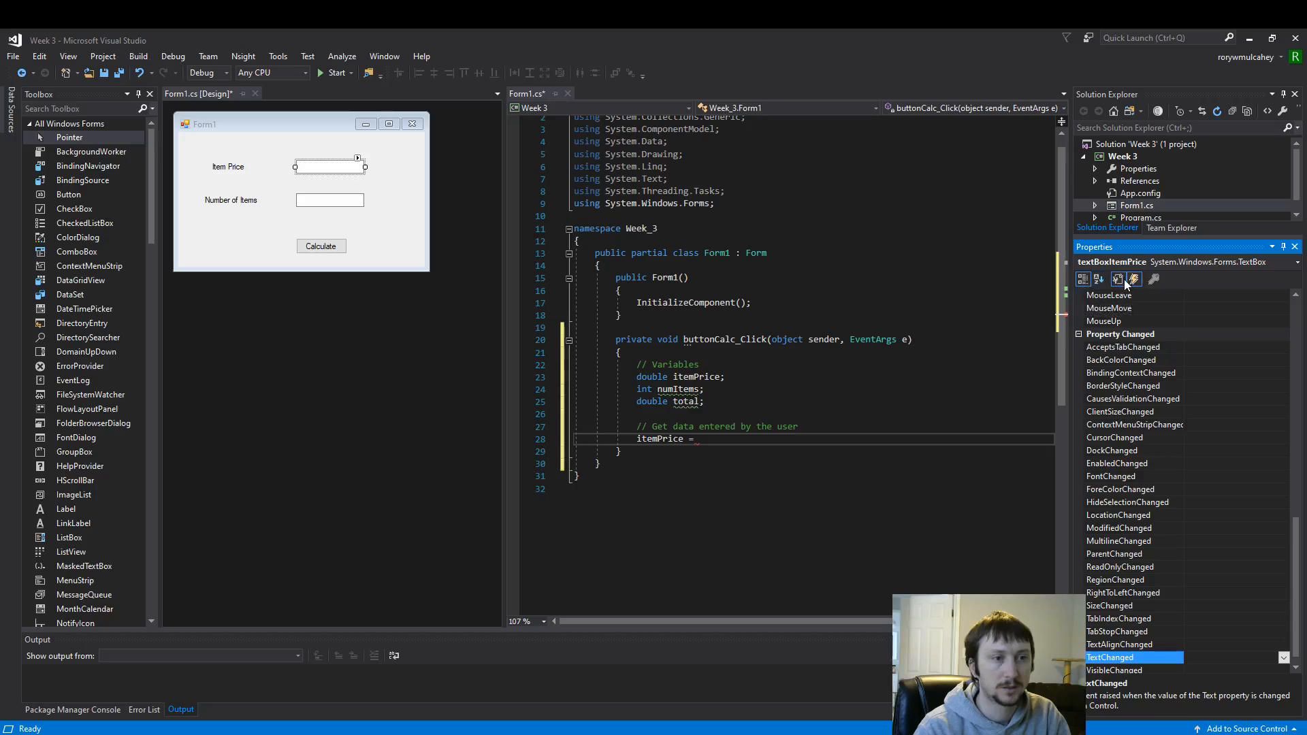
{"action": "left_click", "coordinate": [1119, 279]}
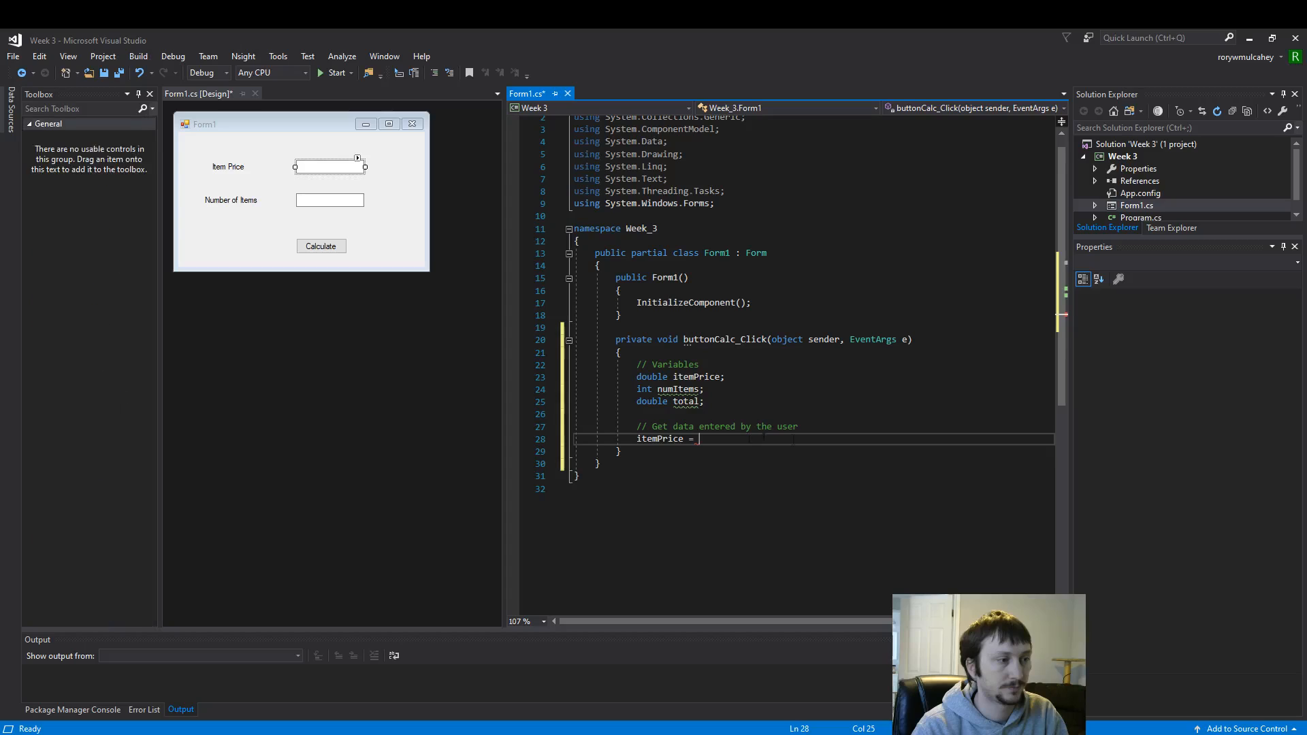
Assign textBoxItemPrice.Text to itemPrice, leaving the string-to-double error flagged
{"action": "type", "text": "textBoxItemPrice."}
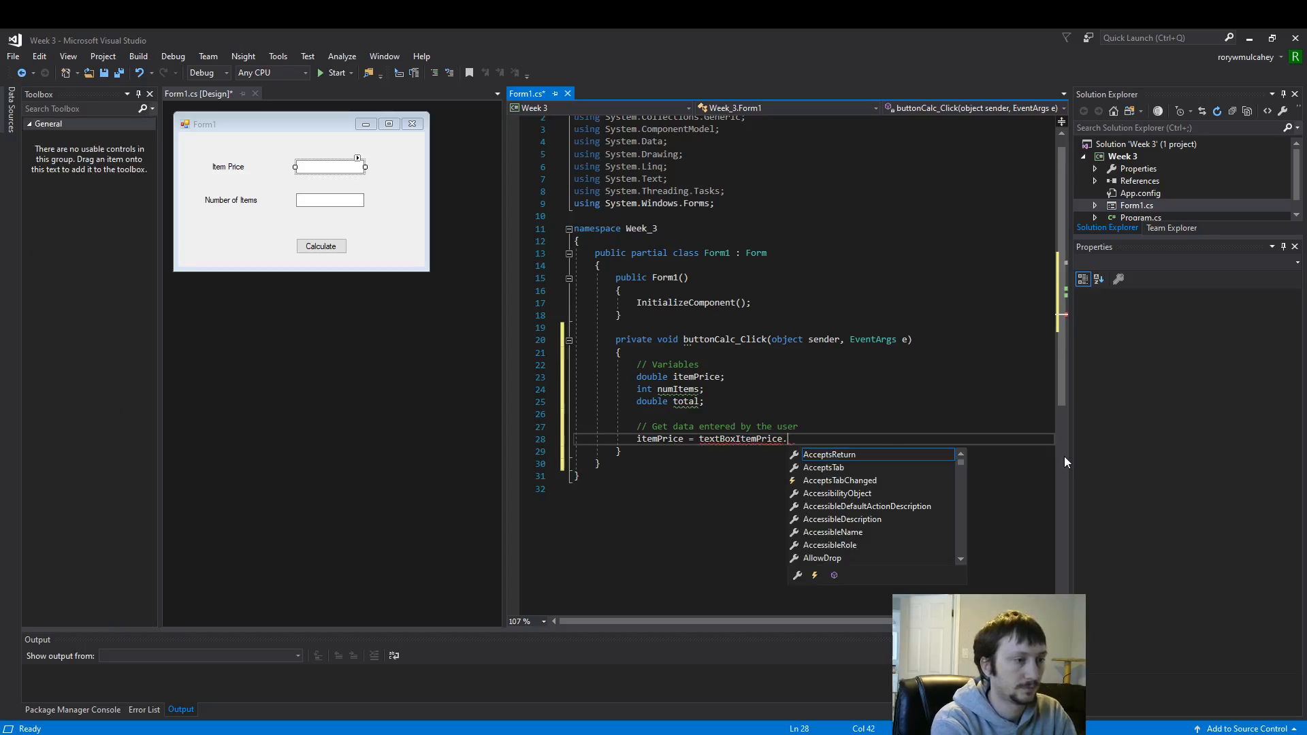
{"action": "type", "text": "Text;"}
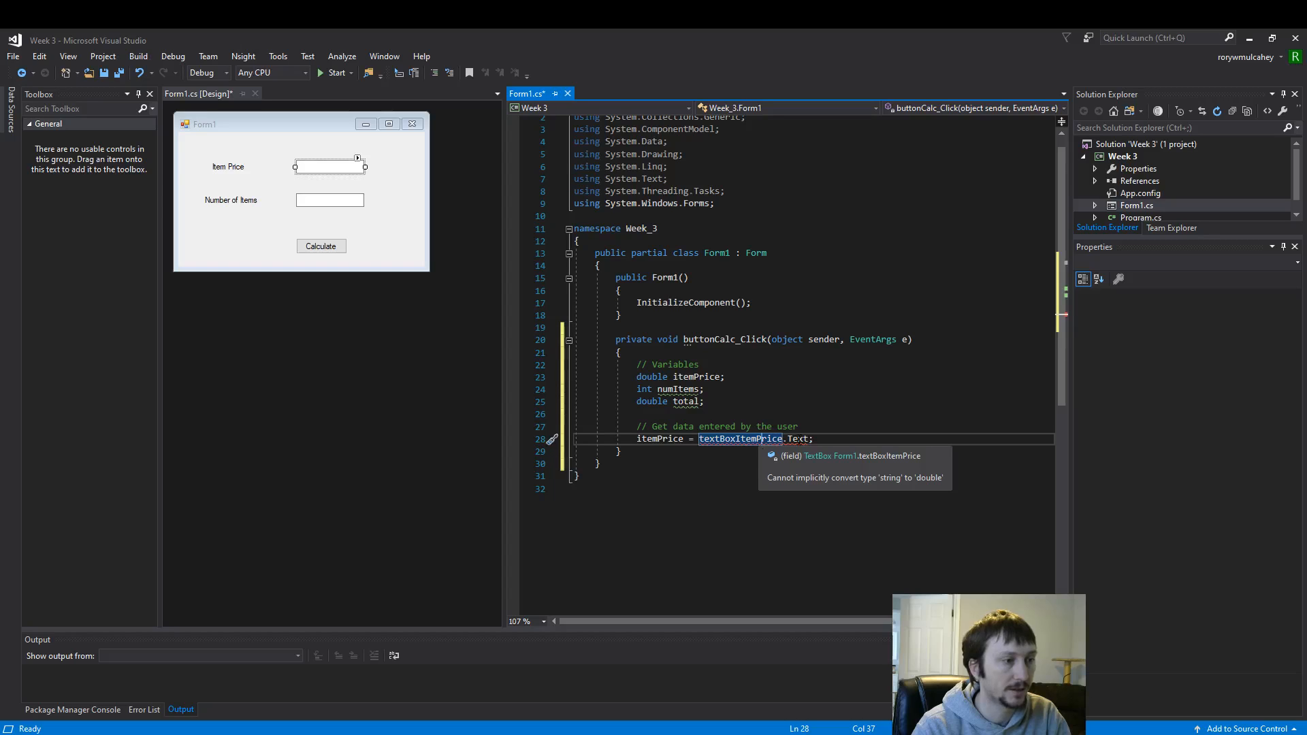
Wrap the price assignment as itemPrice = double.Parse(textBoxItemPrice.Text)
{"action": "left_click", "coordinate": [198, 94]}
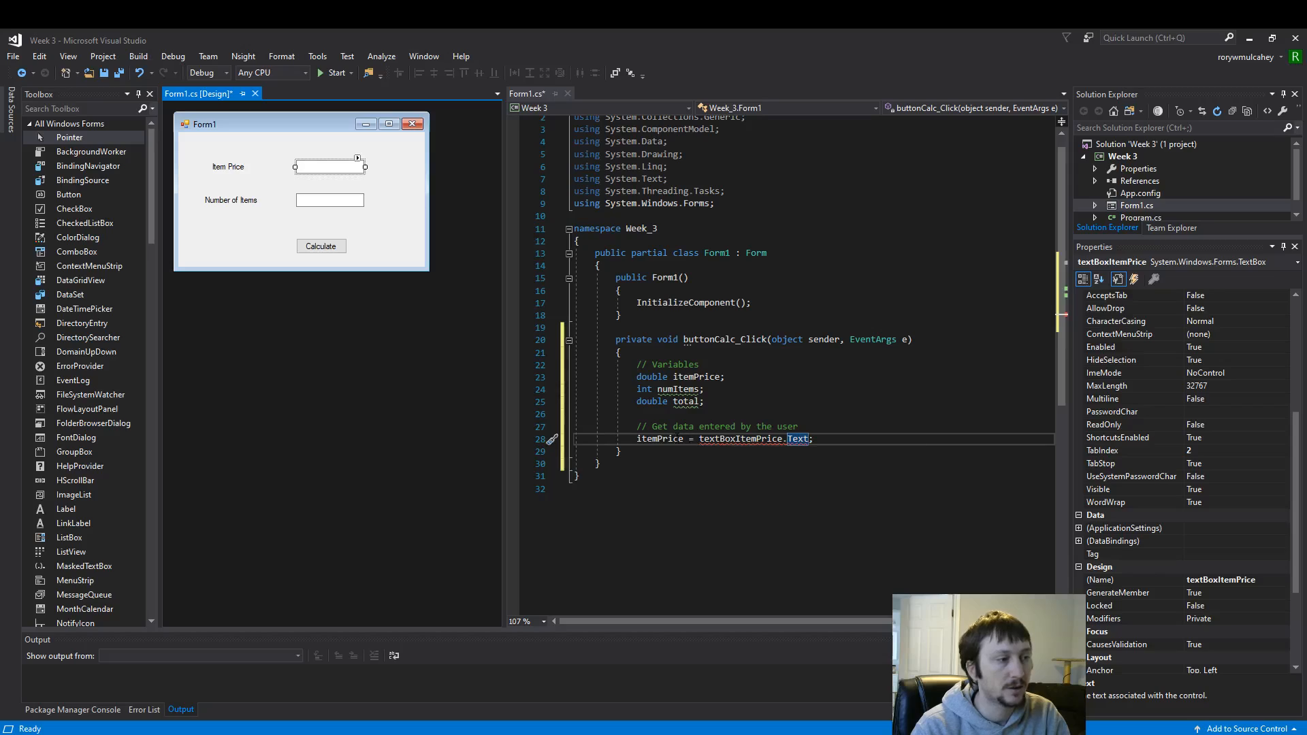
{"action": "double_click", "coordinate": [659, 439]}
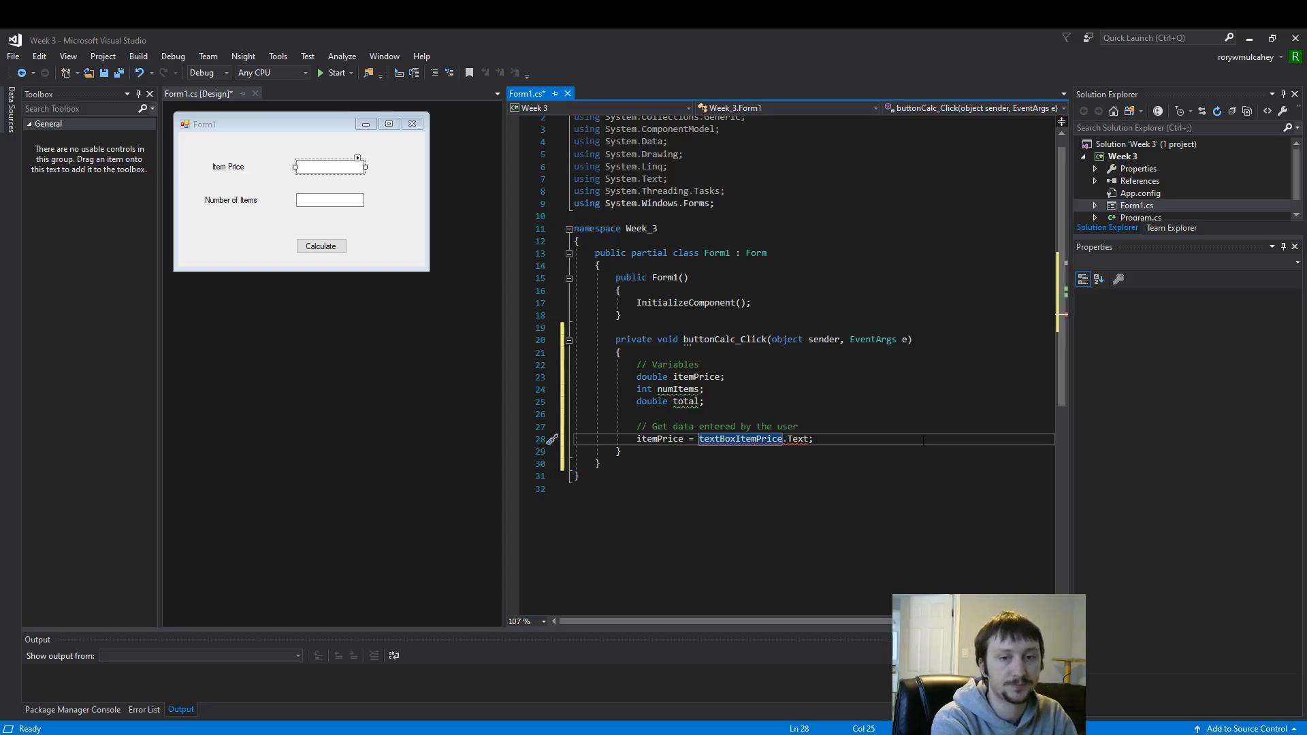
{"action": "type", "text": "double."}
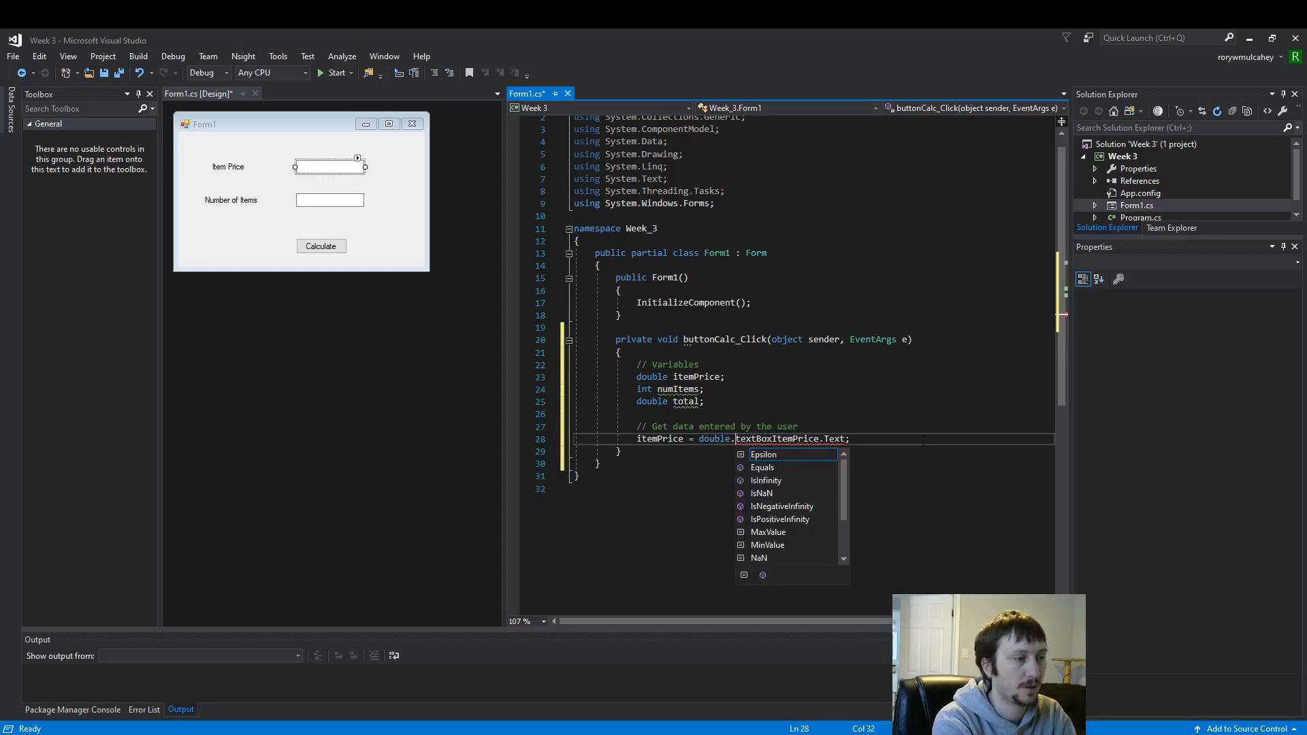
{"action": "type", "text": "Parse("}
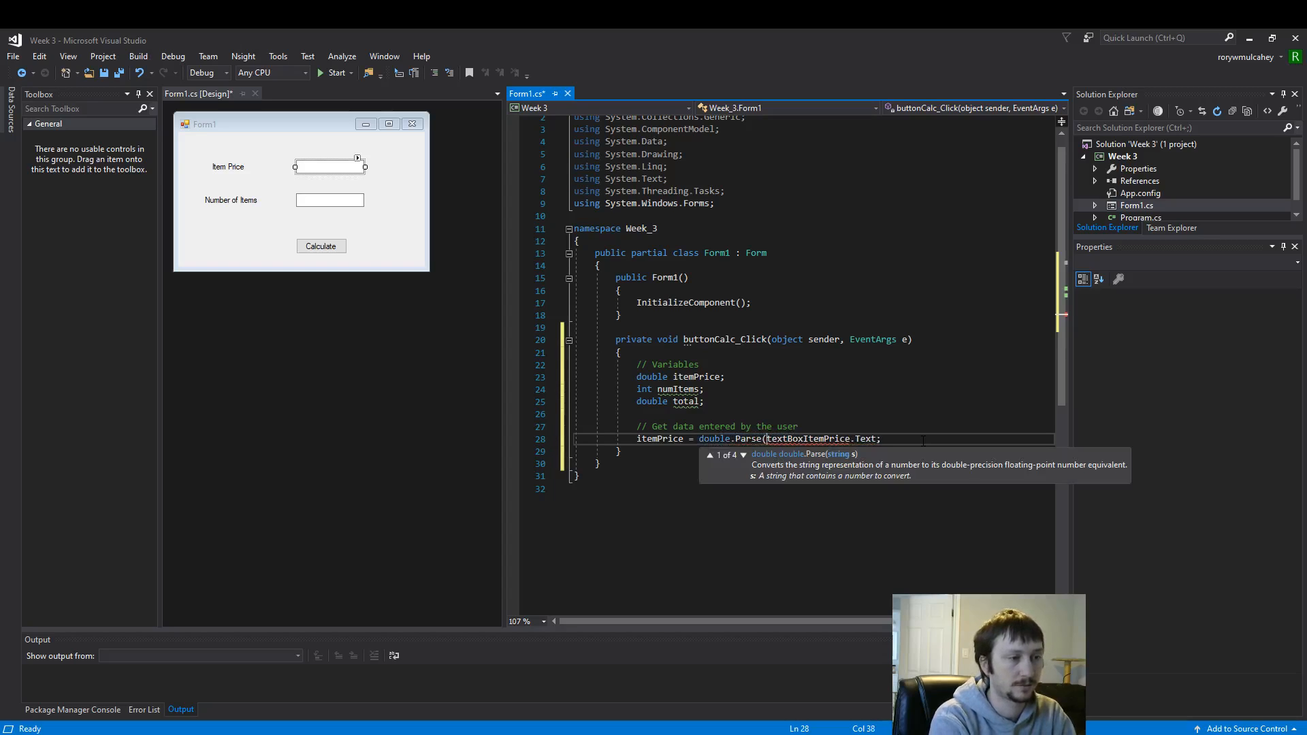
{"action": "double_click", "coordinate": [866, 439]}
{"action": "type", "text": ")"}
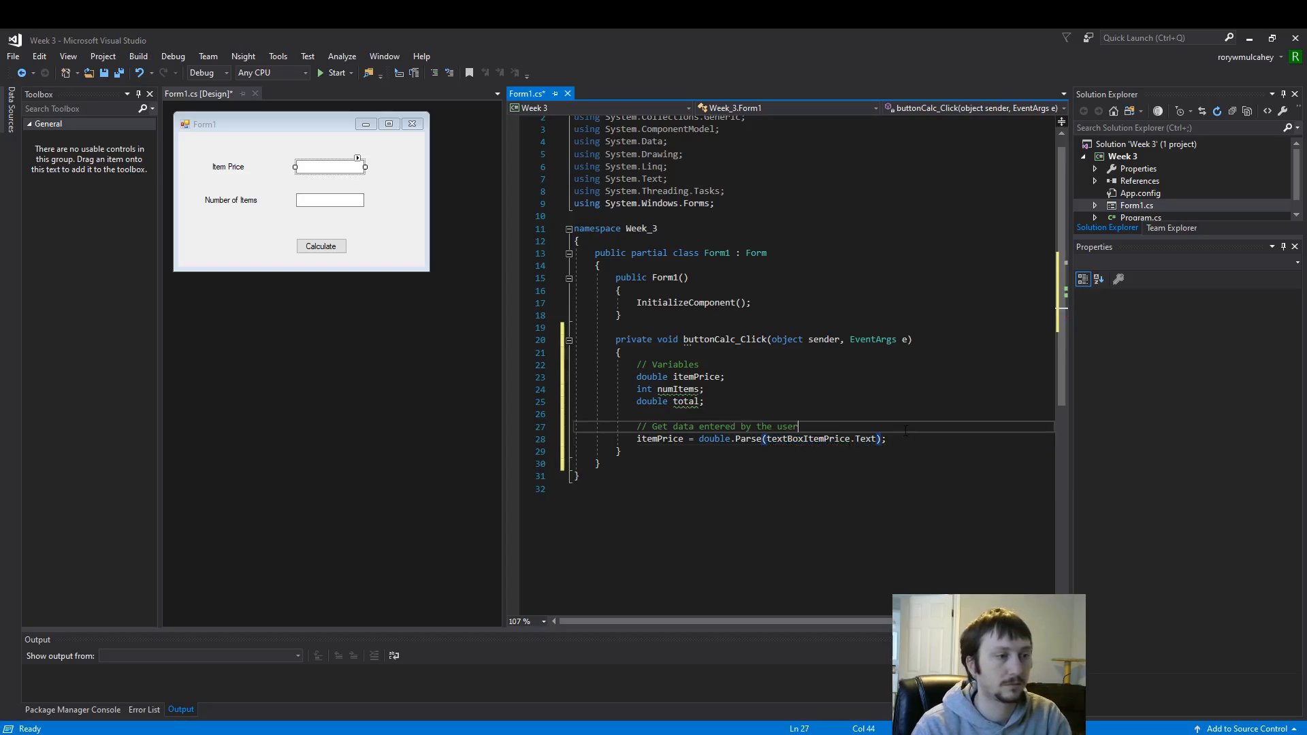
{"action": "key", "text": "enter"}
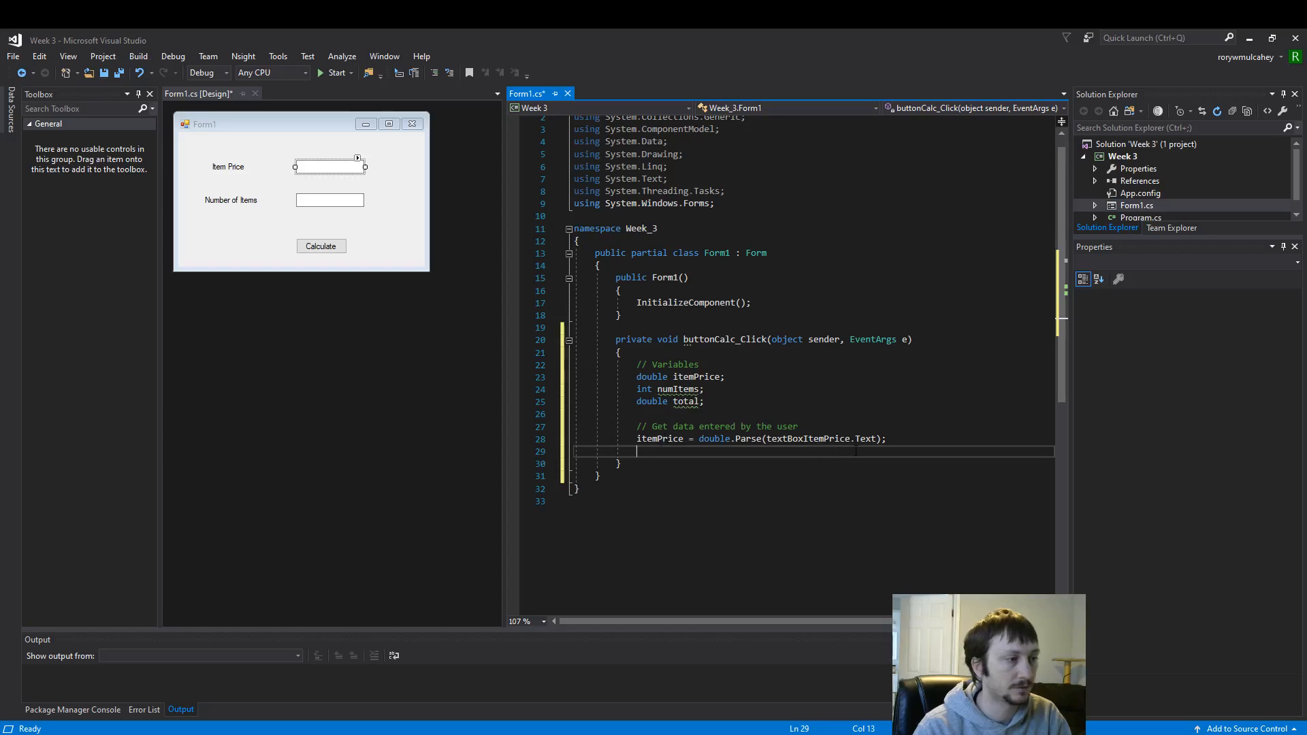
Add numItems = int.Parse(textBoxNumItems.Text) on the next line
{"action": "type", "text": "numItems ="}
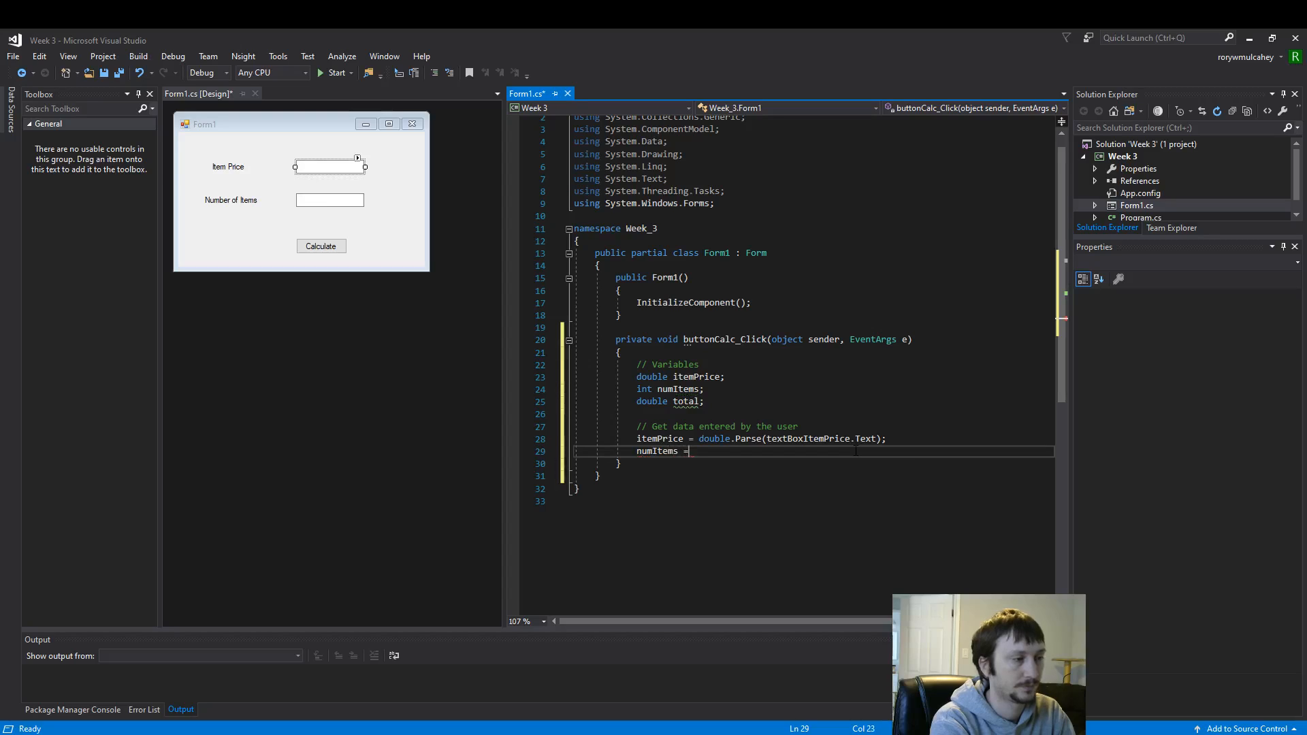
{"action": "type", "text": "int."}
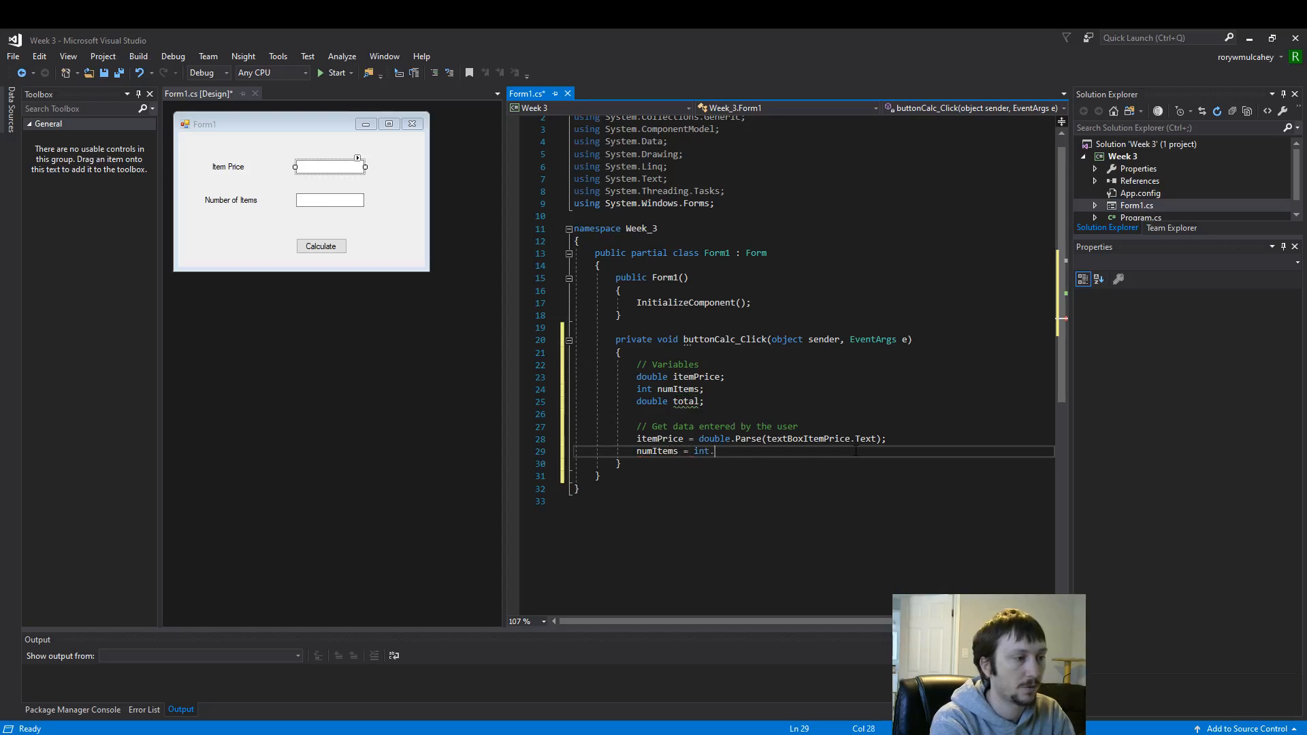
{"action": "type", "text": "Parse("}
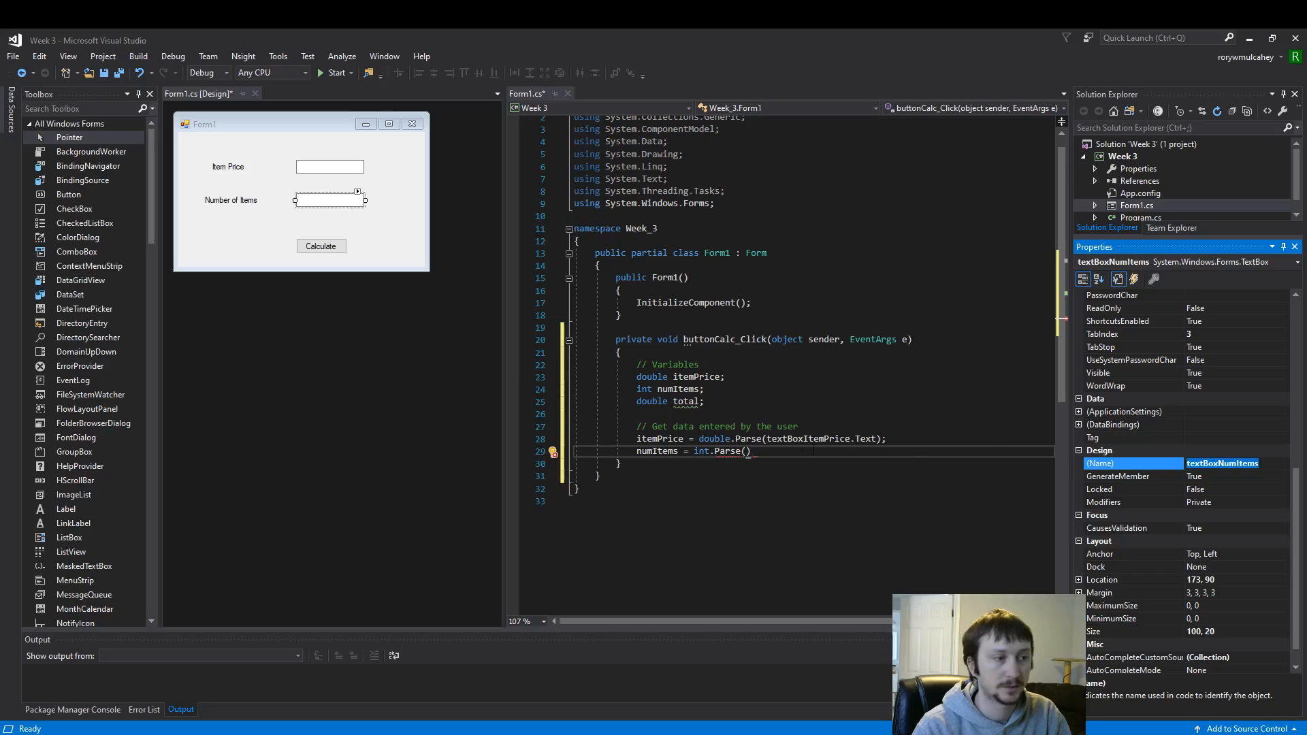
{"action": "type", "text": "textBoxNumItems"}
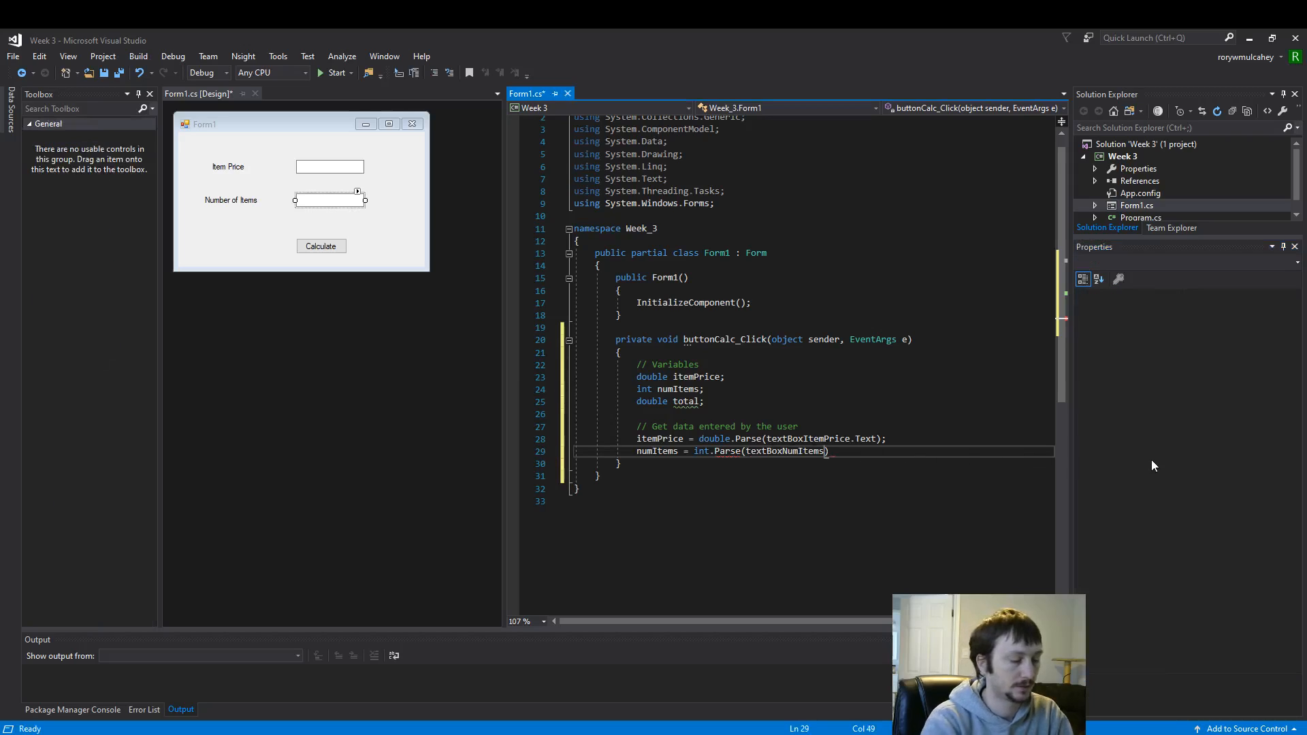
{"action": "type", "text": ".Text"}
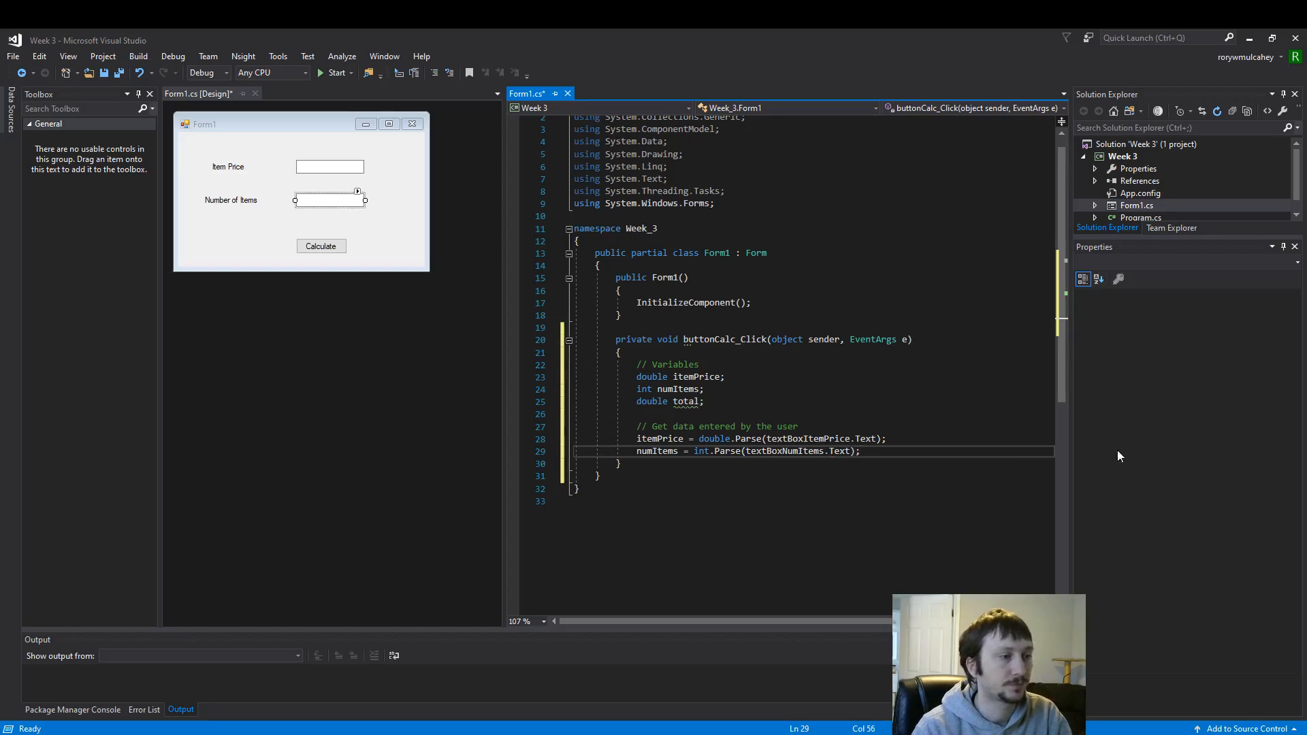
{"action": "mouse_move", "coordinate": [459, 345]}
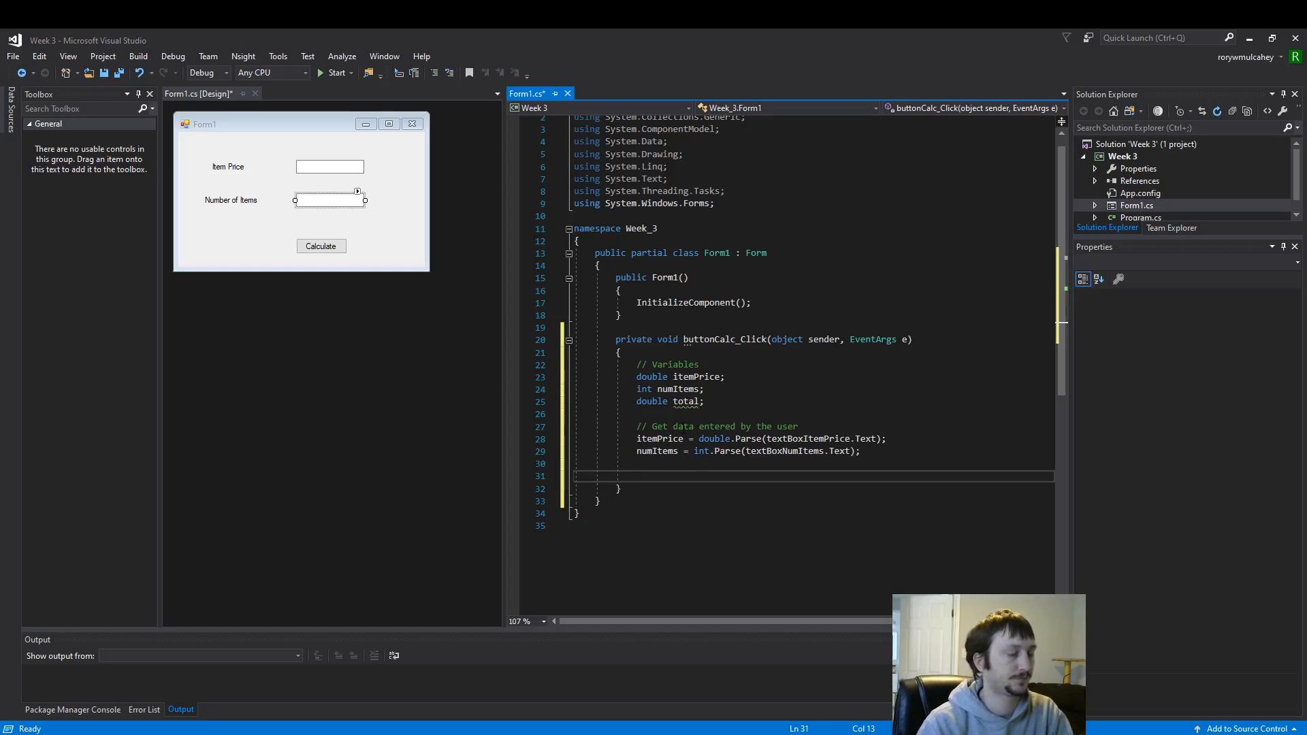
Write a '// Calculate' comment and total = itemPrice * numItems; beneath it
{"action": "type", "text": "//"}
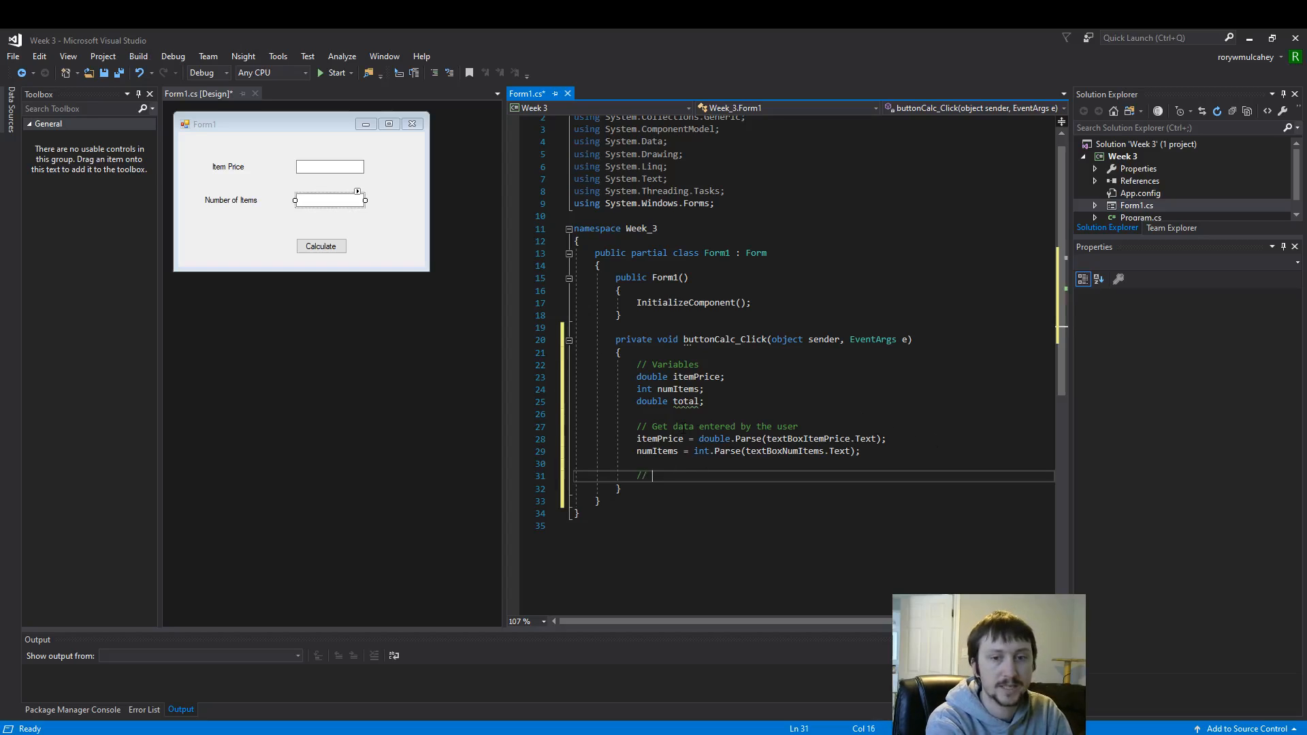
{"action": "type", "text": "Calcu"}
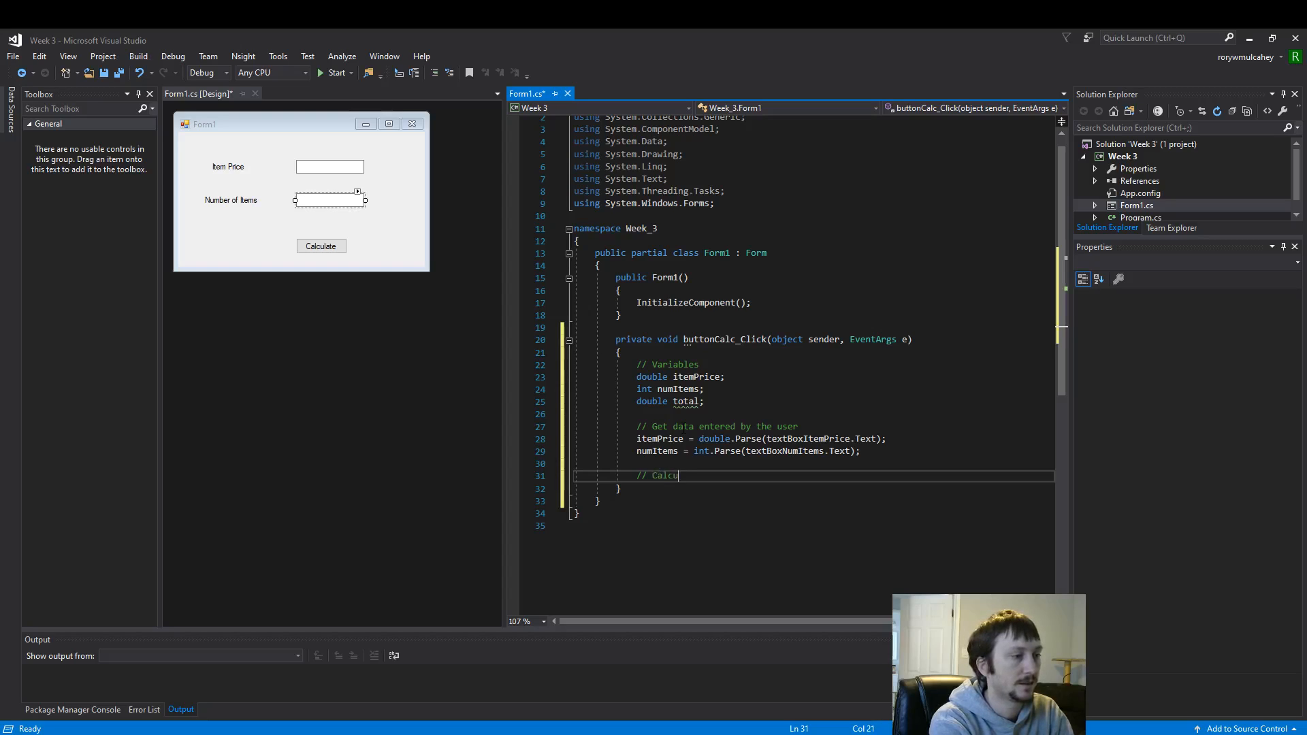
{"action": "type", "text": "late"}
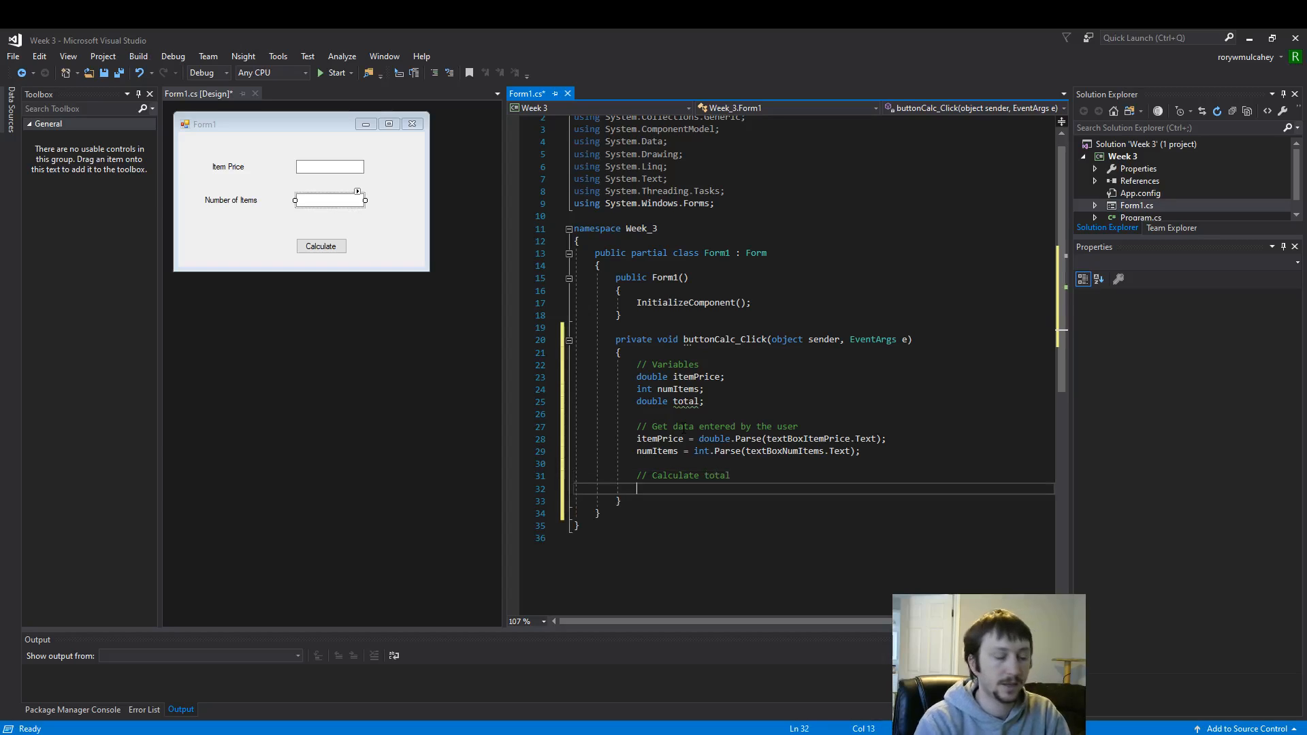
{"action": "type", "text": "total ="}
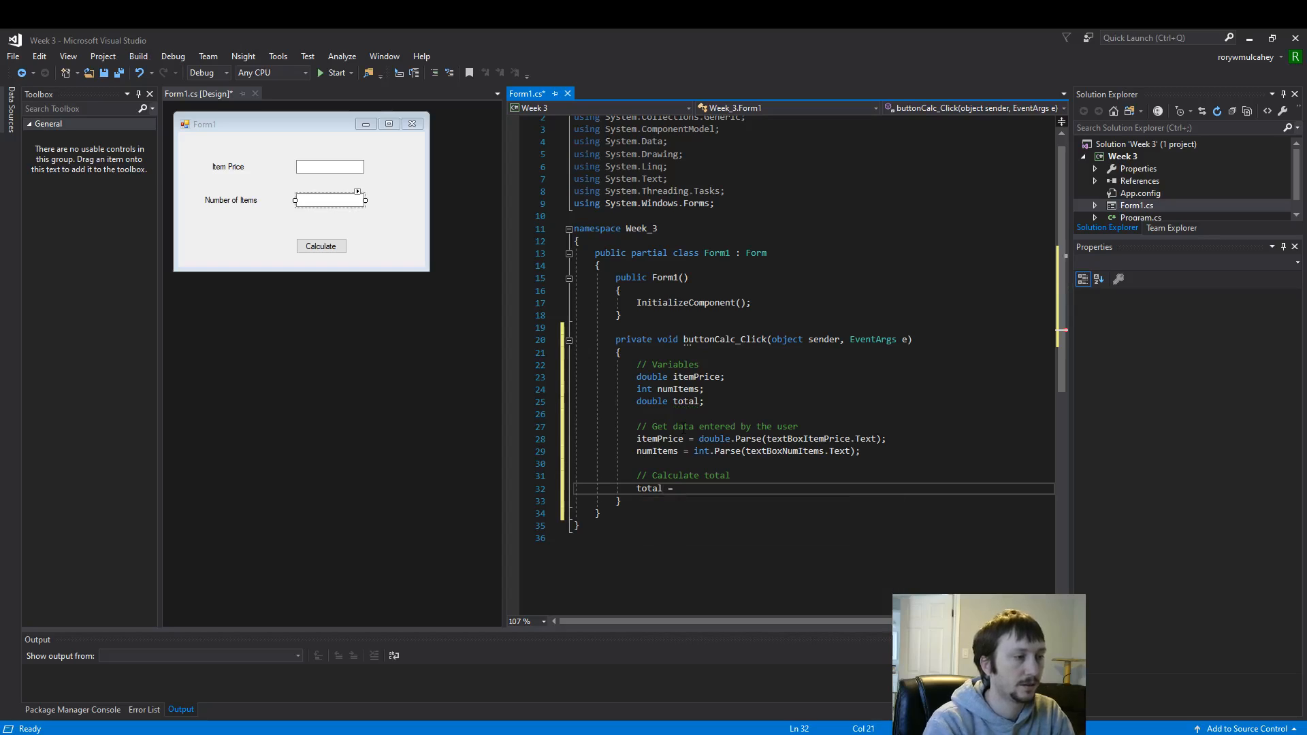
{"action": "type", "text": "itemPrice"}
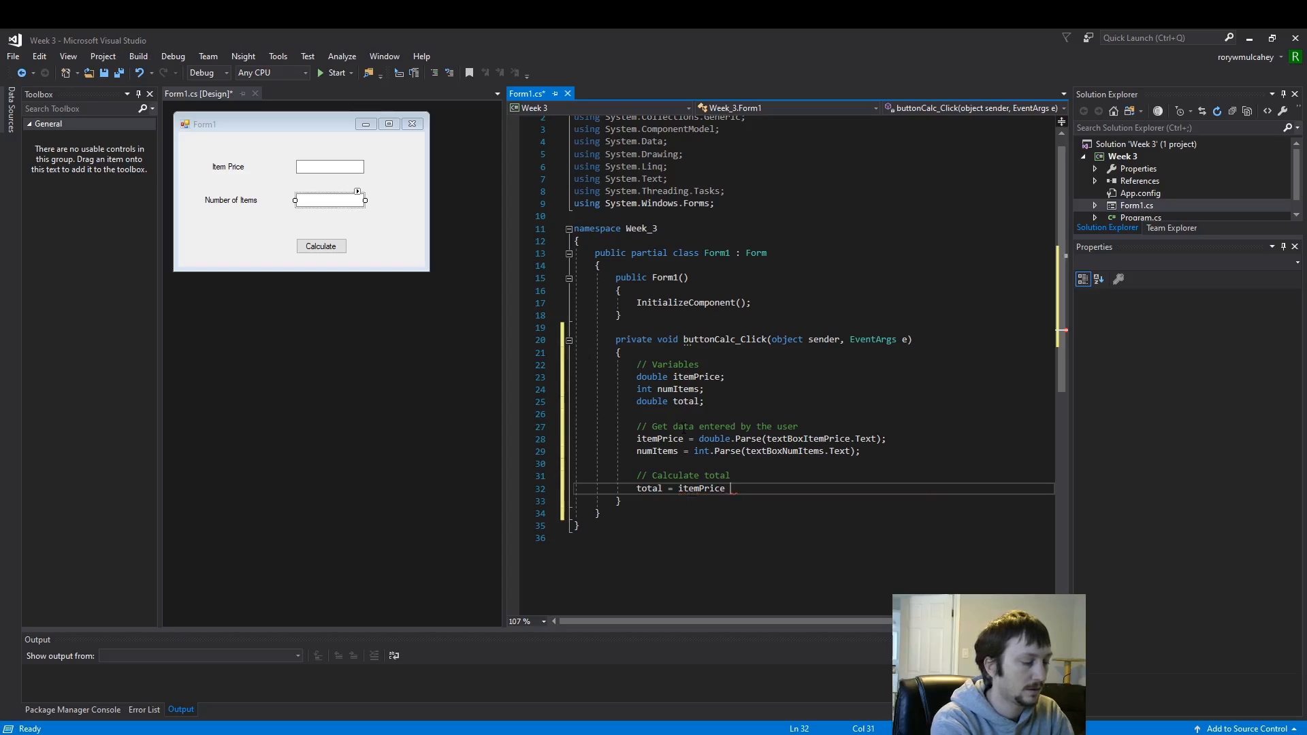
{"action": "type", "text": "*"}
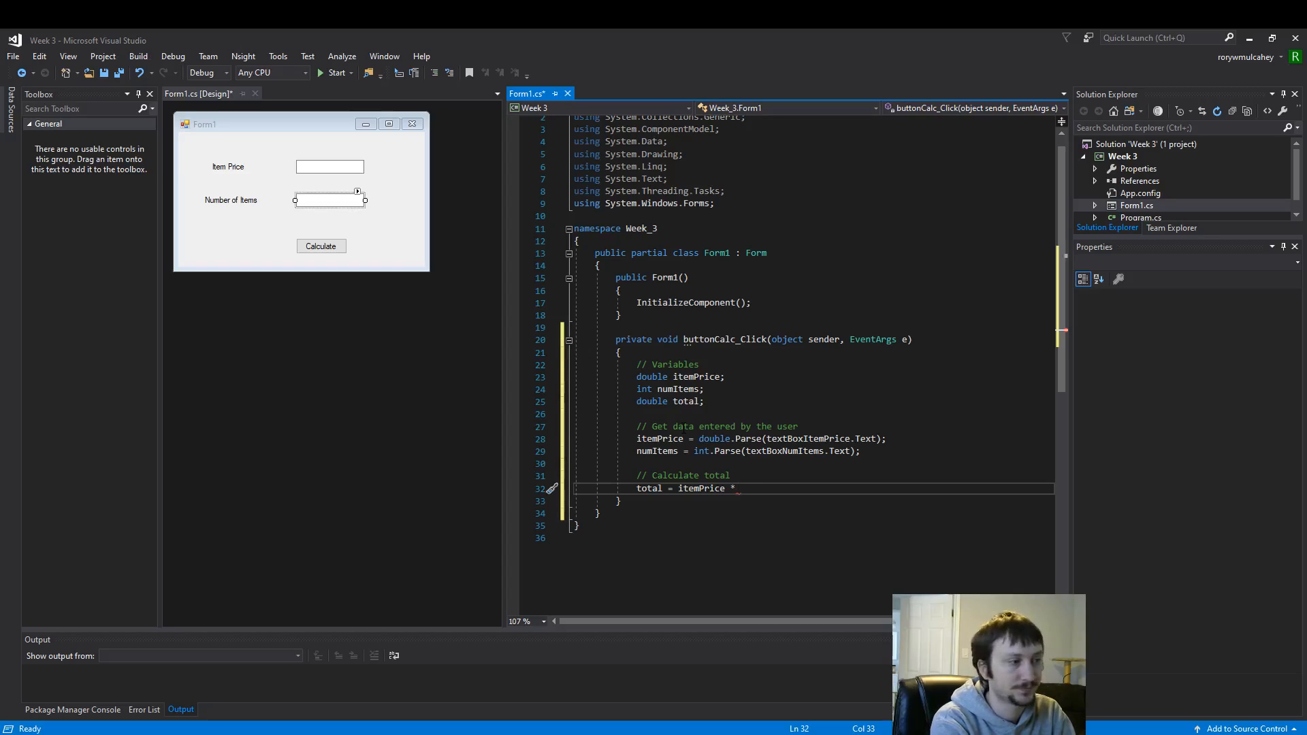
{"action": "type", "text": "numItems;"}
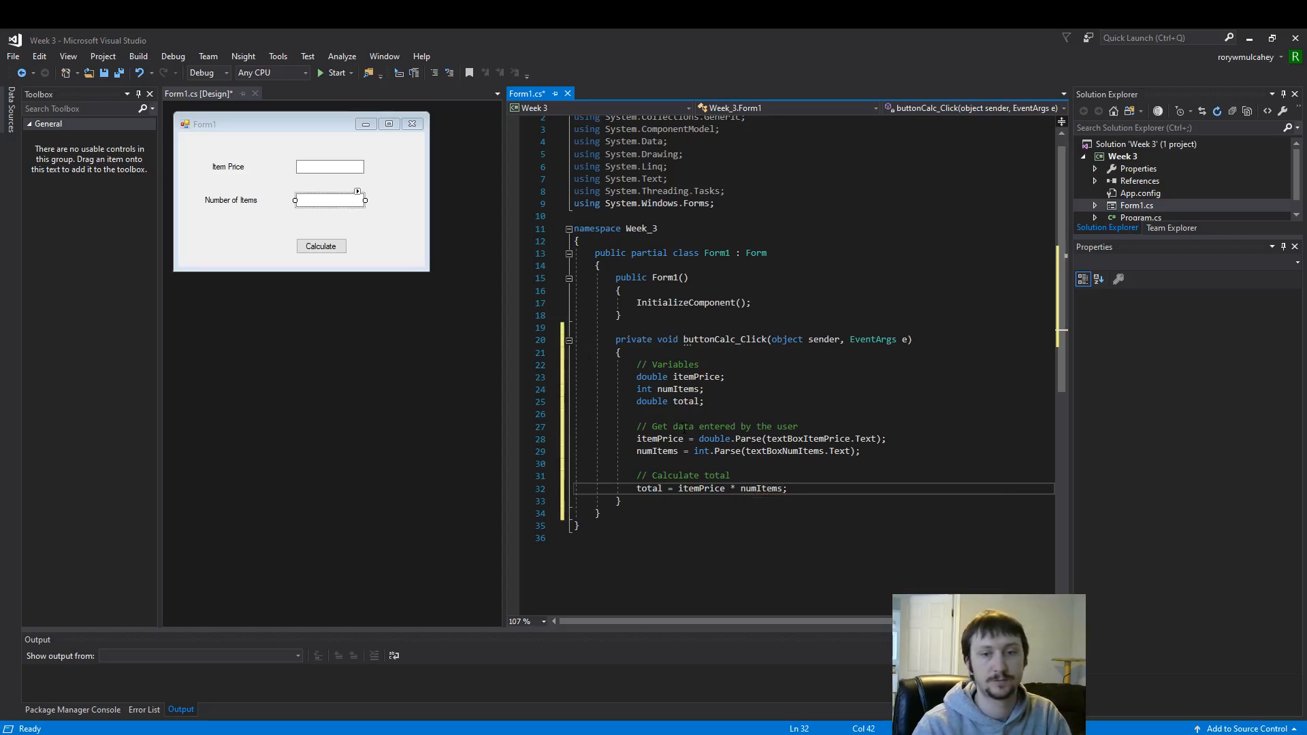
{"action": "key", "text": "enter"}
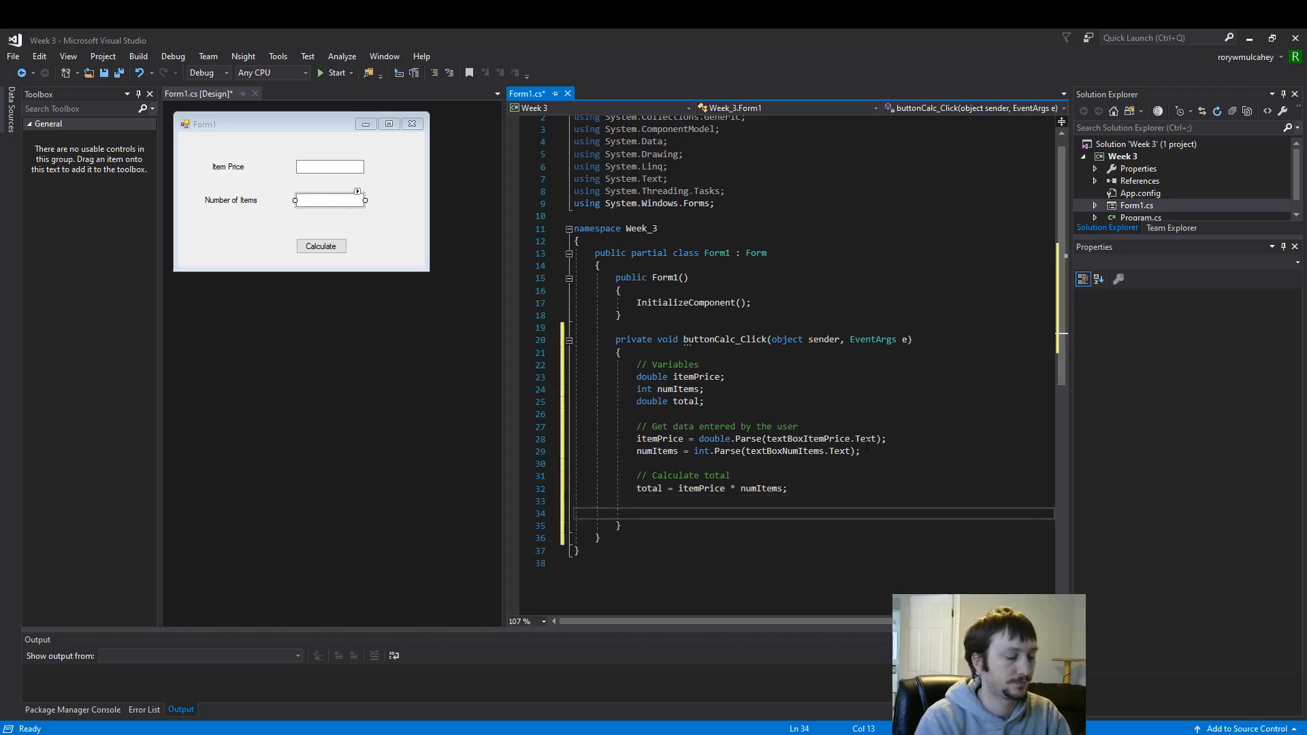
Write a '// Display' comment followed by an empty MessageBox.Show(""); call
{"action": "type", "text": "// D"}
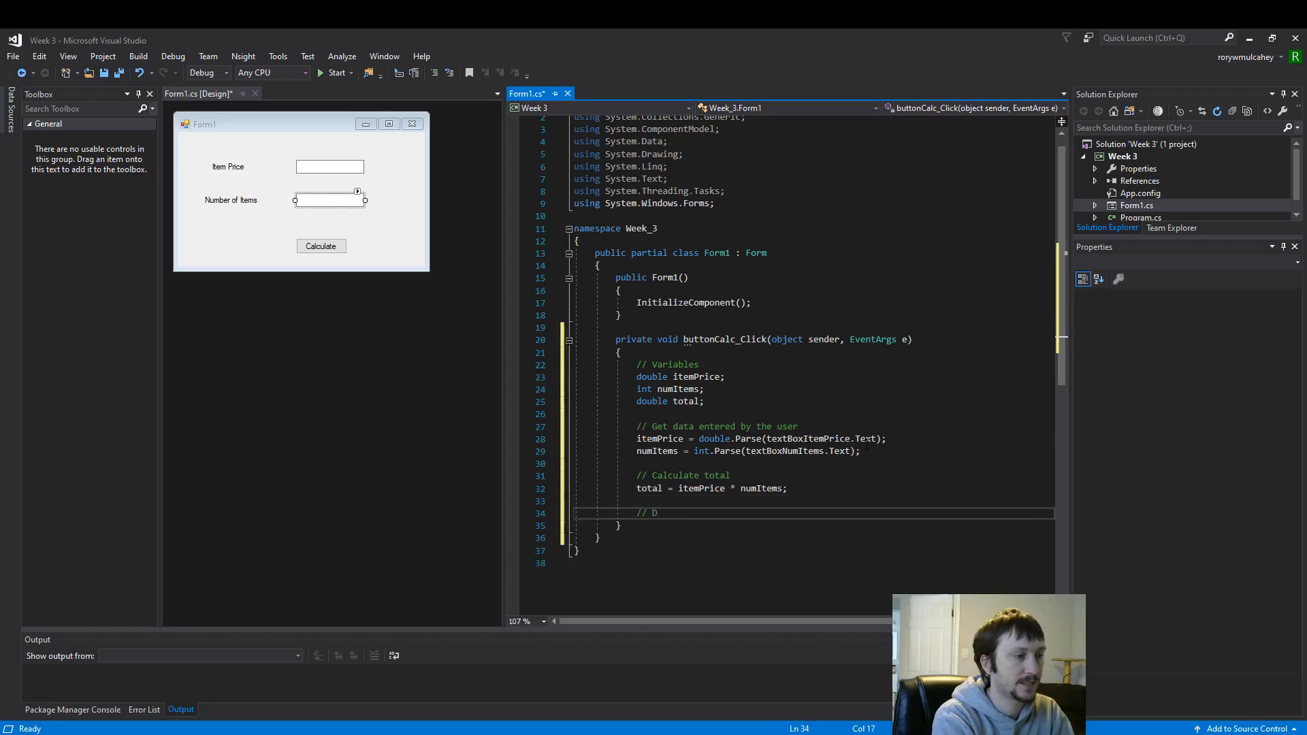
{"action": "type", "text": "isplay"}
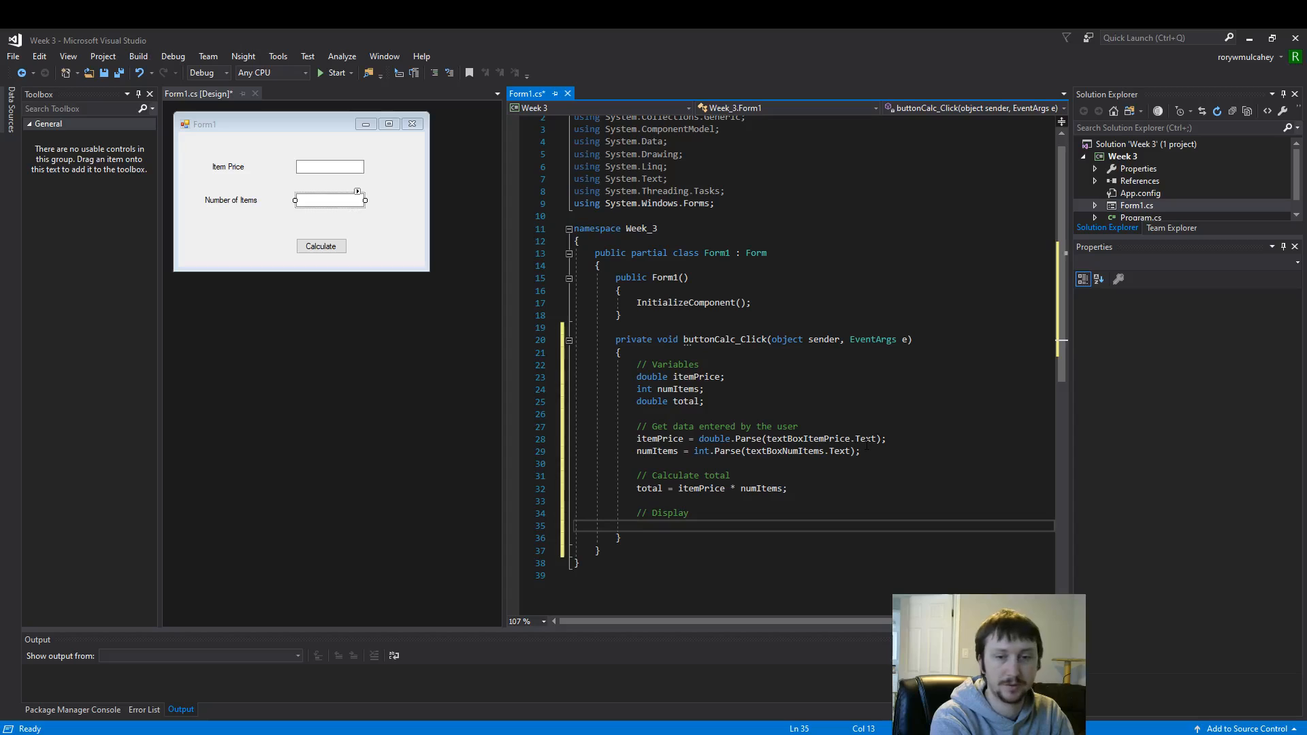
{"action": "type", "text": "M"}
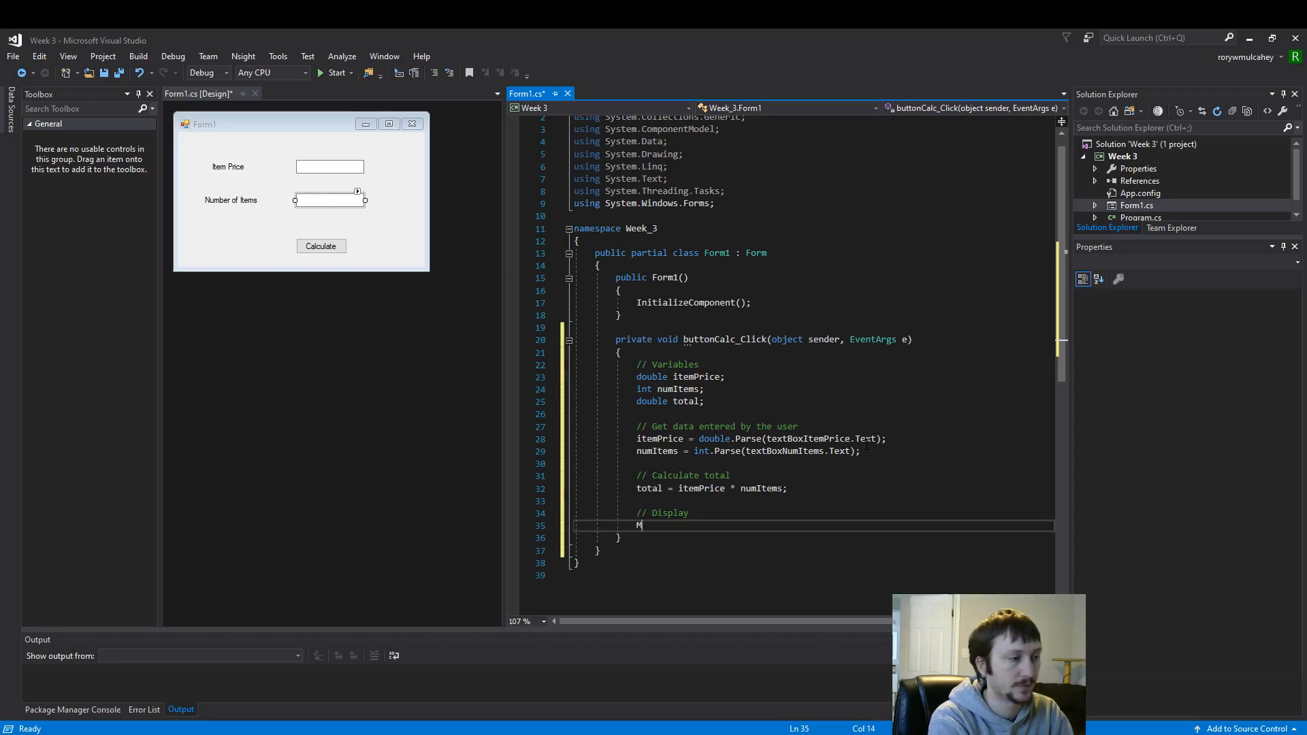
{"action": "type", "text": "essage"}
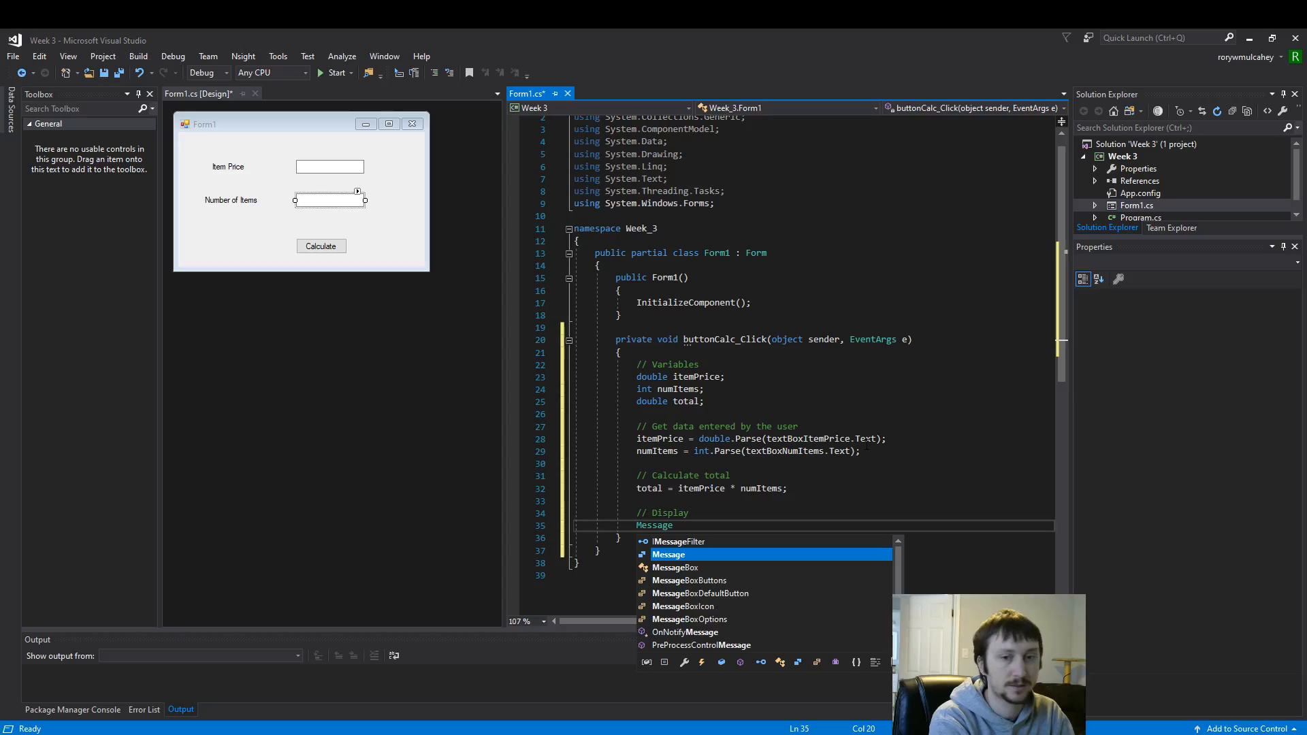
{"action": "type", "text": "Box.Show("}
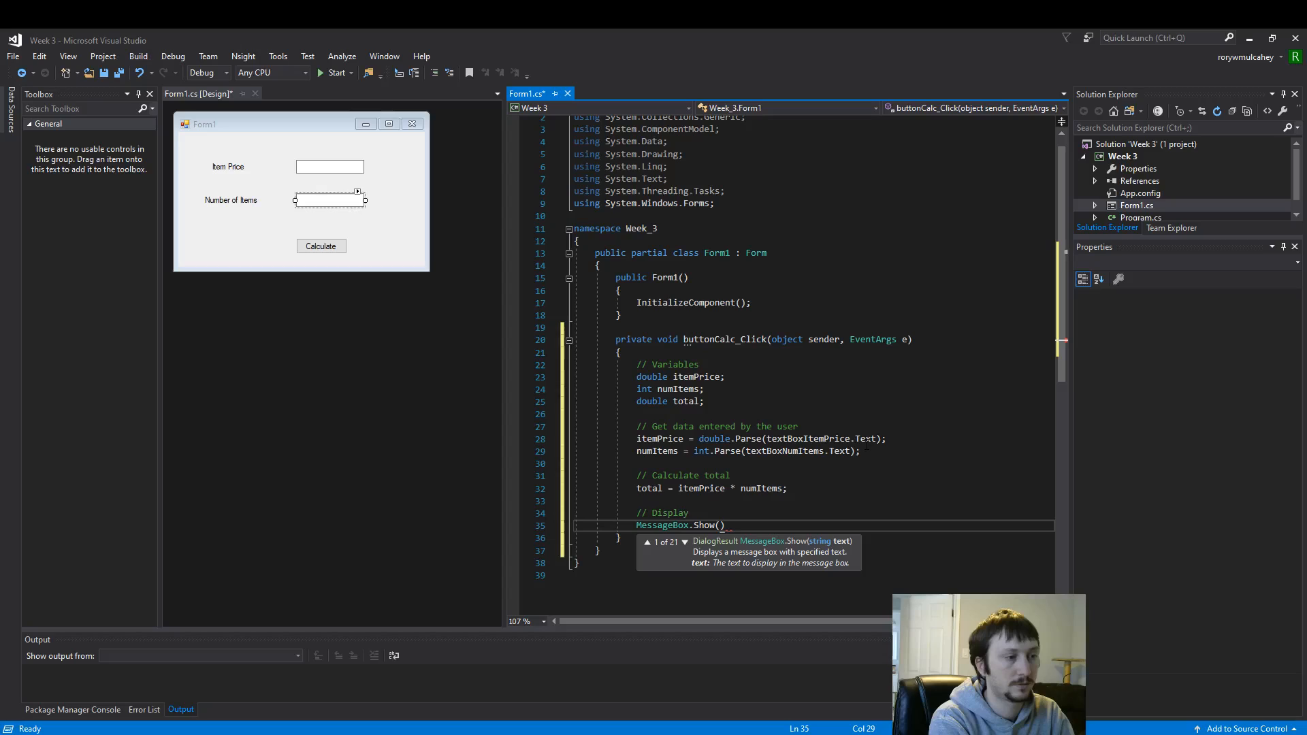
{"action": "type", "text": "\"\""}
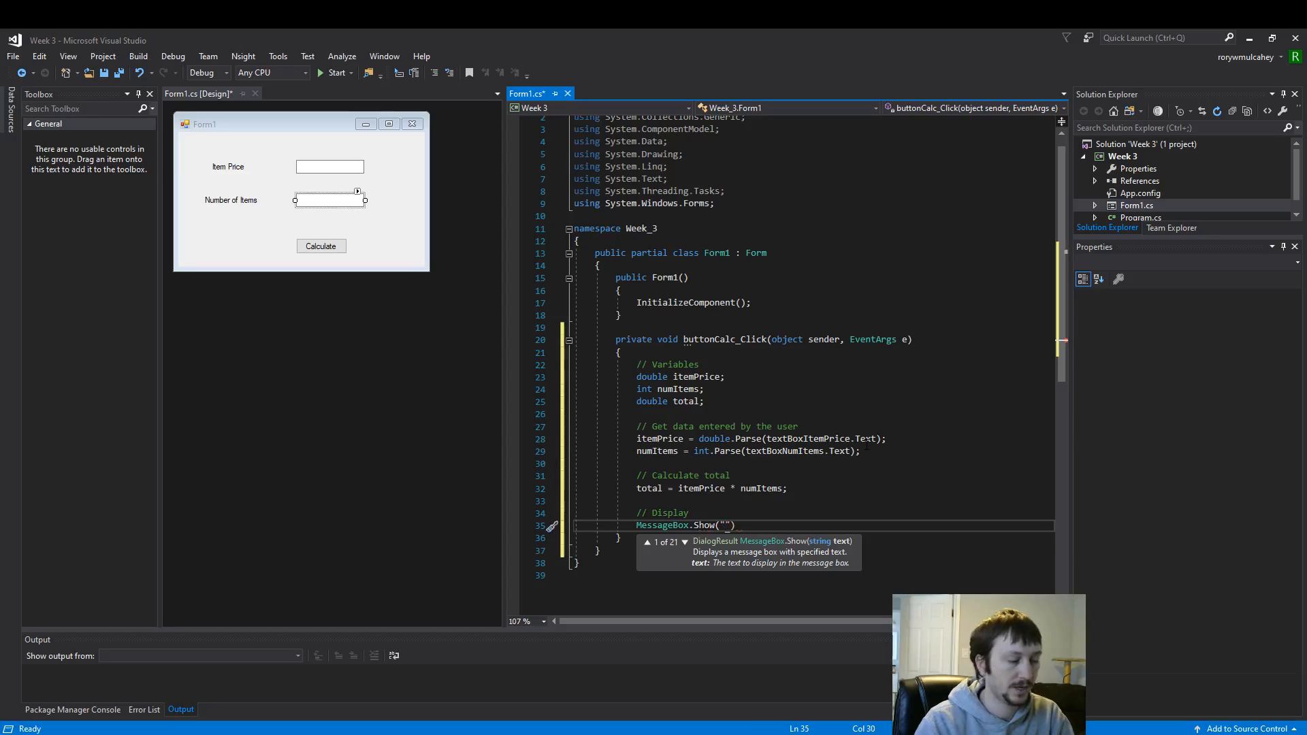
{"action": "type", "text": "\");"}
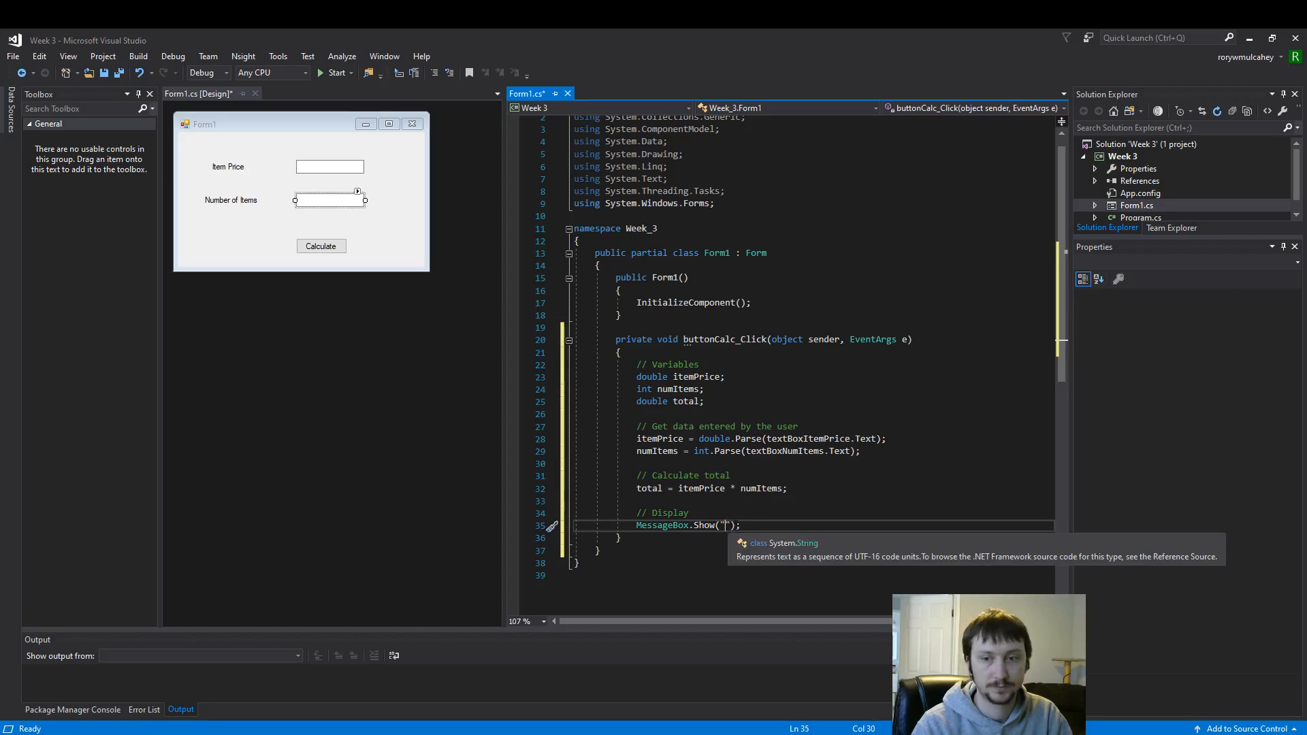
Fill the message as "Total is " + total.ToString()
{"action": "type", "text": "\""}
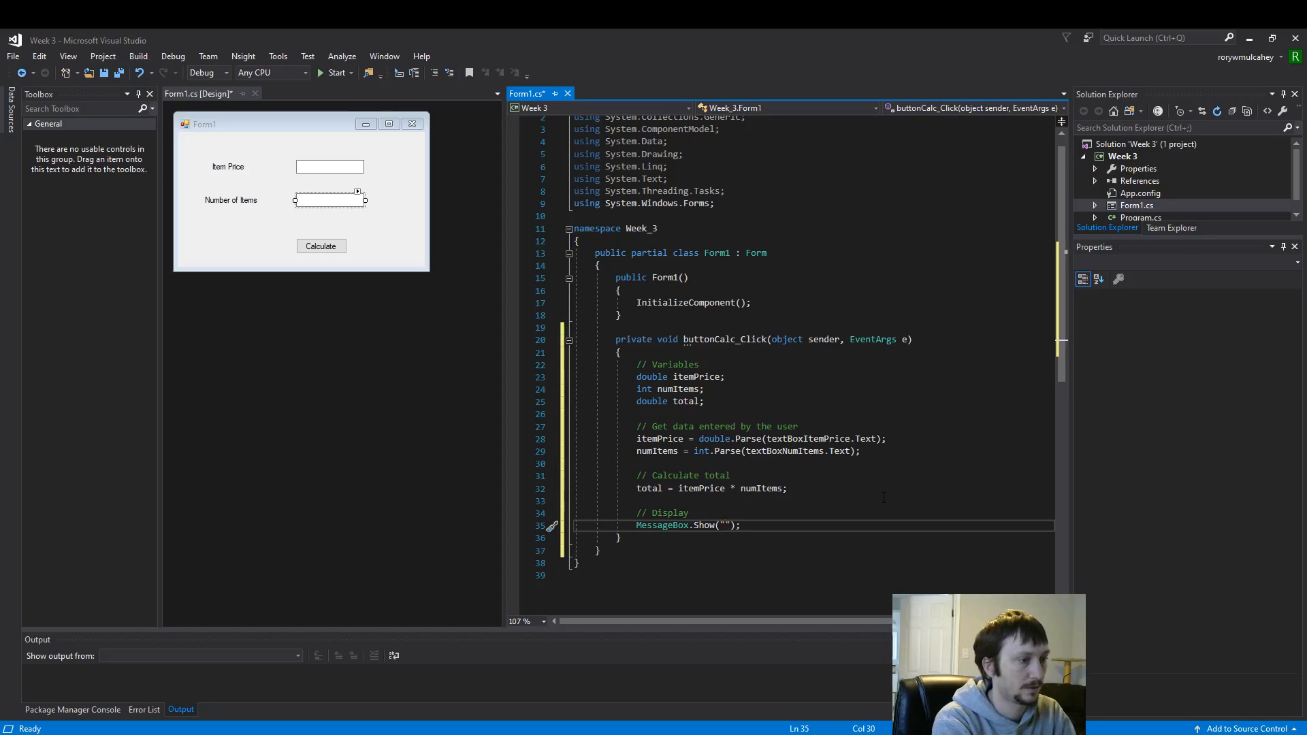
{"action": "type", "text": "Total is"}
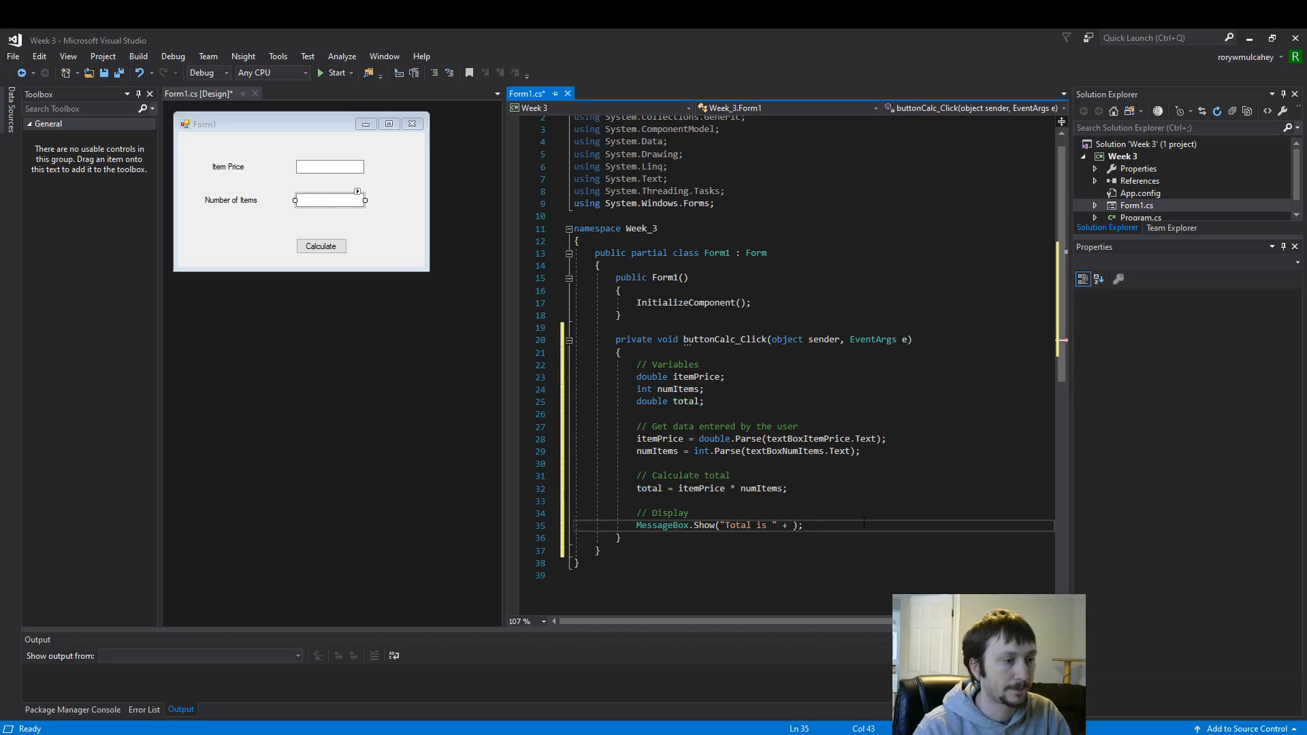
{"action": "type", "text": "total"}
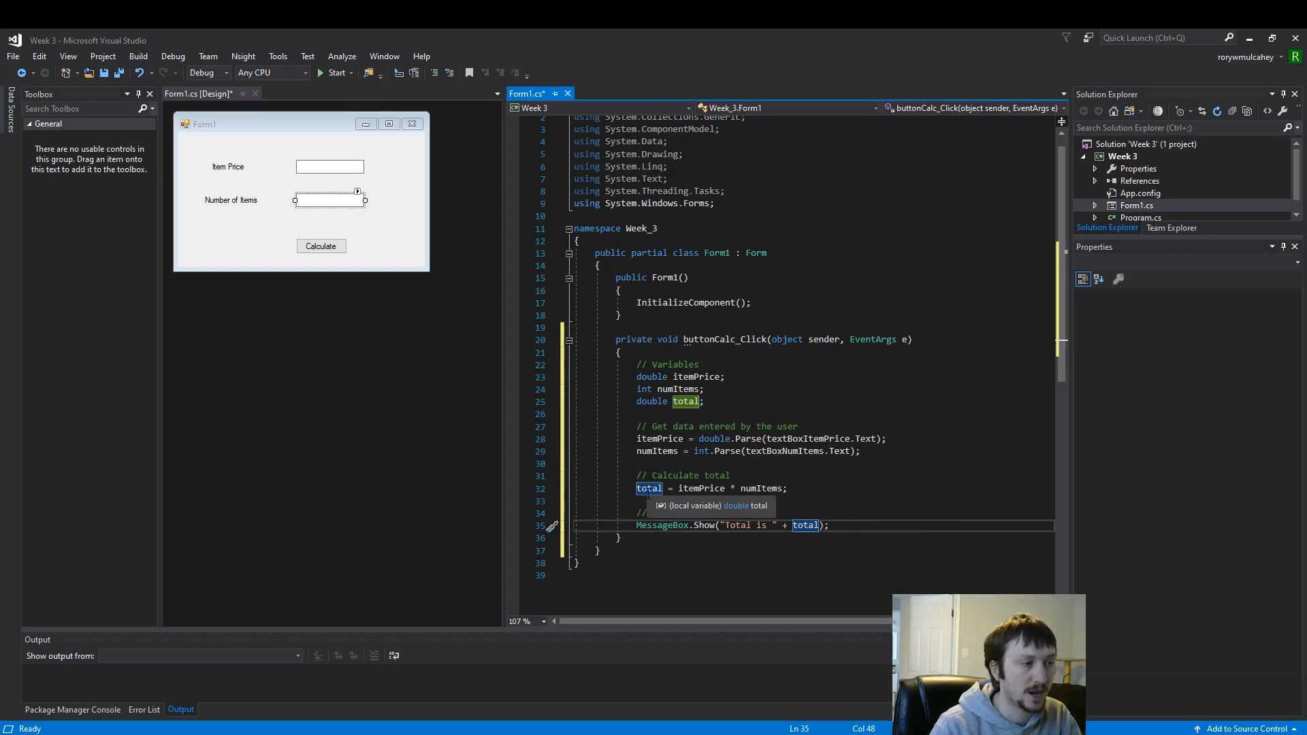
{"action": "type", "text": ".to"}
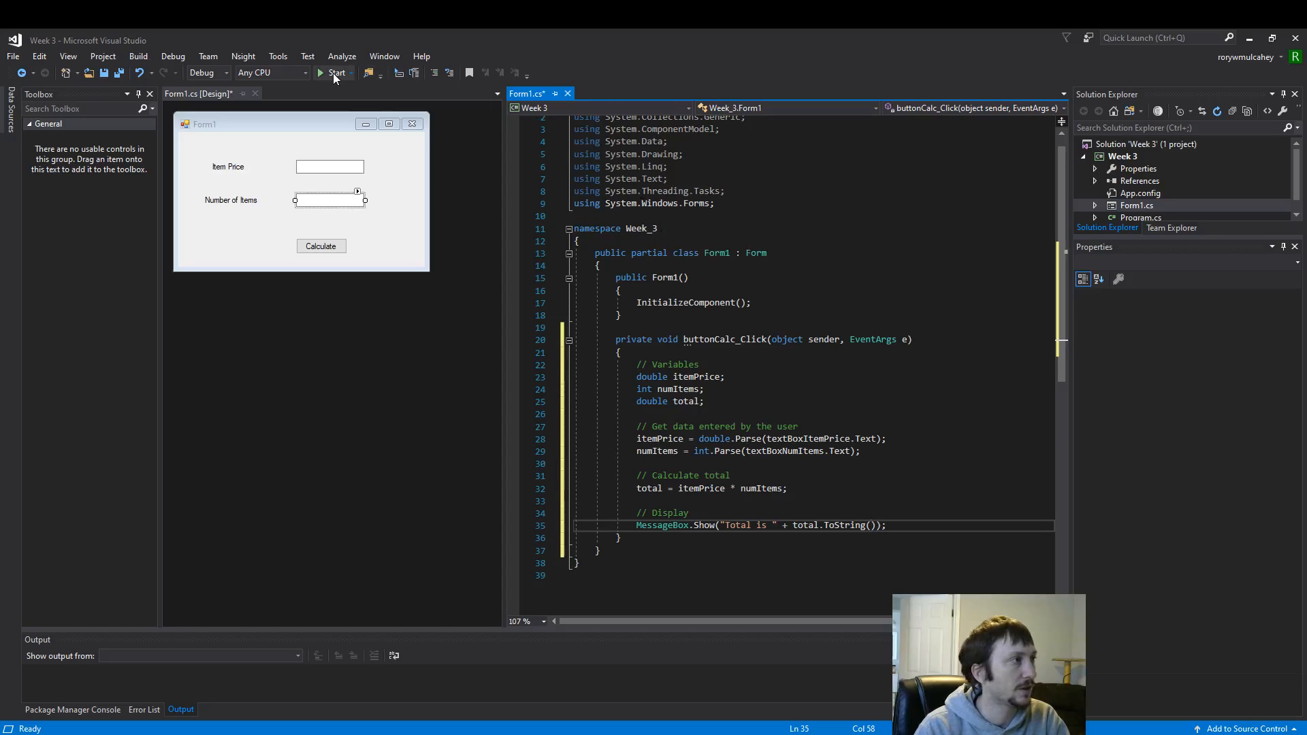
{"action": "left_click", "coordinate": [336, 72]}
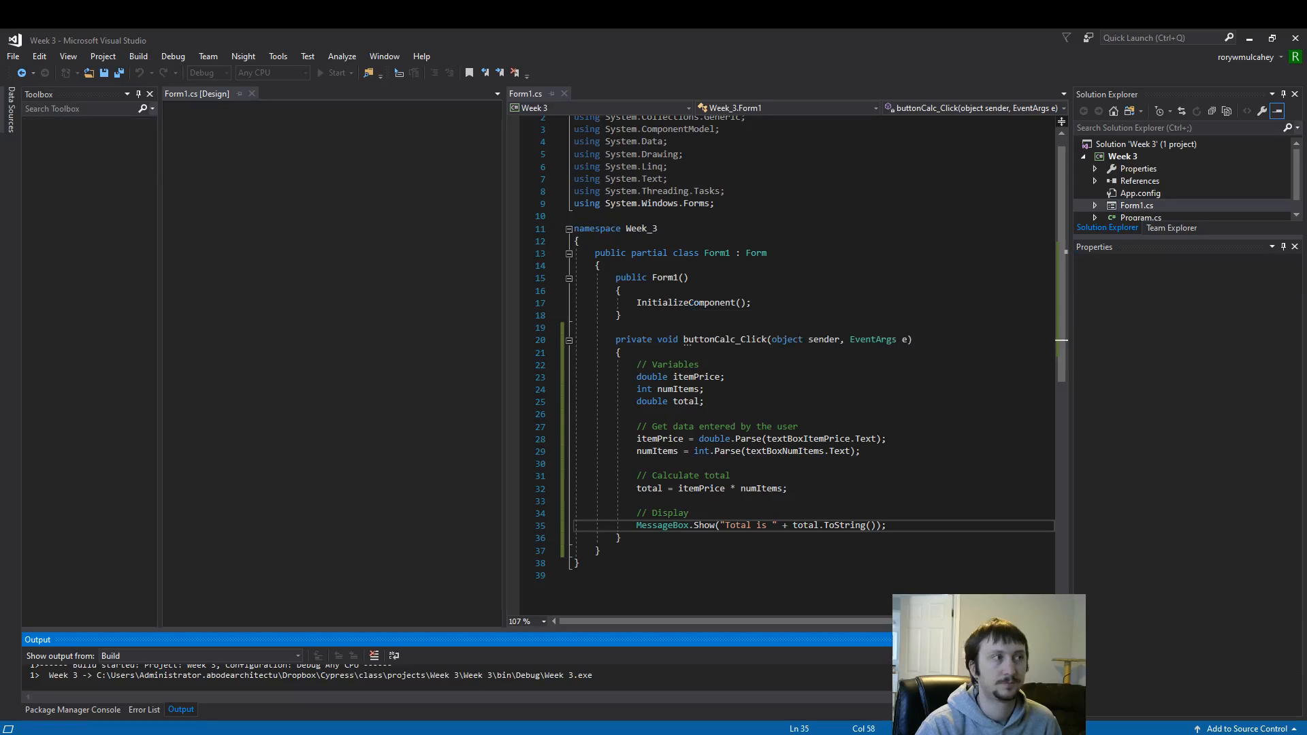
{"action": "left_click", "coordinate": [336, 73]}
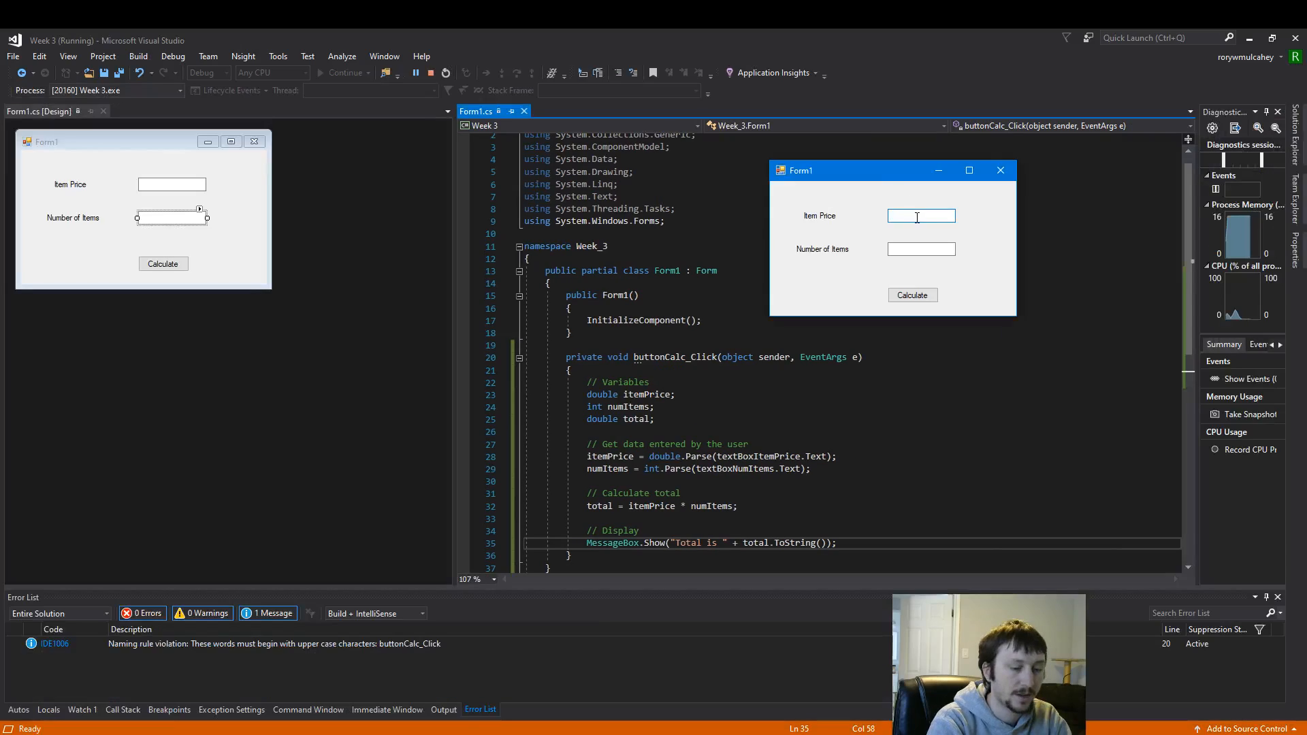
{"action": "type", "text": "3.50"}
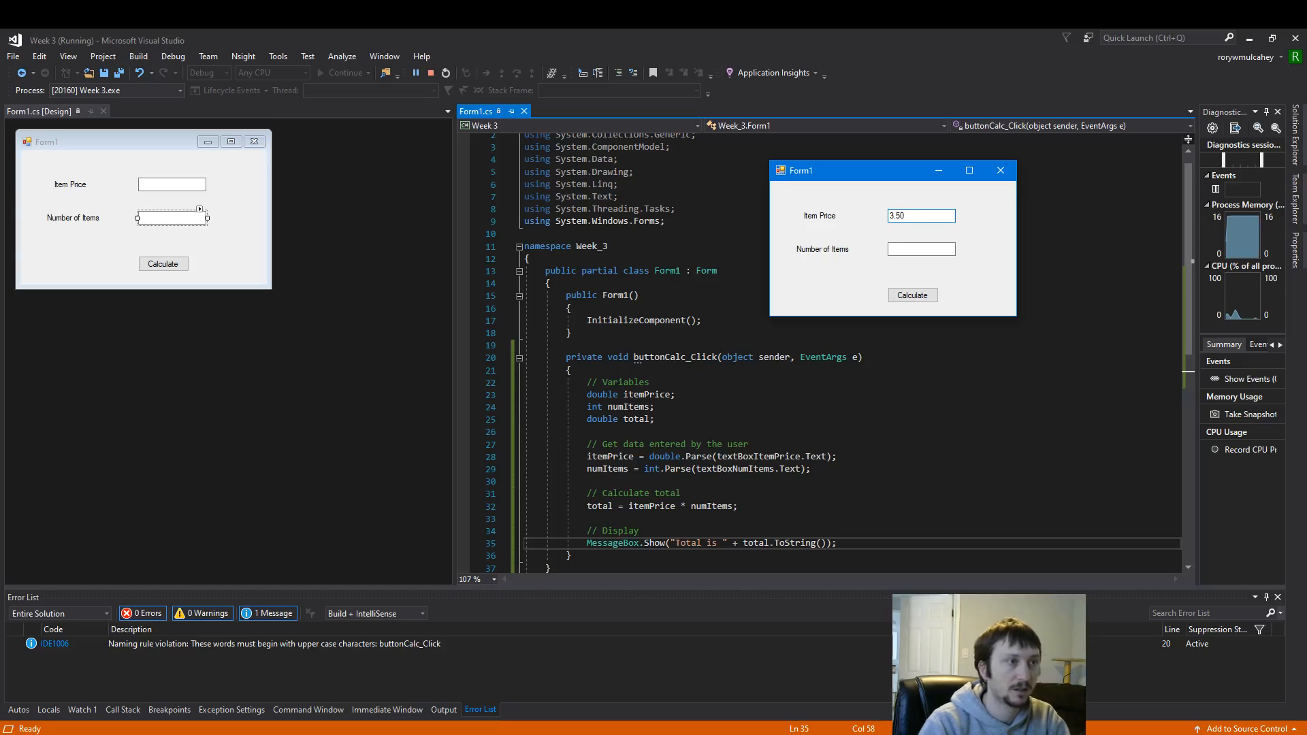
{"action": "type", "text": "2"}
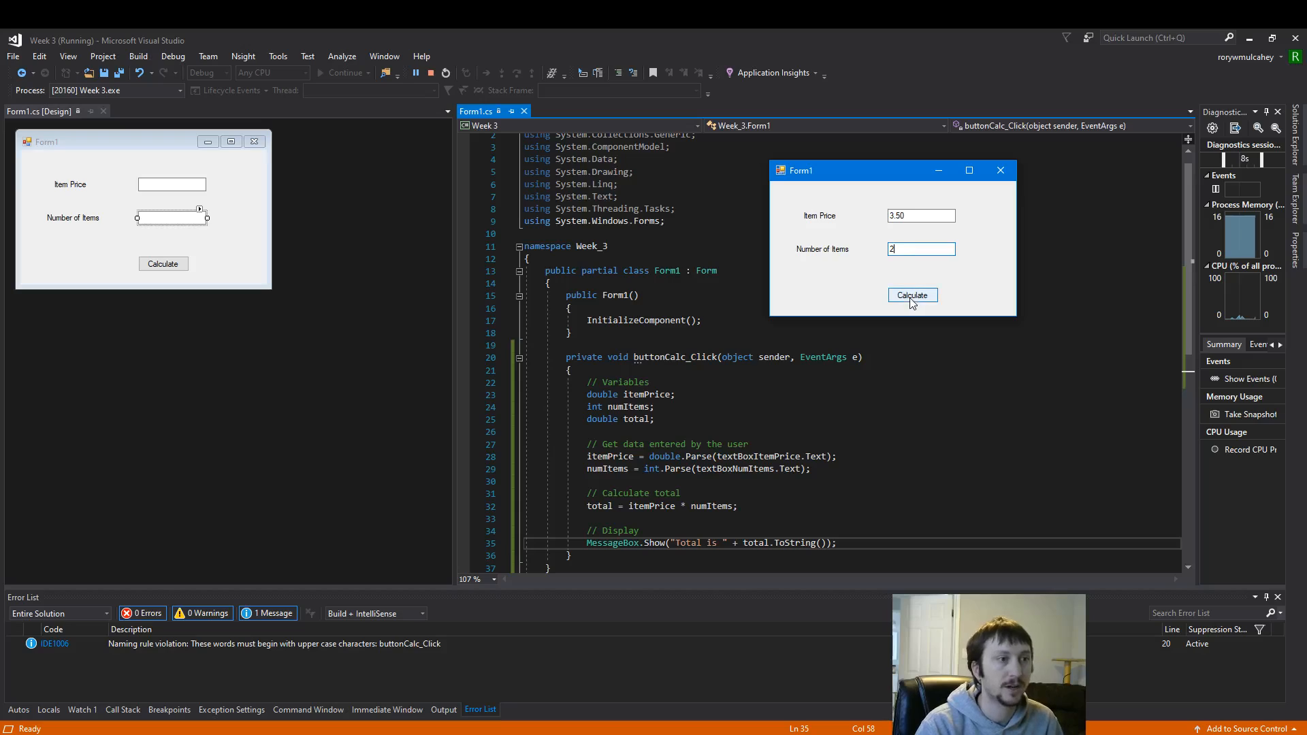
{"action": "left_click", "coordinate": [911, 295]}
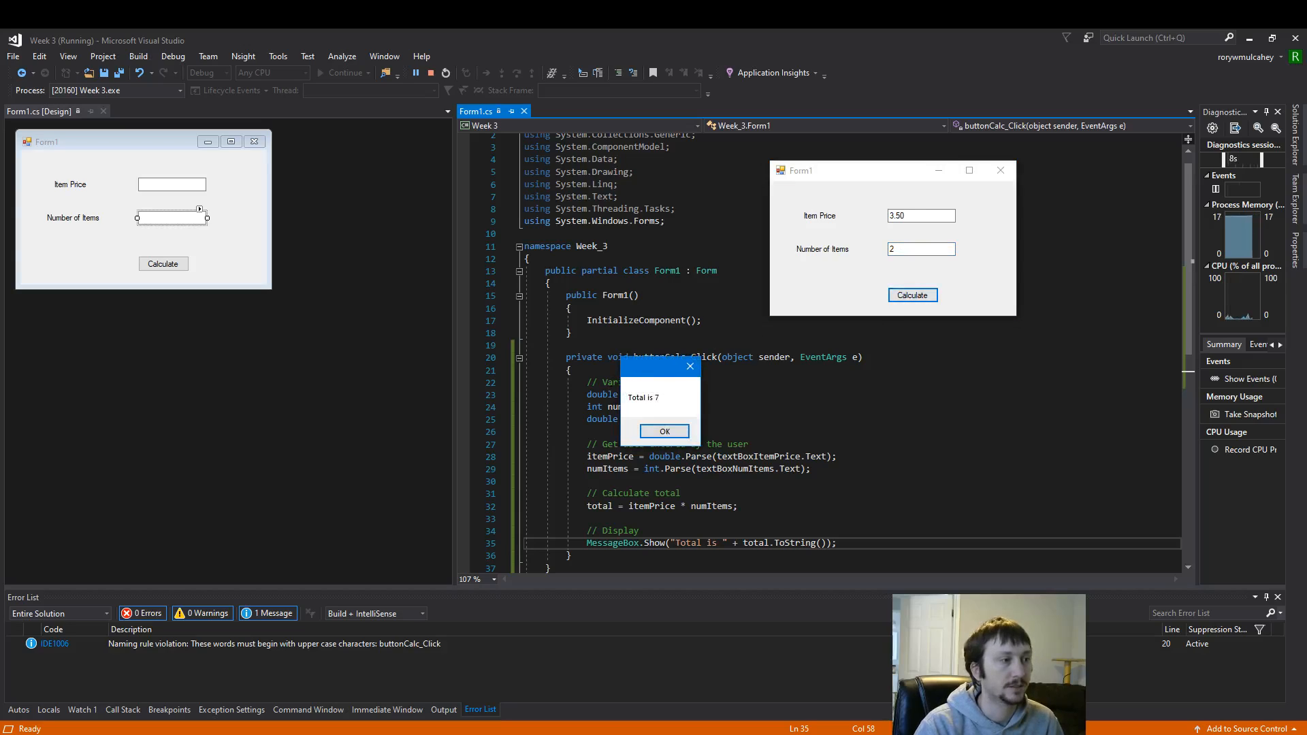
{"action": "left_click", "coordinate": [664, 432]}
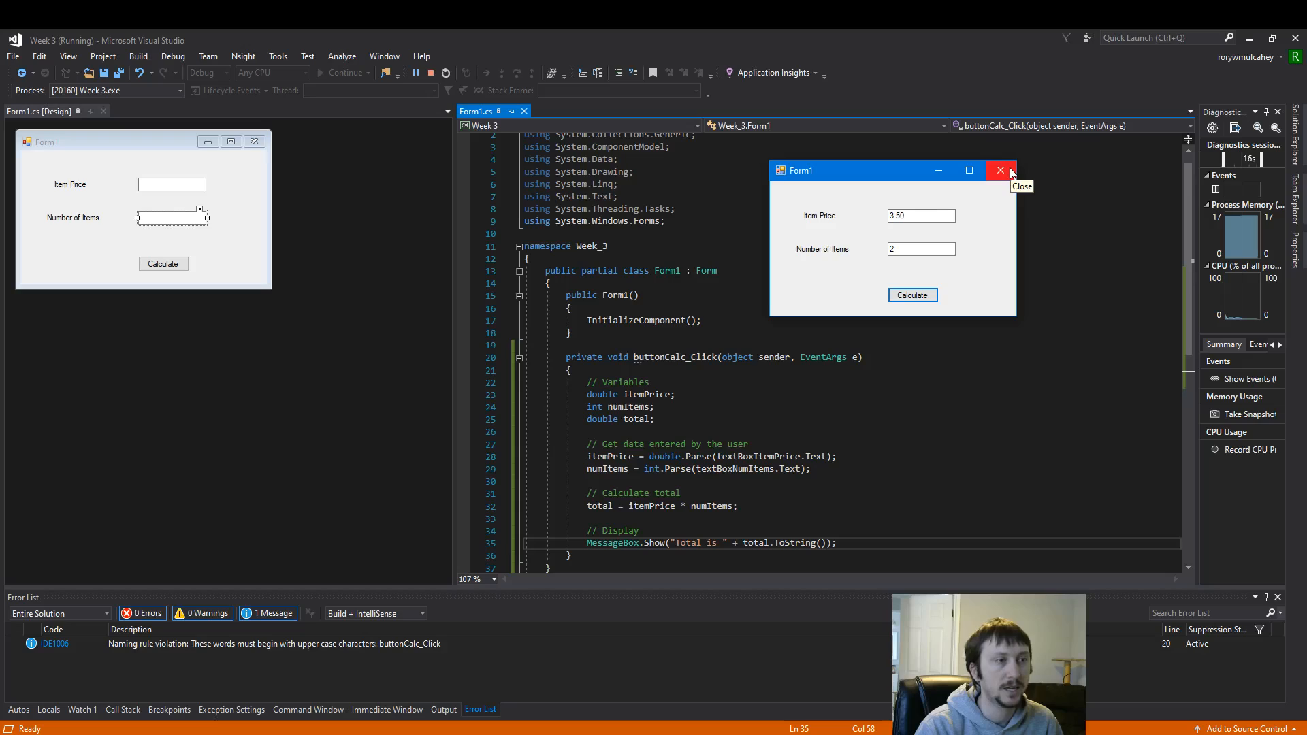
{"action": "left_click", "coordinate": [912, 295]}
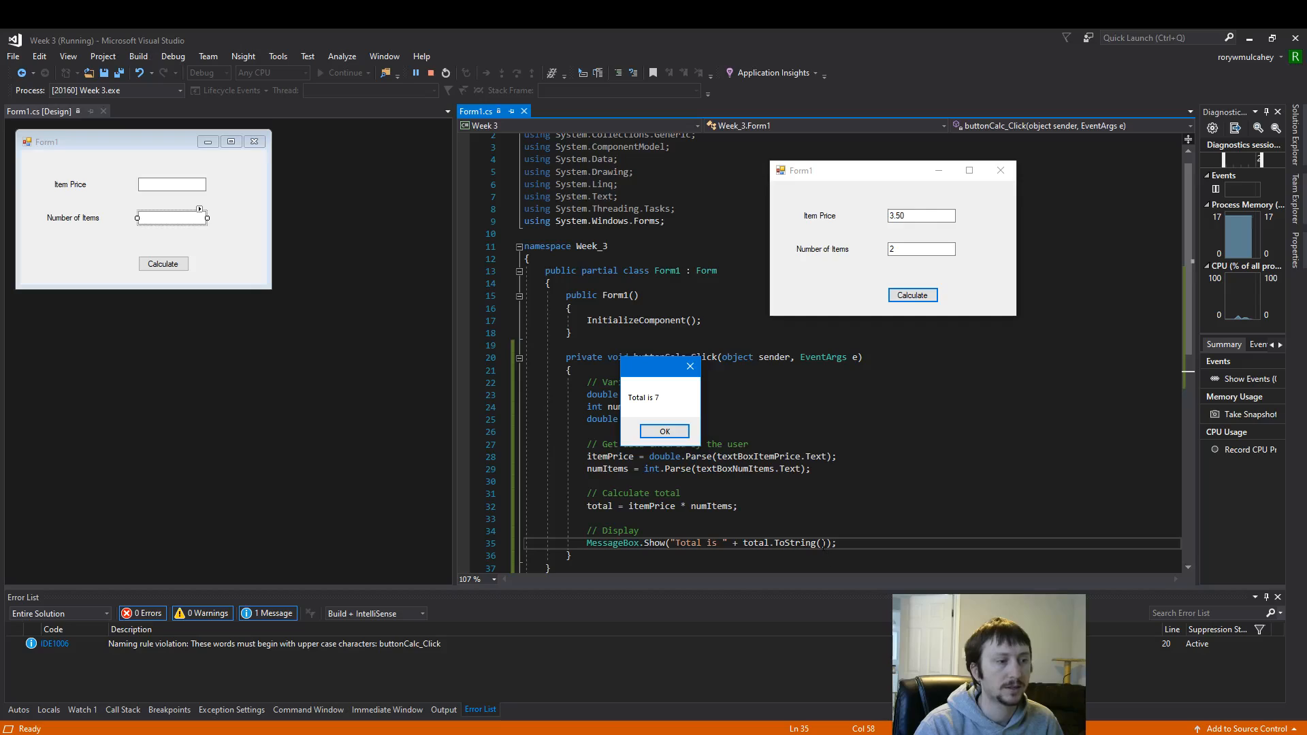
{"action": "left_click", "coordinate": [663, 432]}
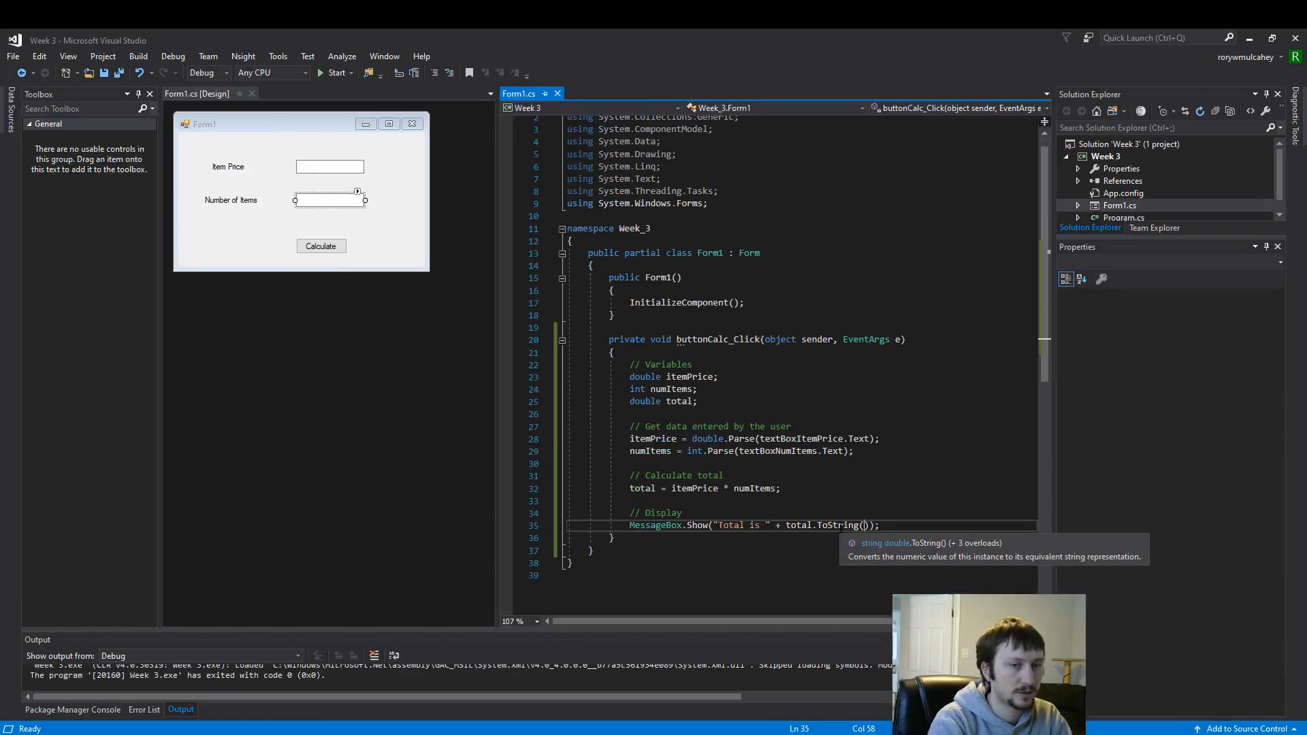
Give ToString the "c" format string so the total shows as currency
{"action": "type", "text": "\""}
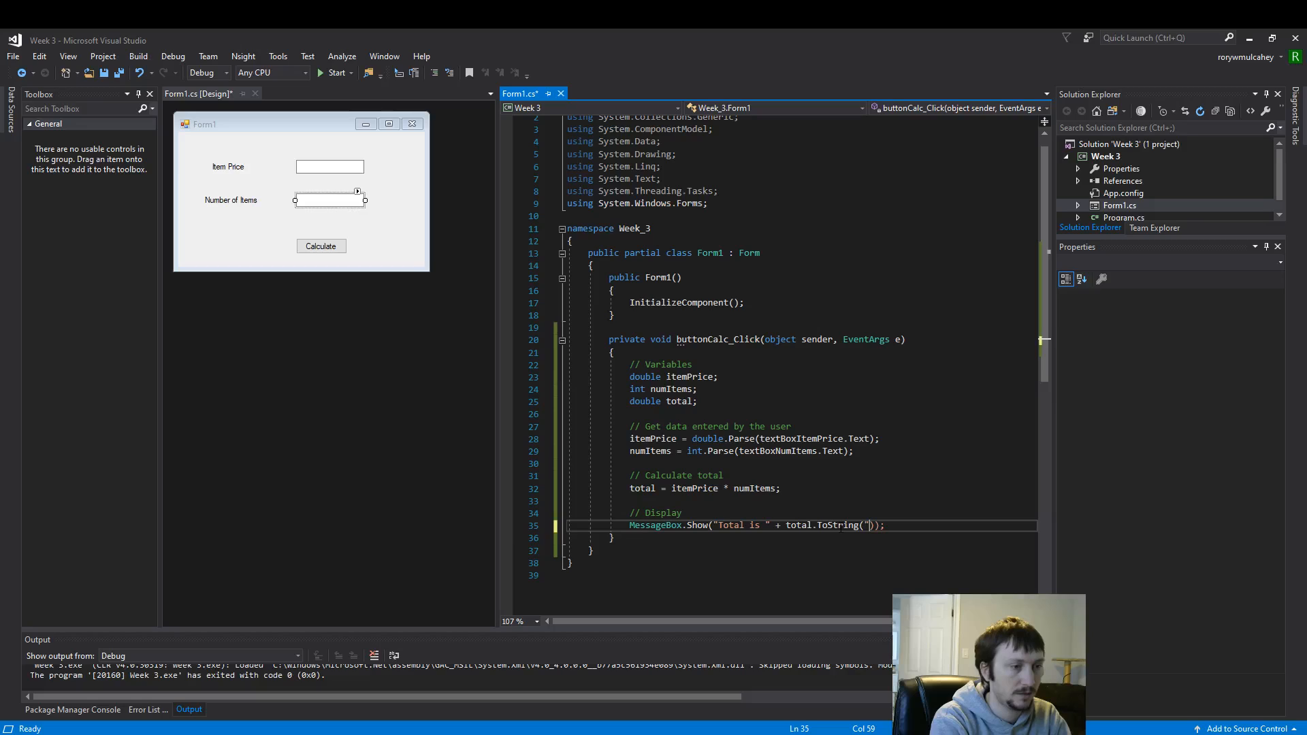
{"action": "type", "text": "c"}
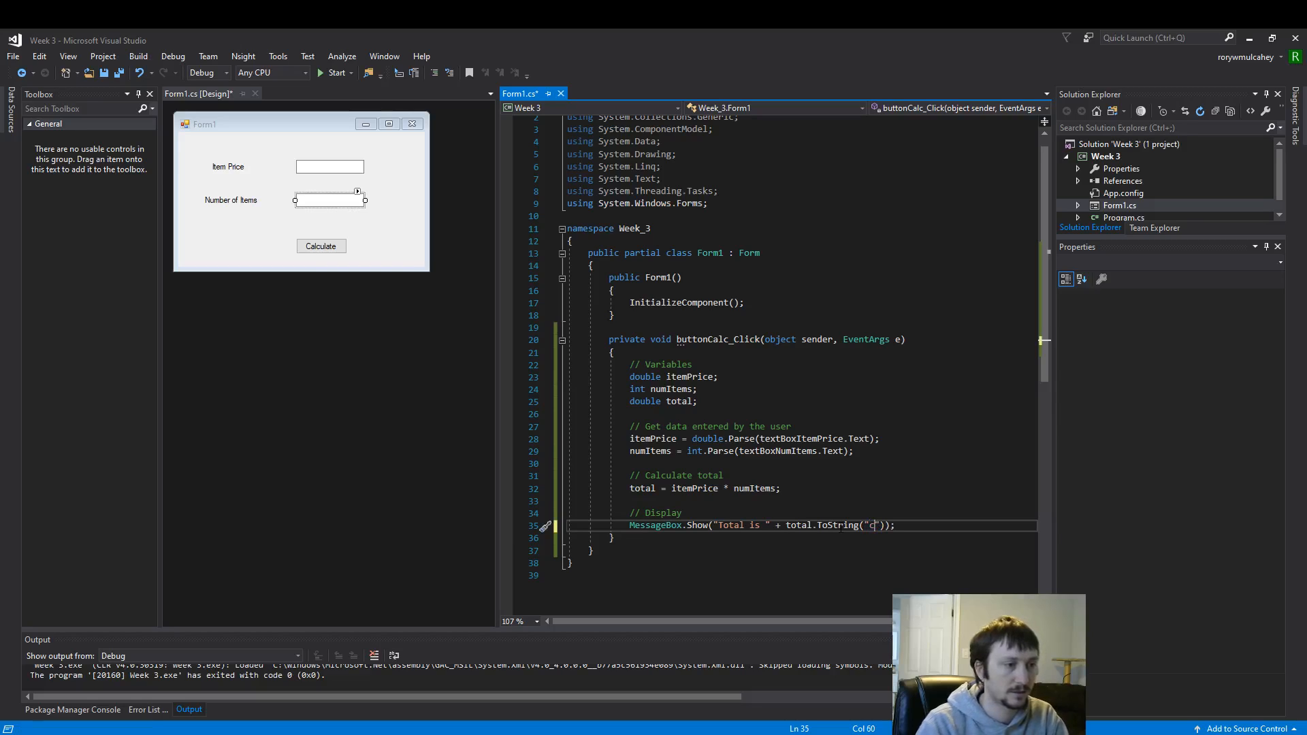
{"action": "mouse_move", "coordinate": [872, 525]}
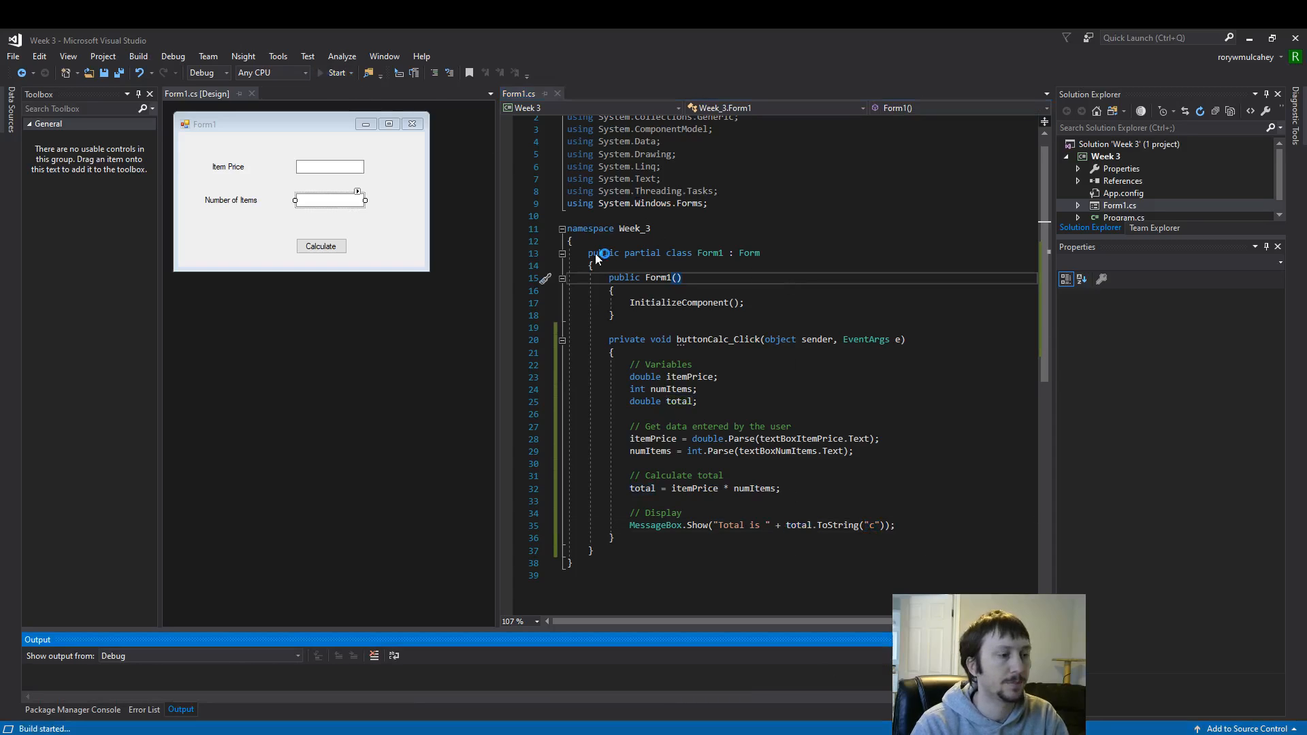
Run with price 3.50 and 2 items, confirm 'Total is $7.00', and dismiss the message
{"action": "left_click", "coordinate": [338, 72]}
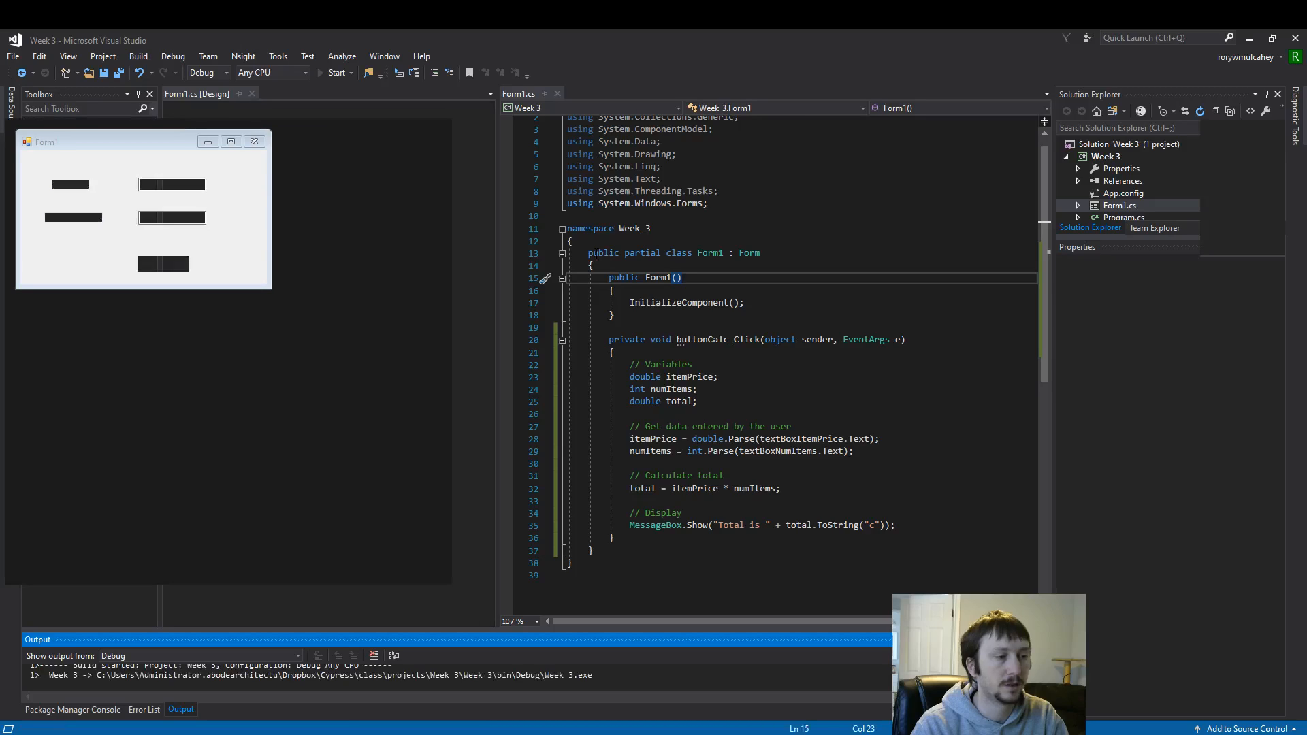
{"action": "left_click", "coordinate": [336, 73]}
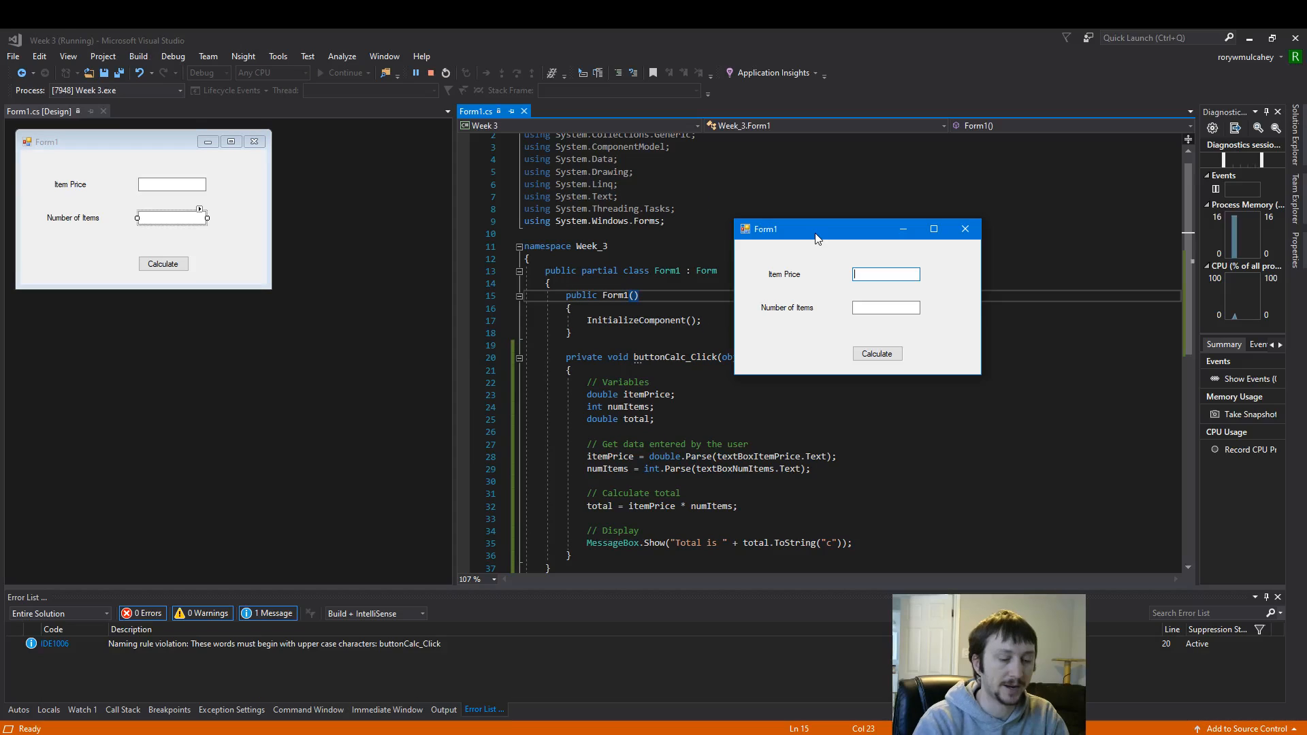
{"action": "type", "text": "2"}
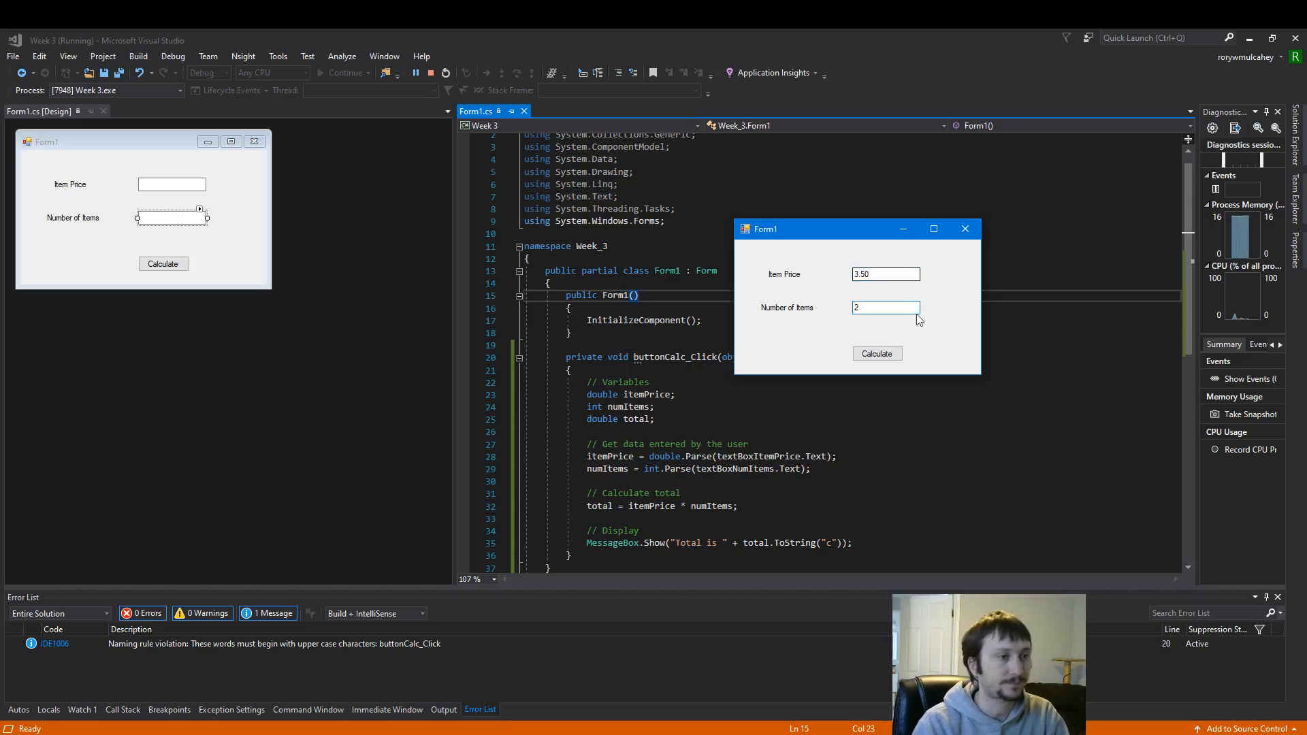
{"action": "left_click", "coordinate": [876, 354]}
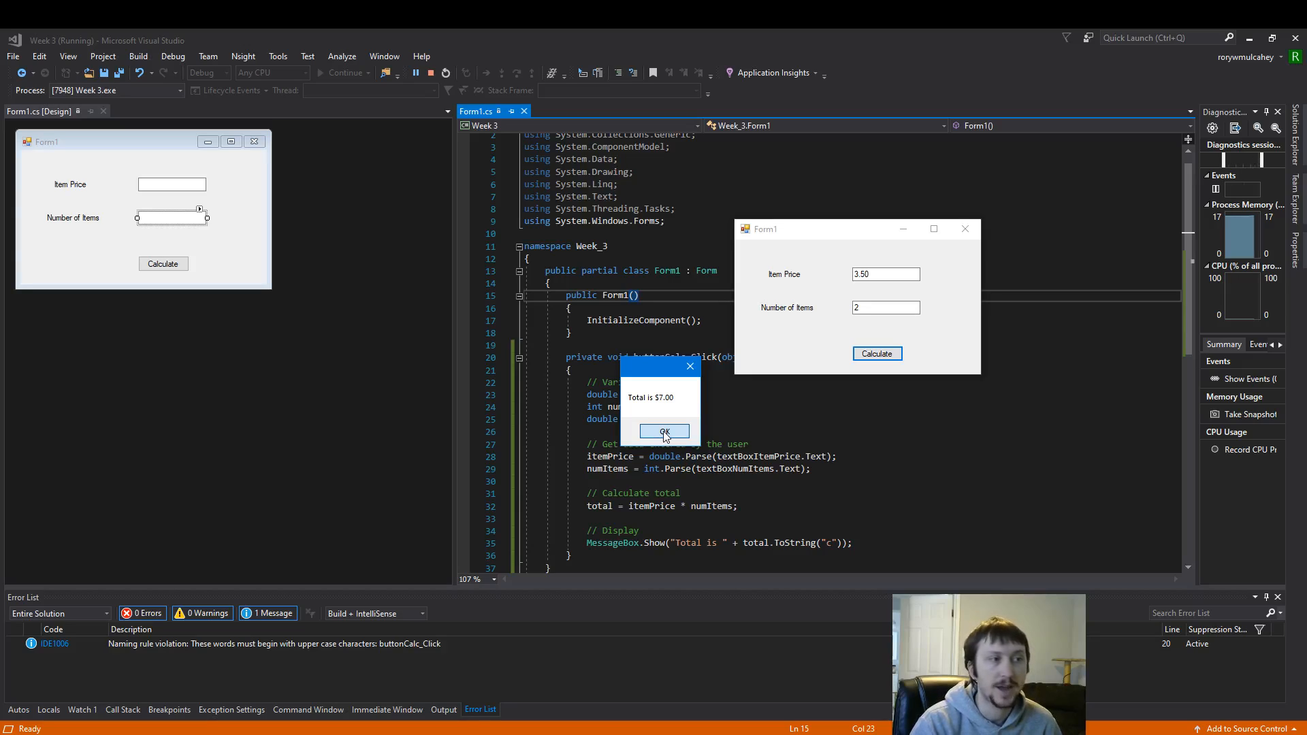
{"action": "left_click", "coordinate": [663, 431]}
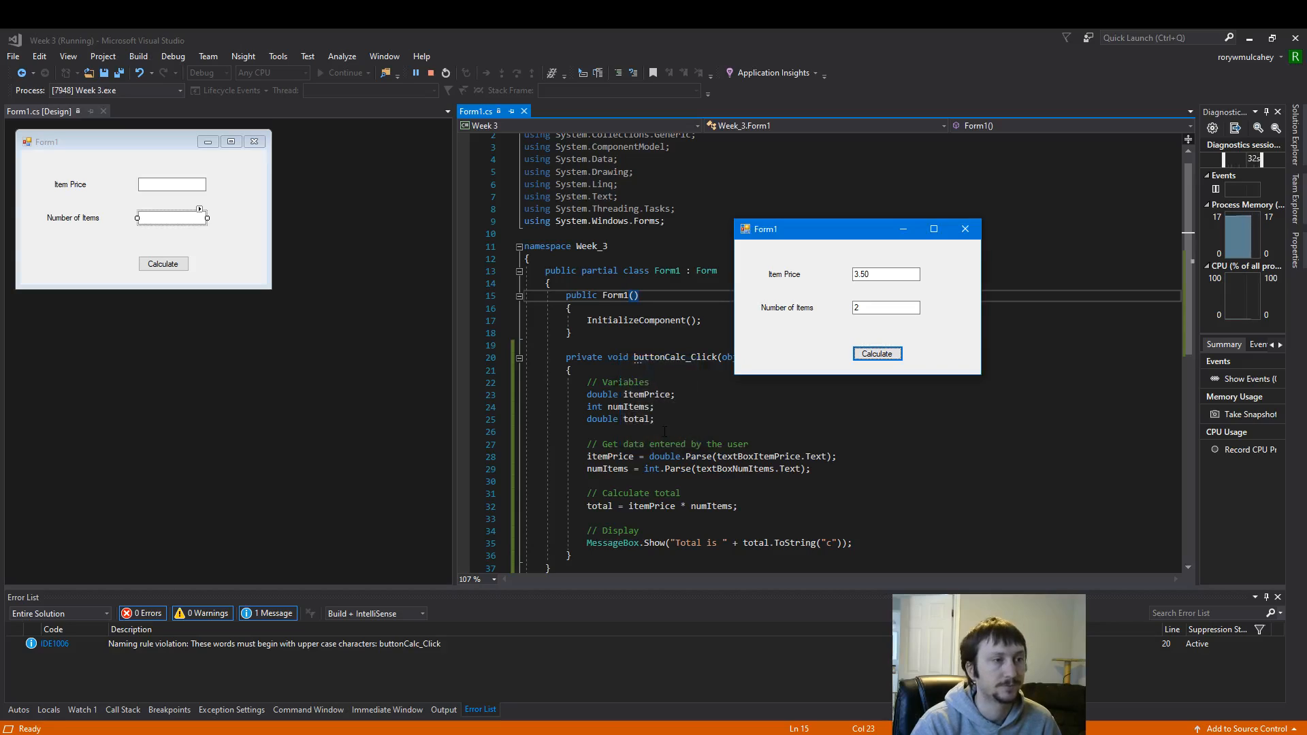